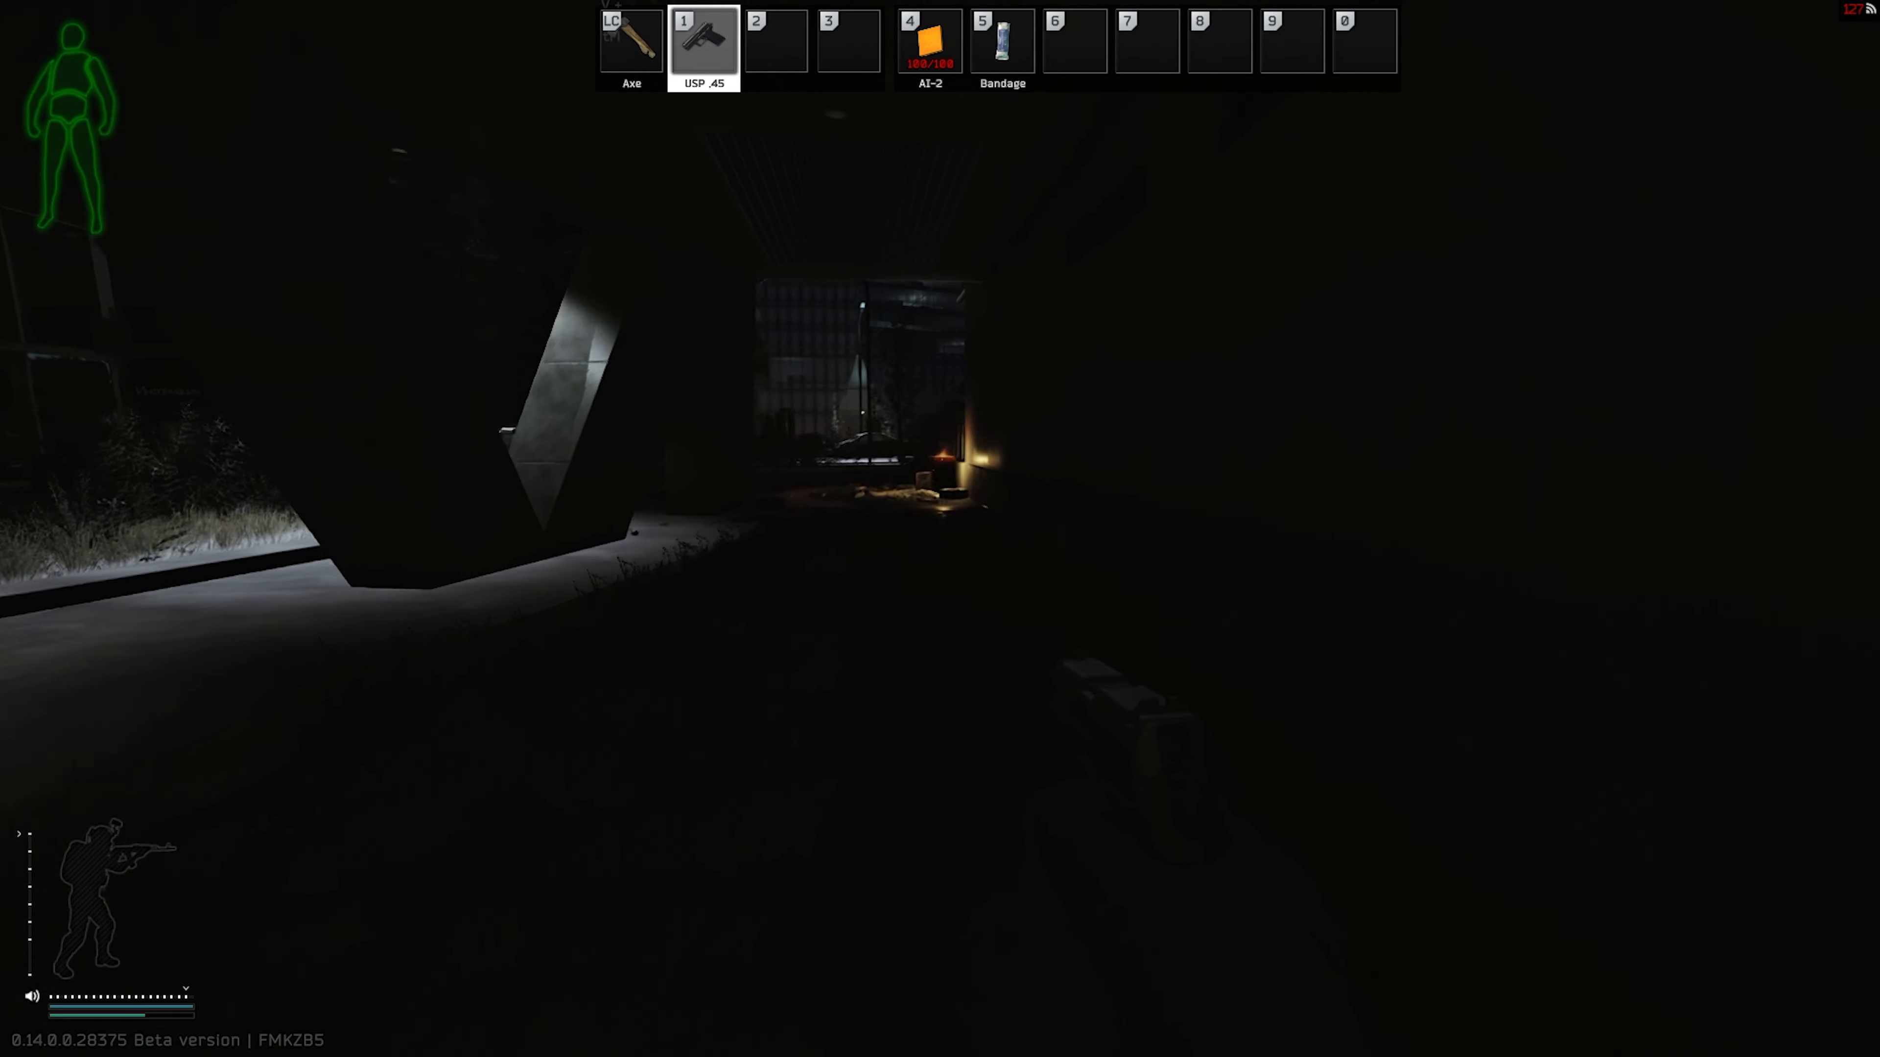
mouse_move(940, 528)
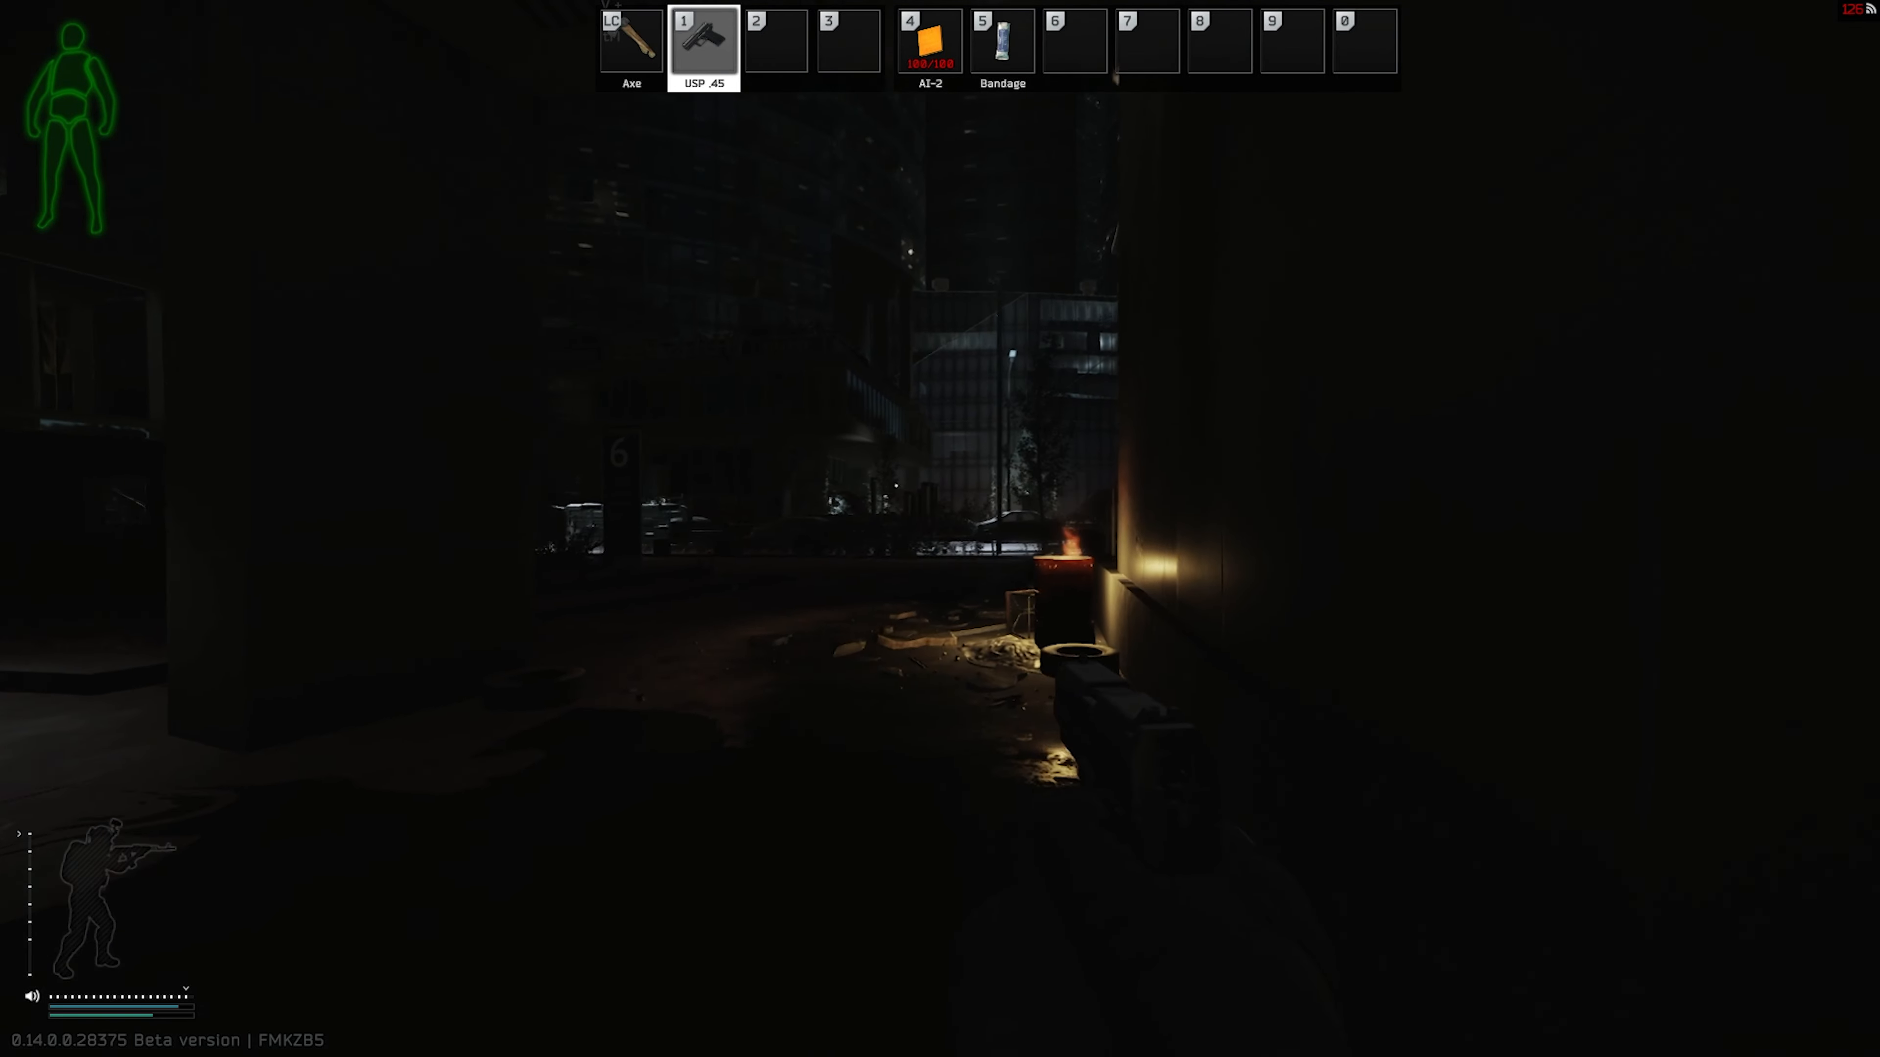
mouse_move(940, 529)
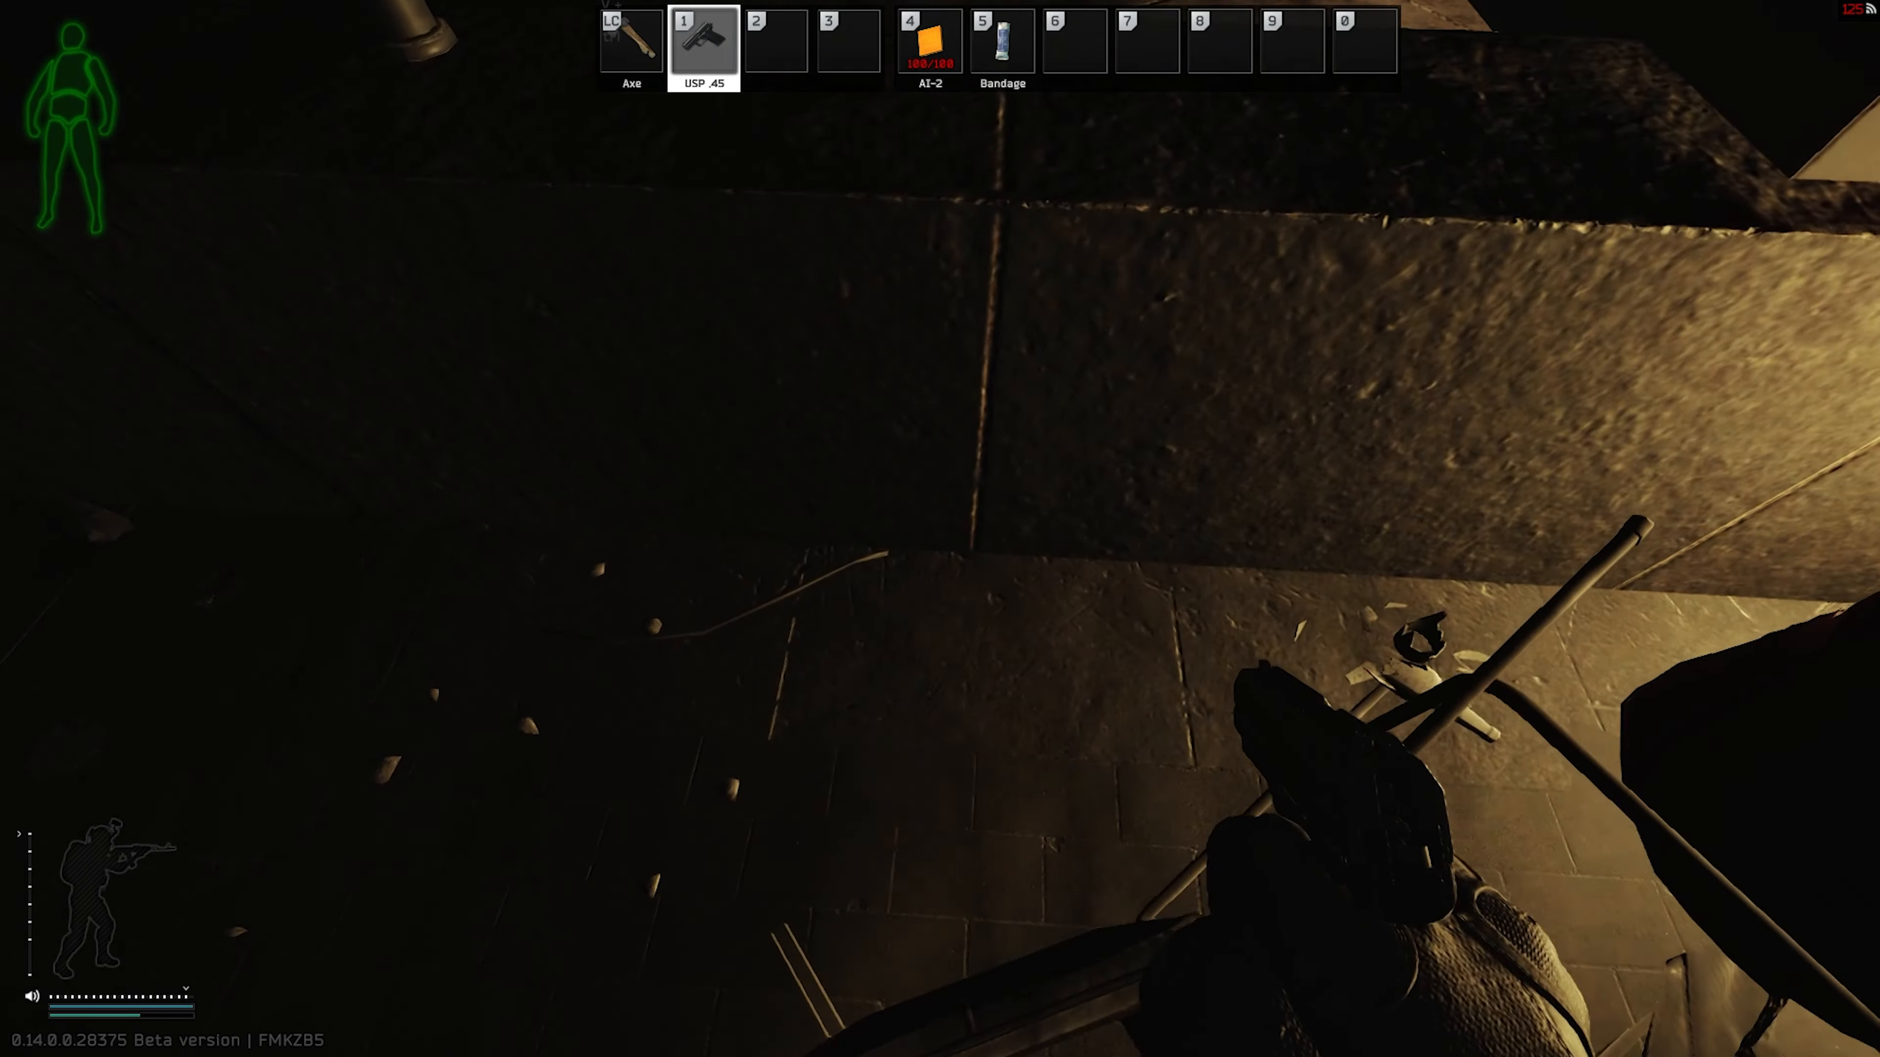
mouse_move(940, 529)
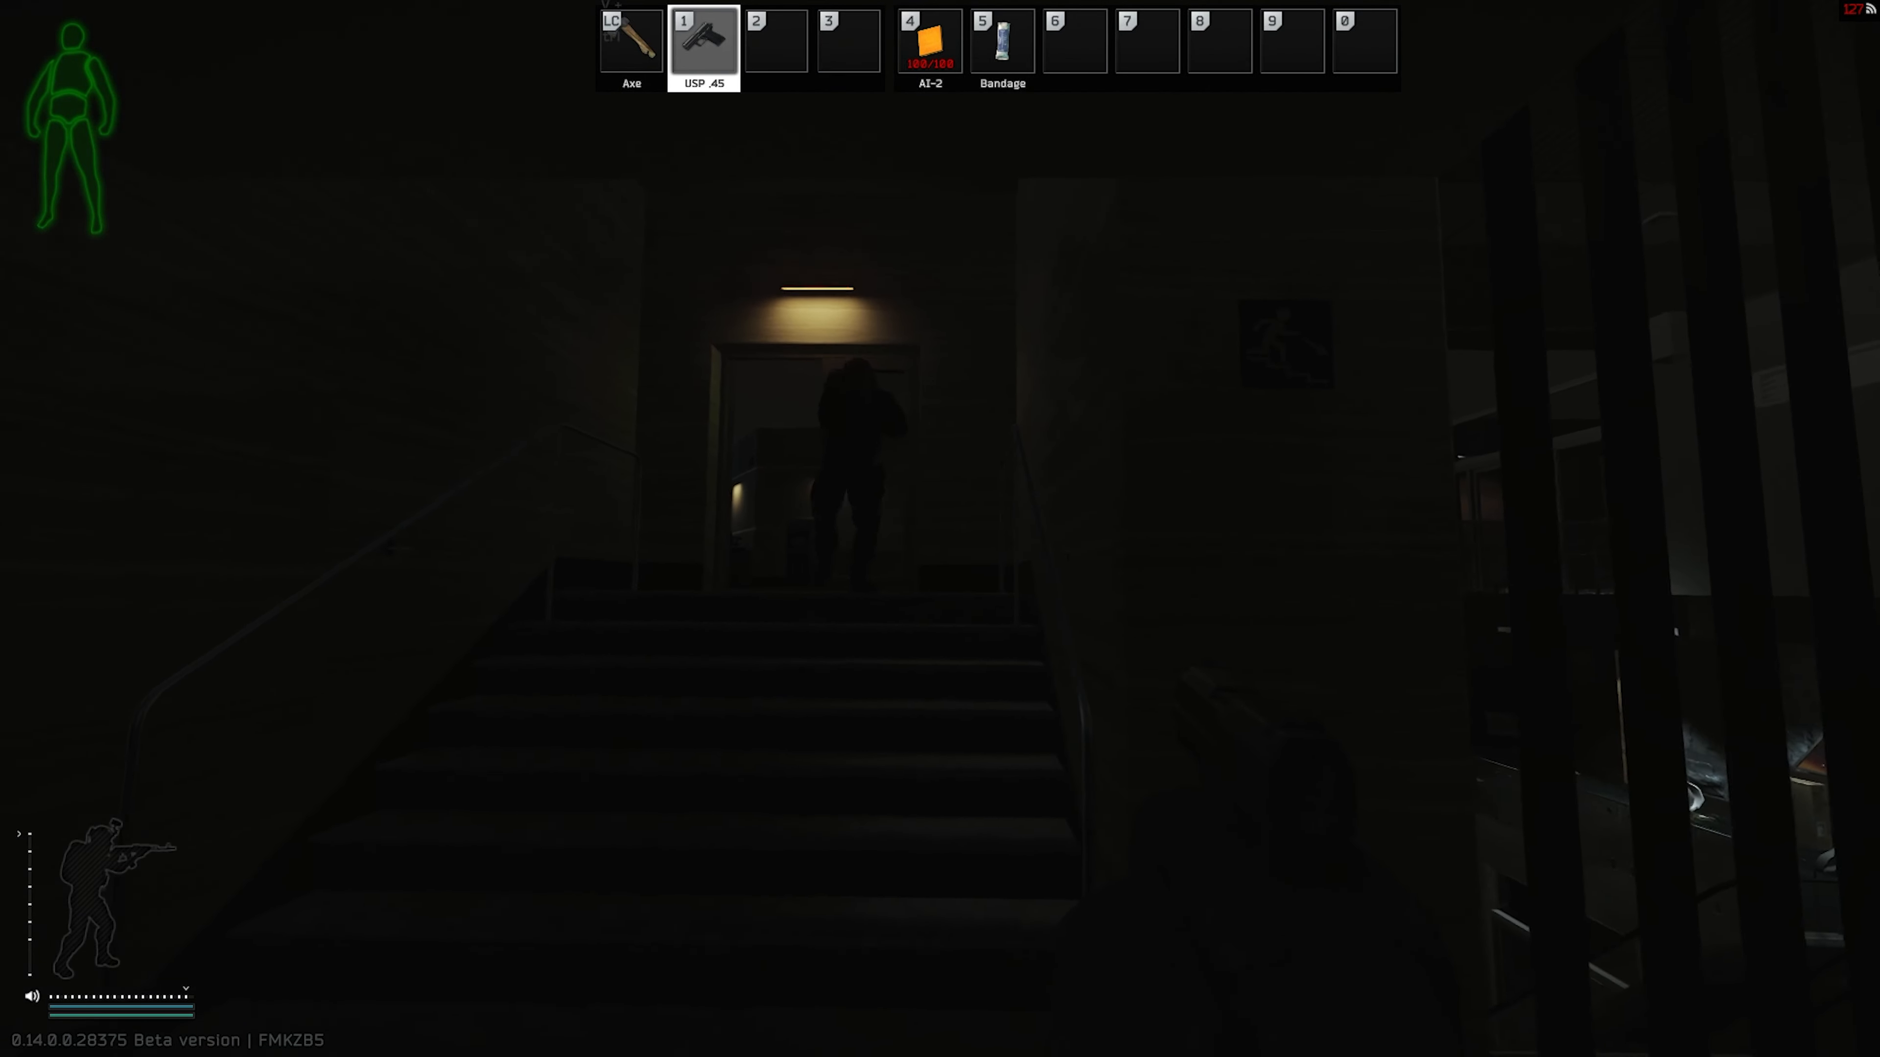
Step: Walk forward across the floor-three lobby and long hall into the desk-and-cubicle office area
key("w")
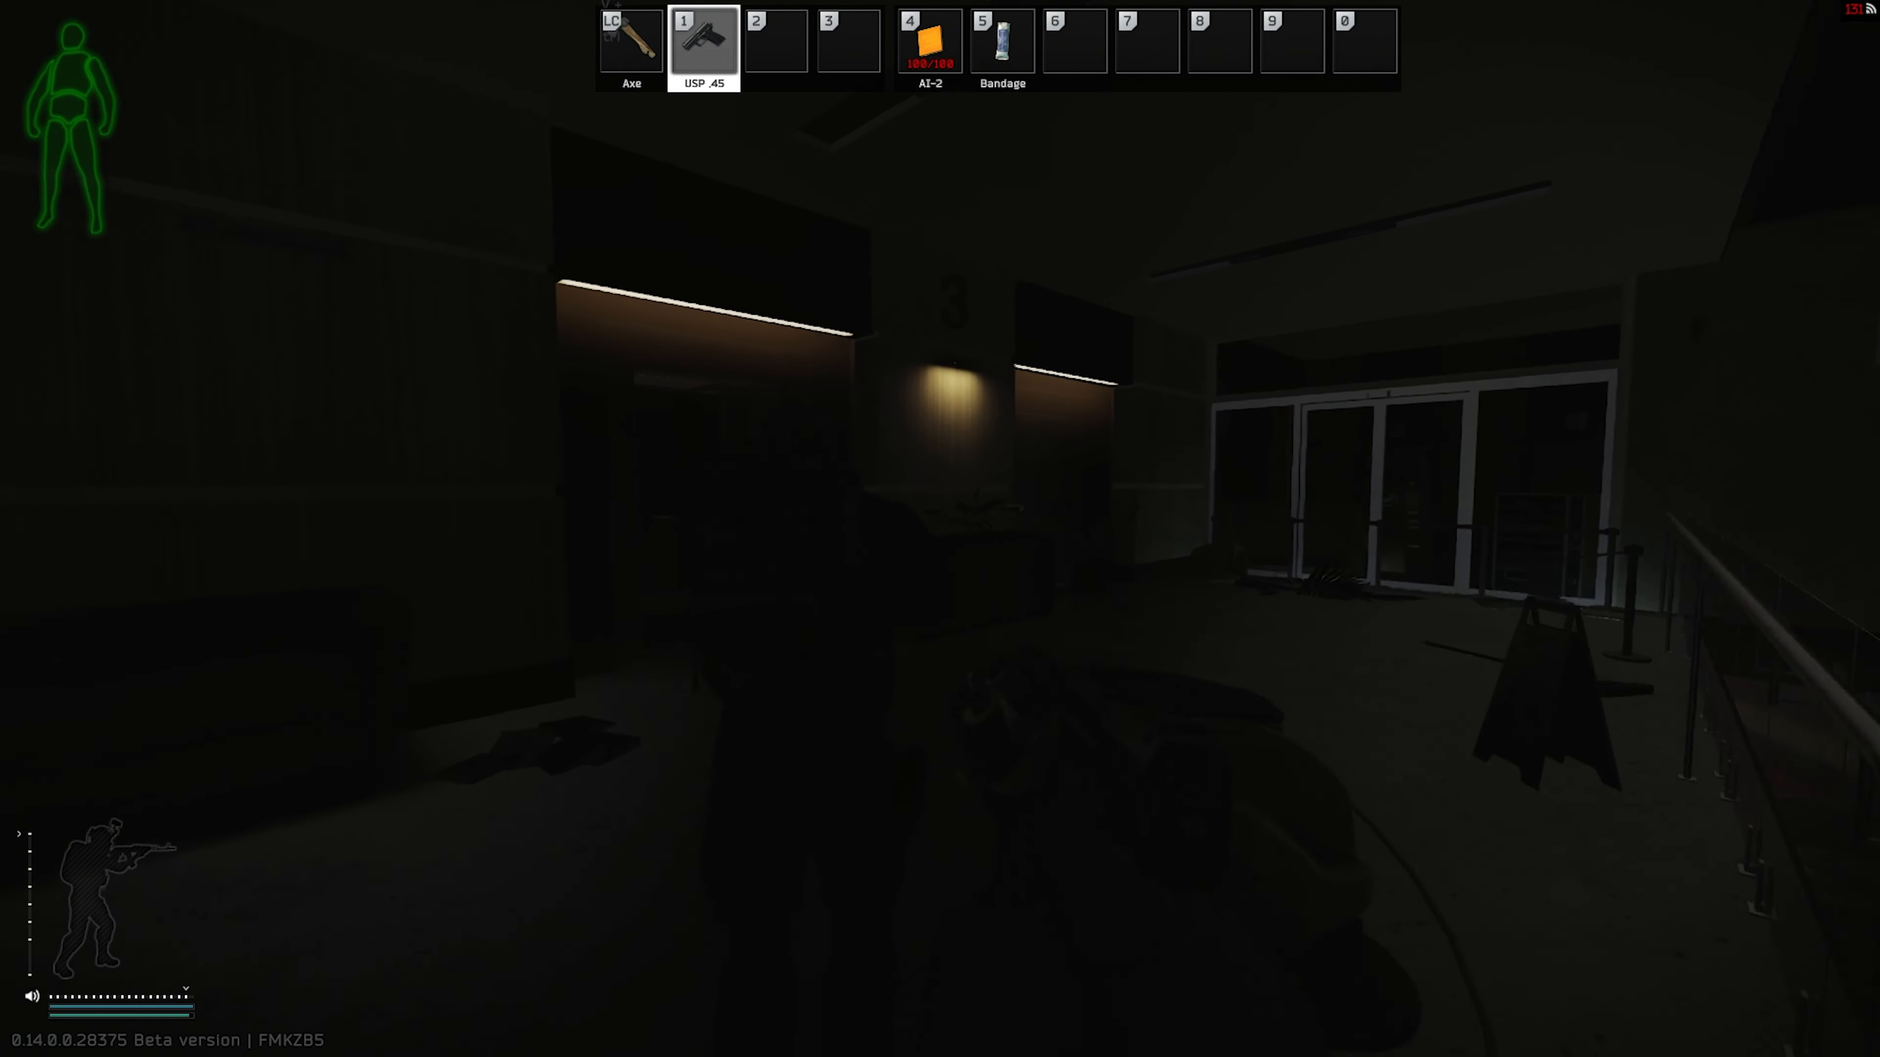
mouse_move(940, 528)
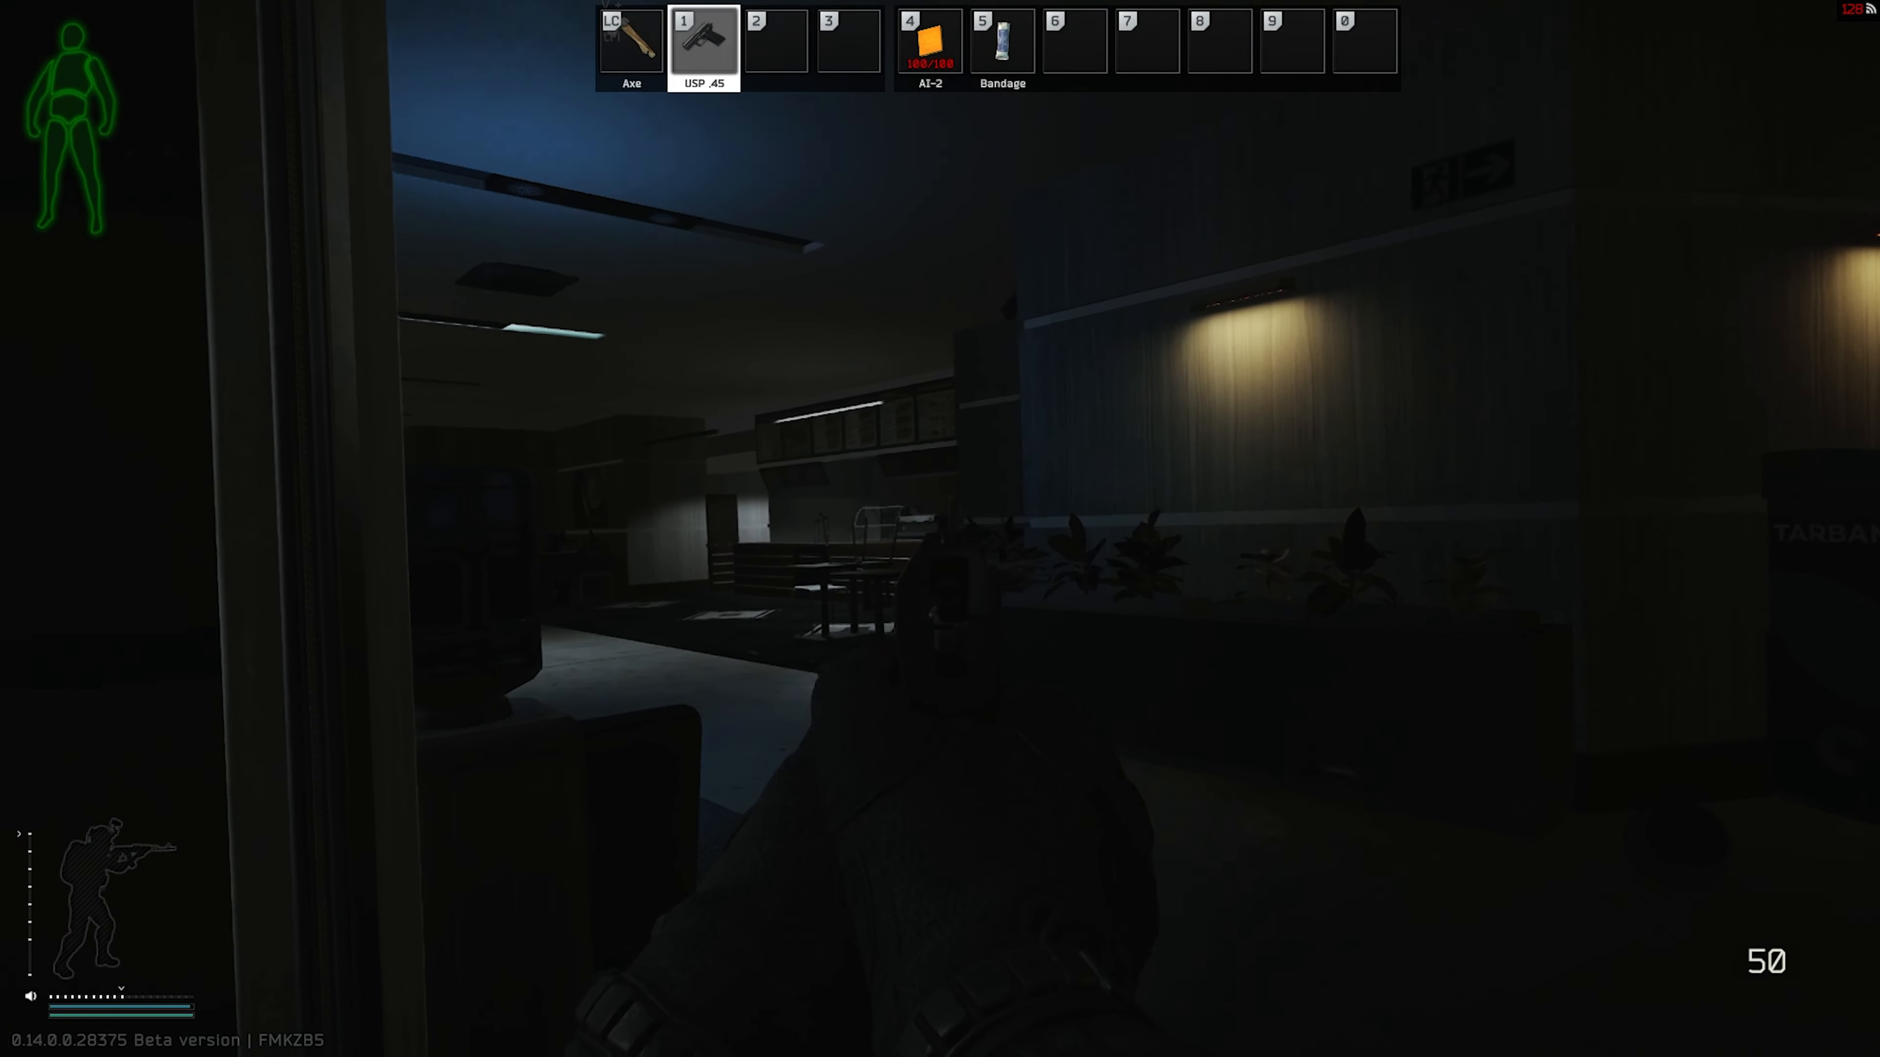
mouse_move(940, 529)
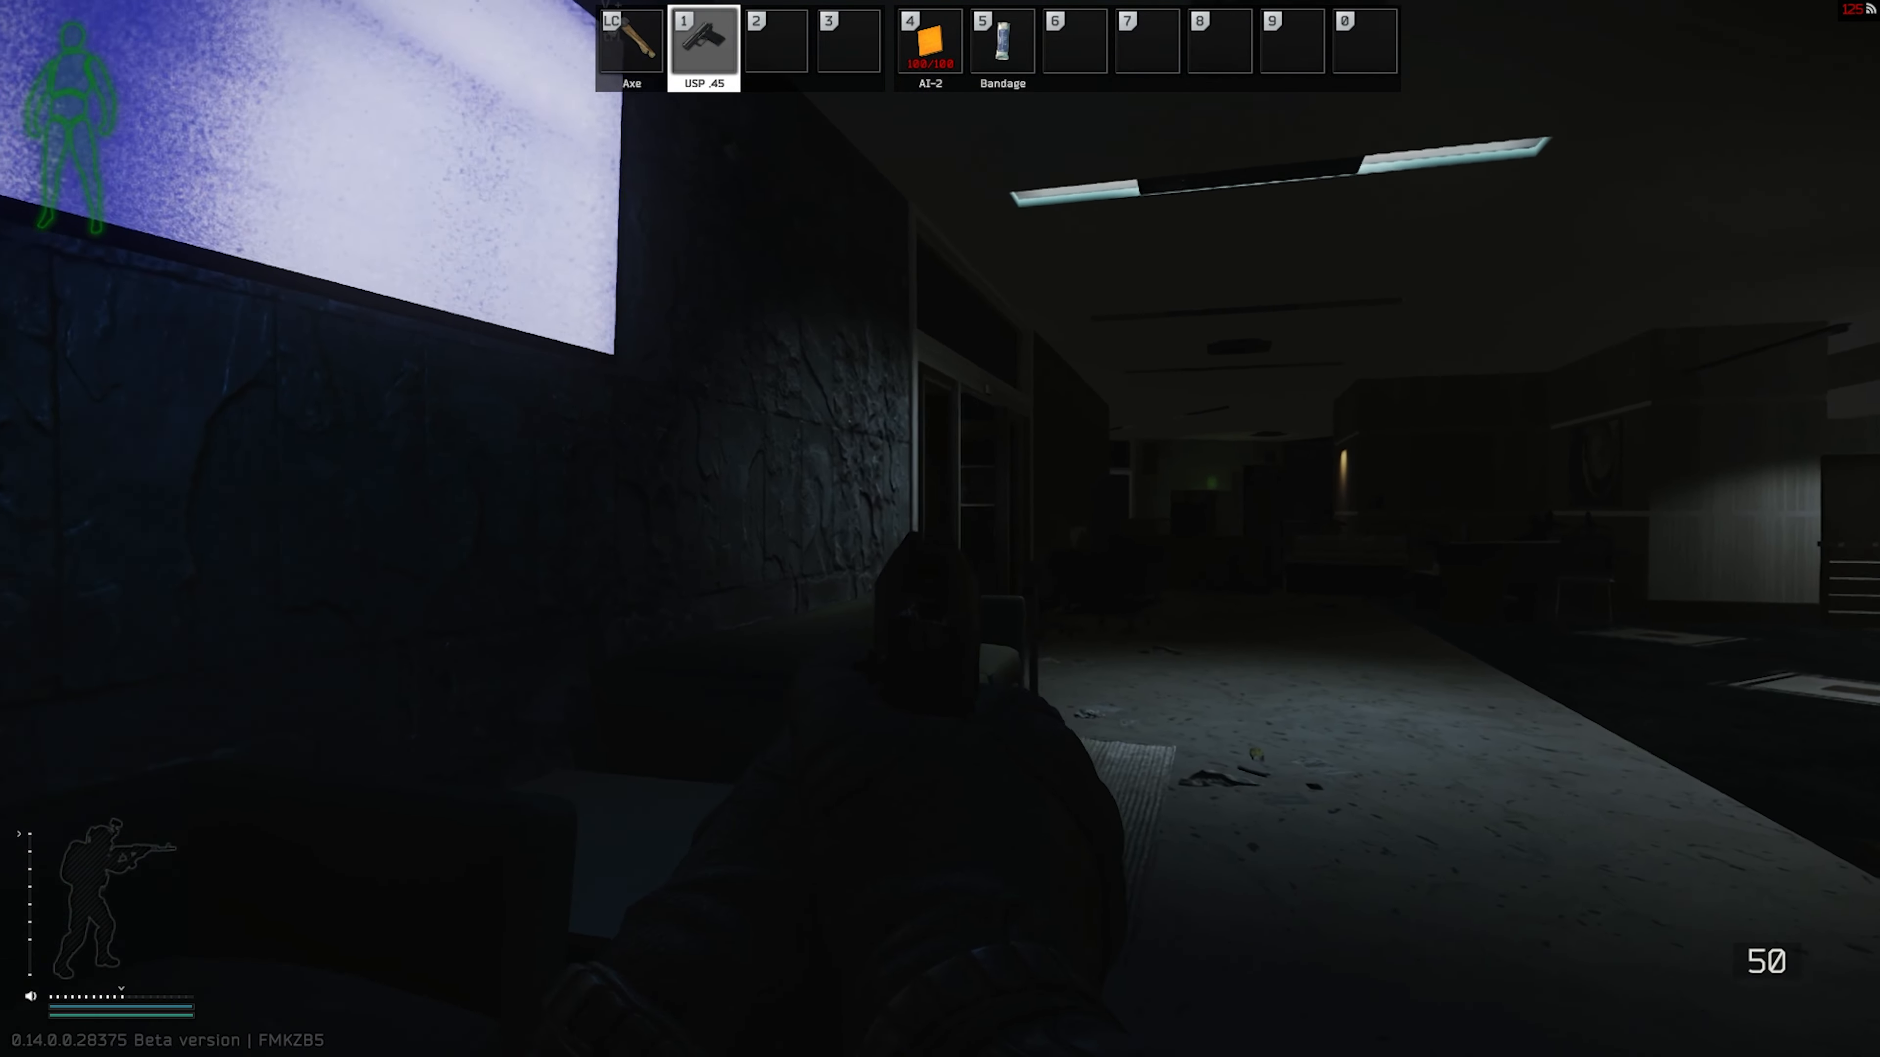
mouse_move(940, 529)
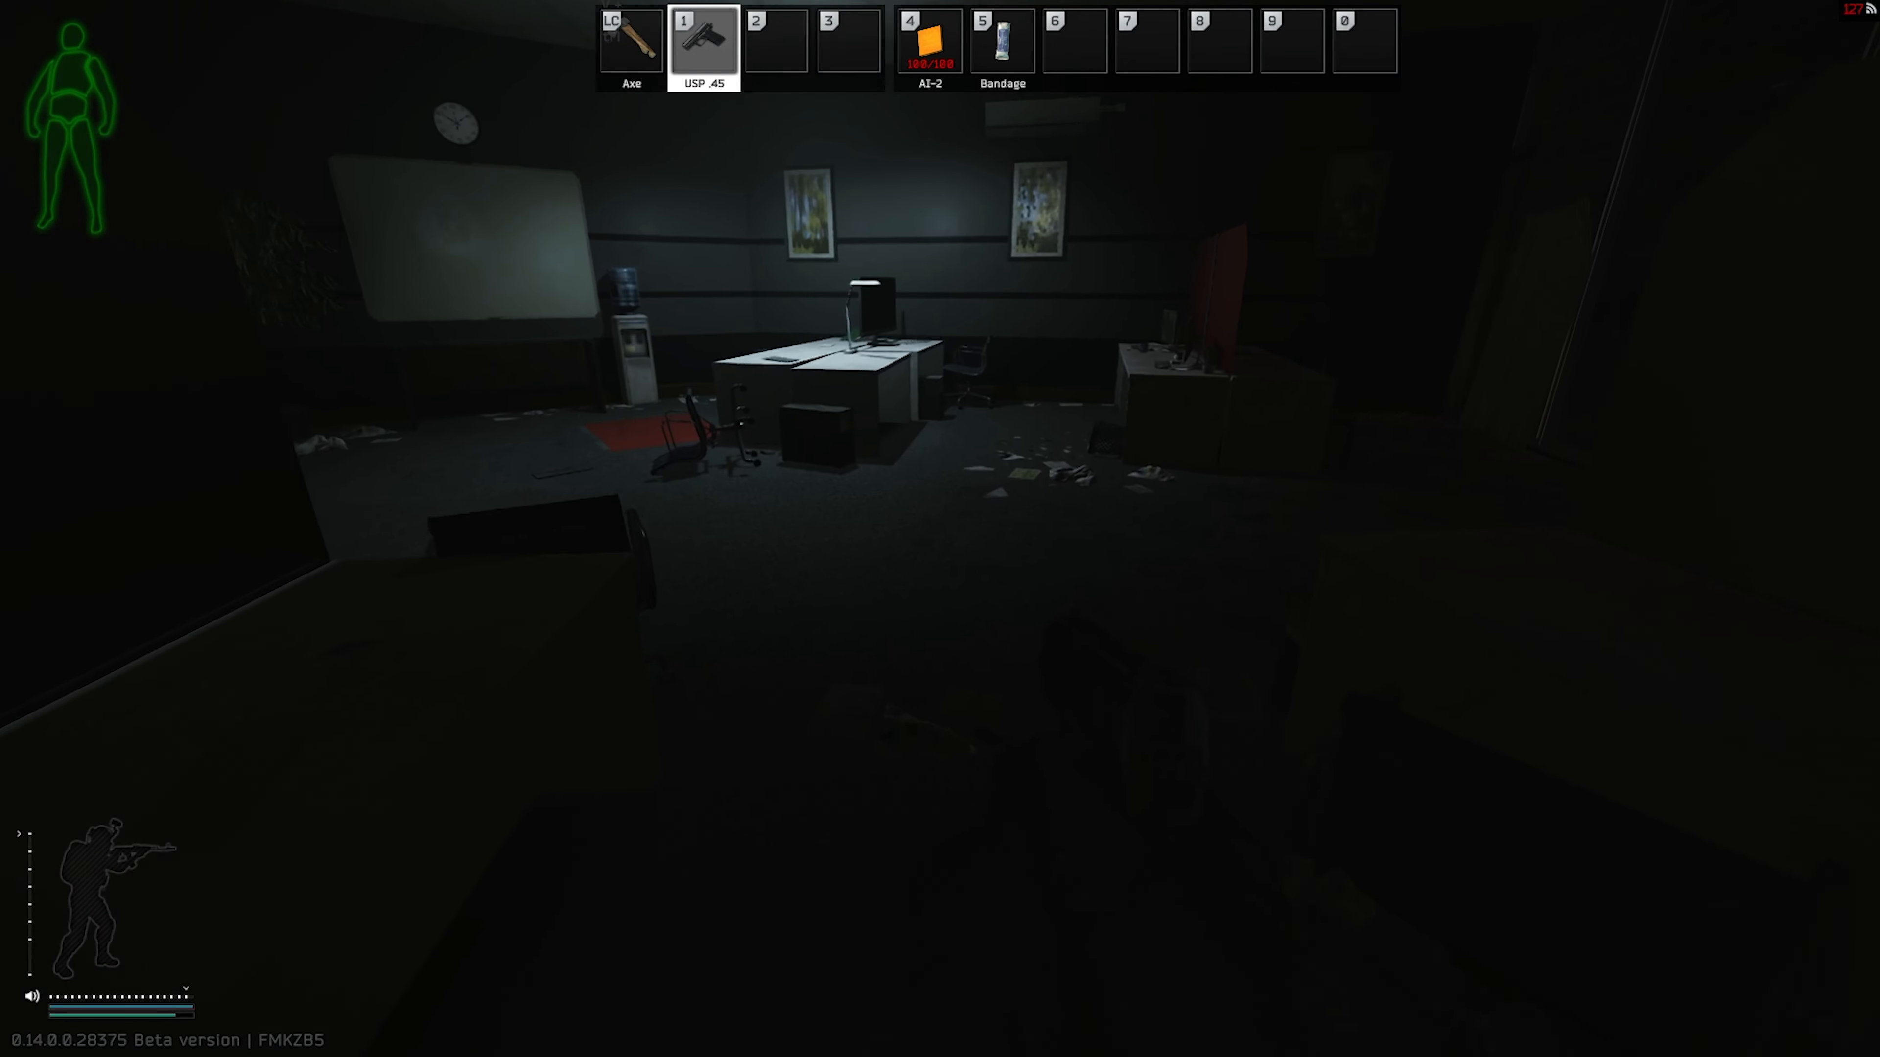
key("tab")
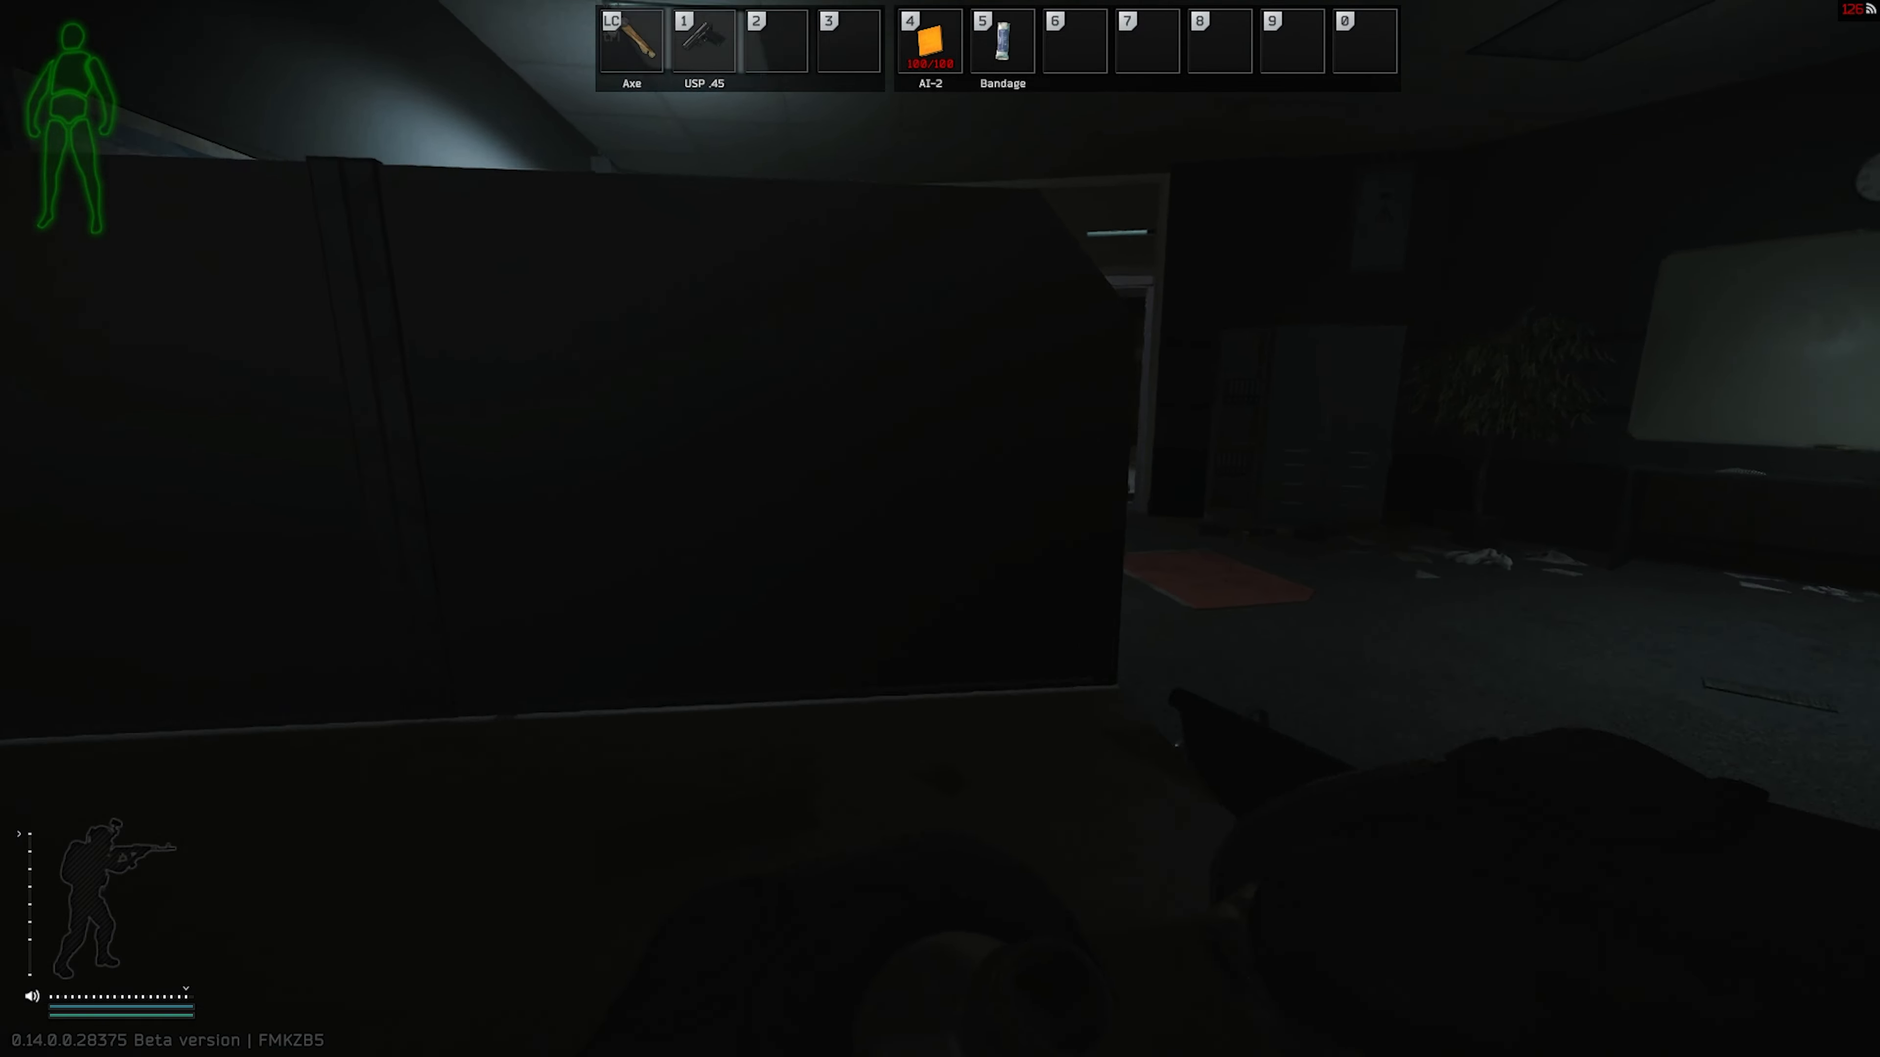
mouse_move(940, 529)
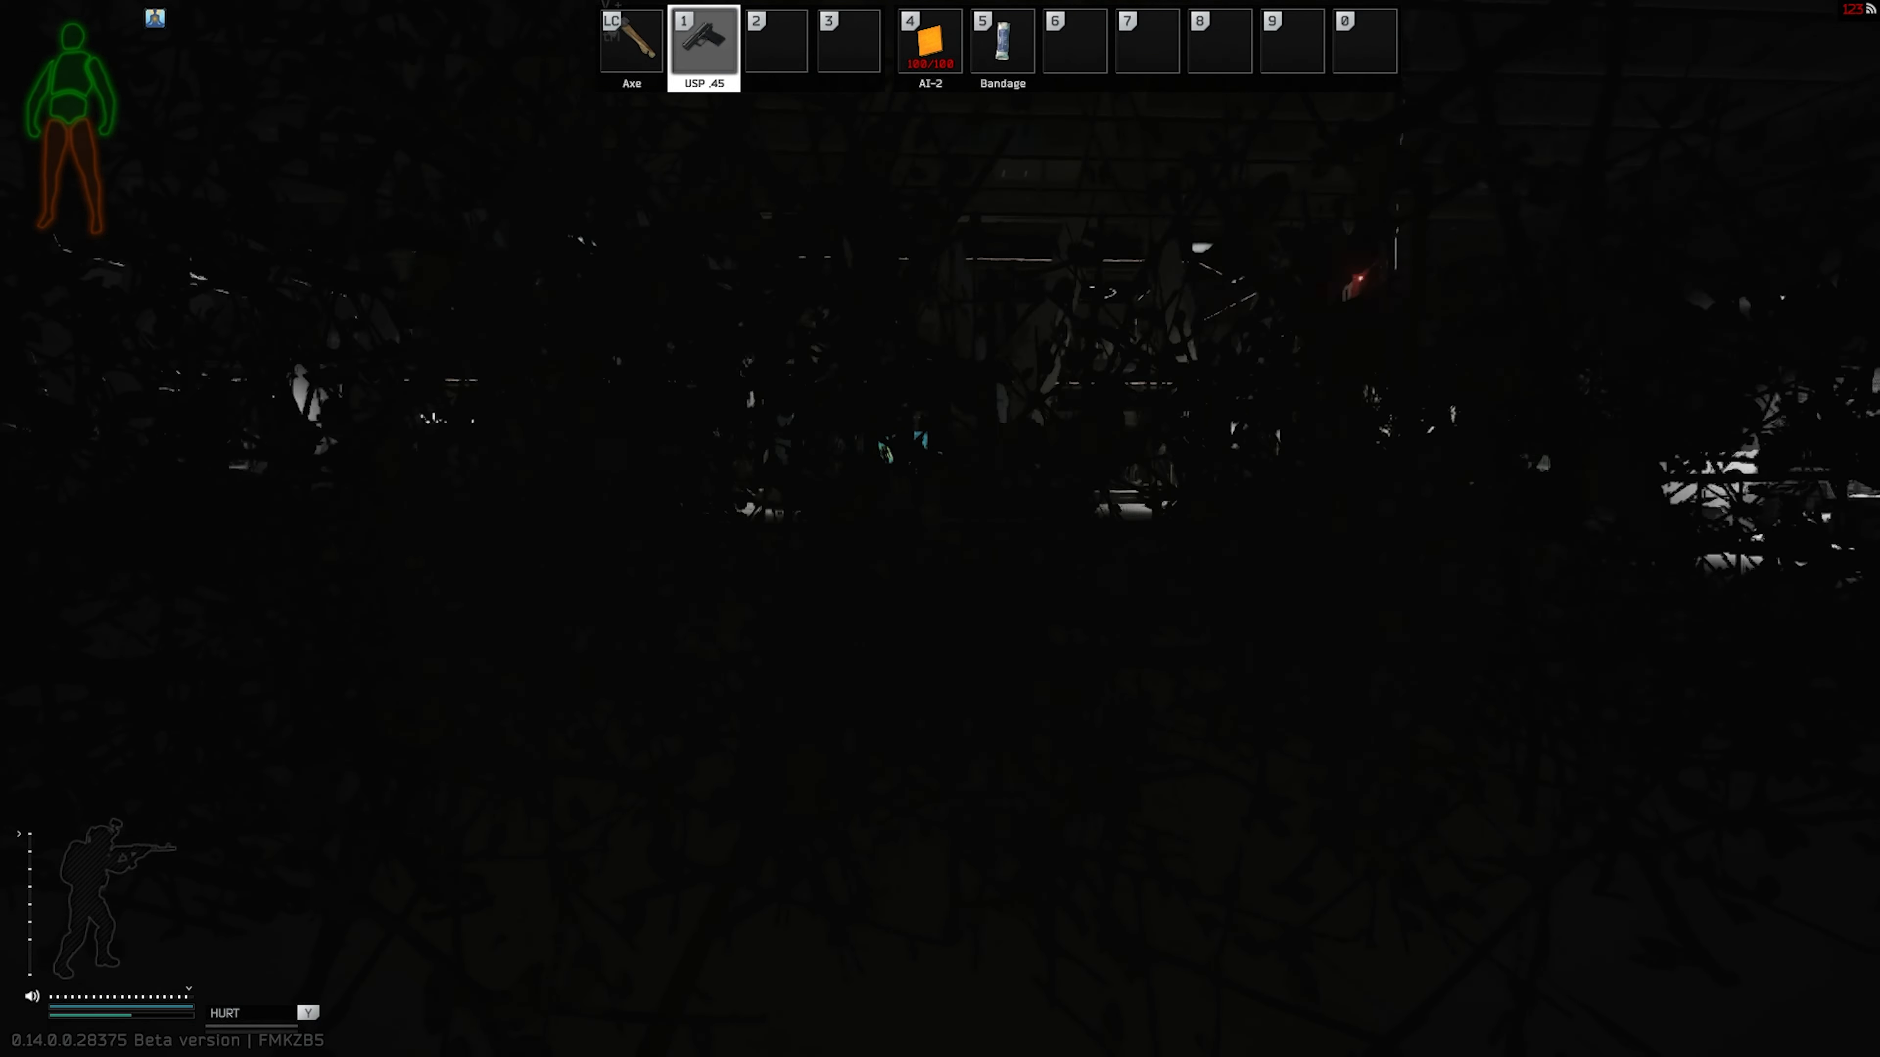
mouse_move(940, 529)
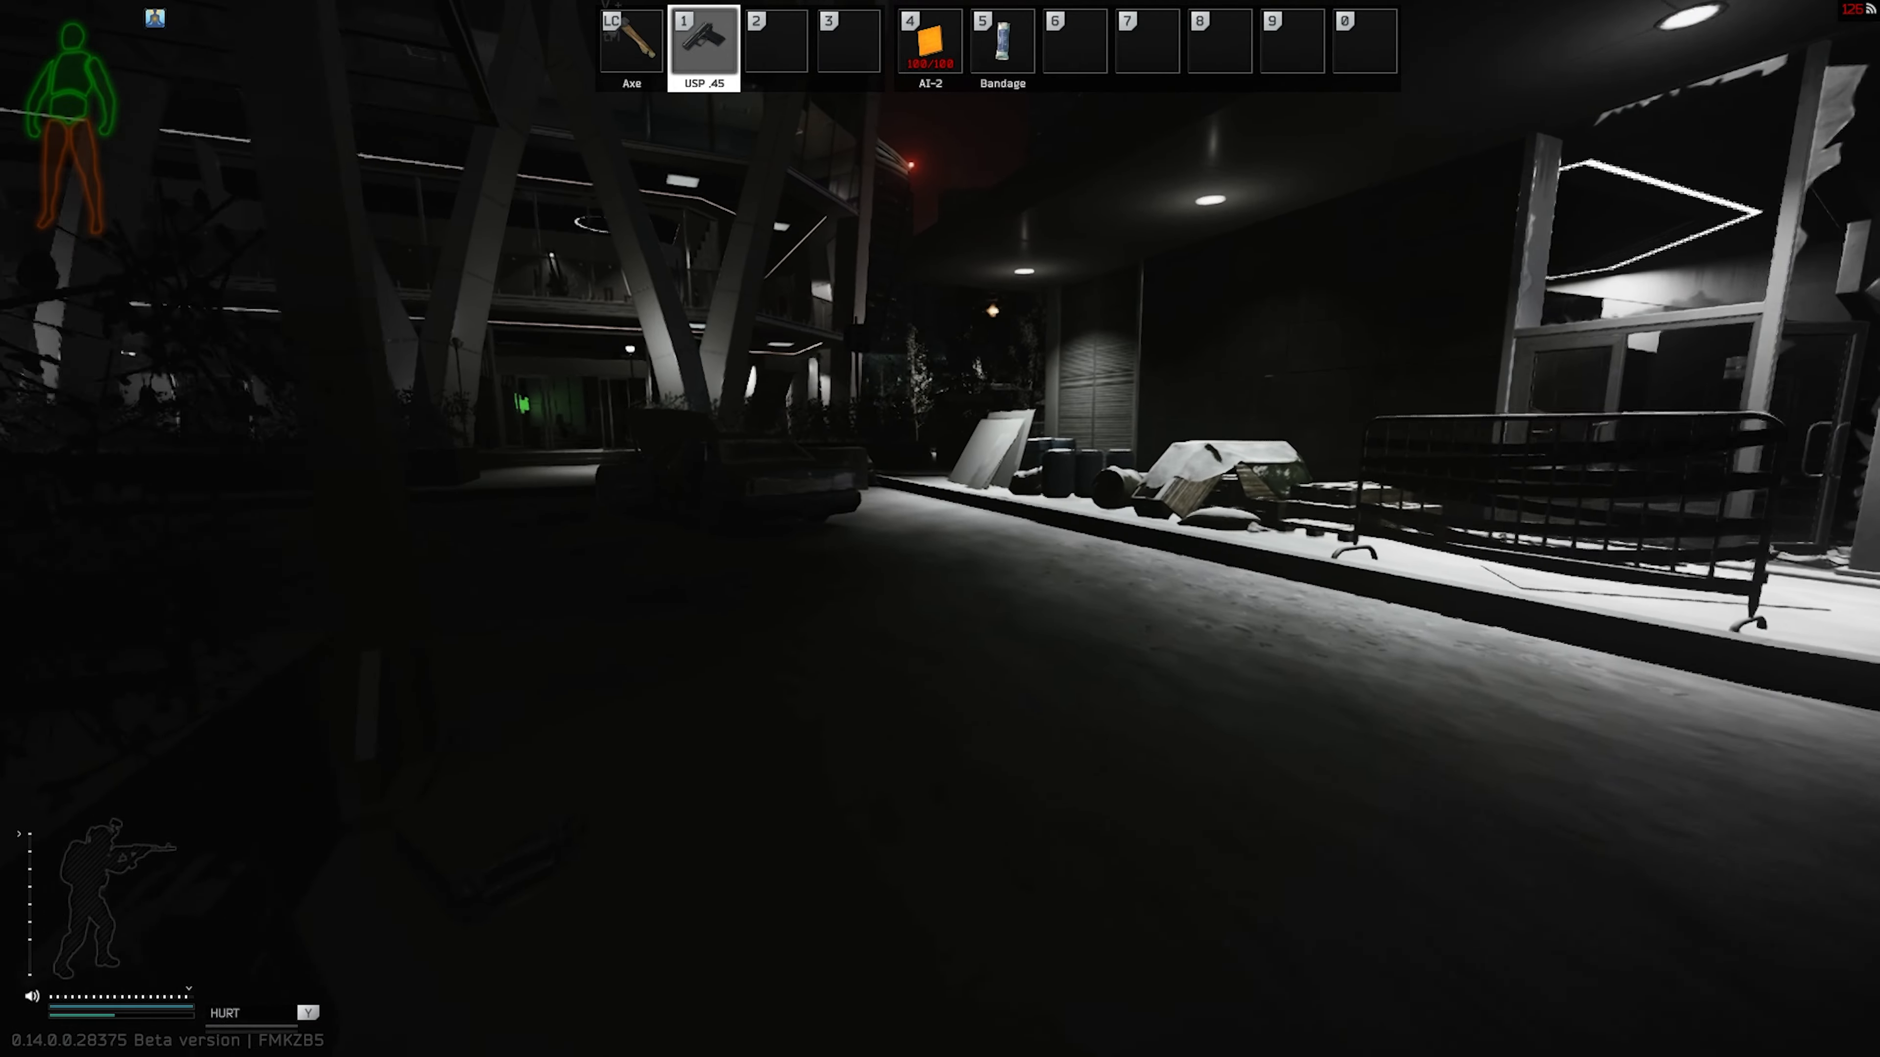
Step: Use the AI-2 kit (slot 4) to treat the injured legs
key("4")
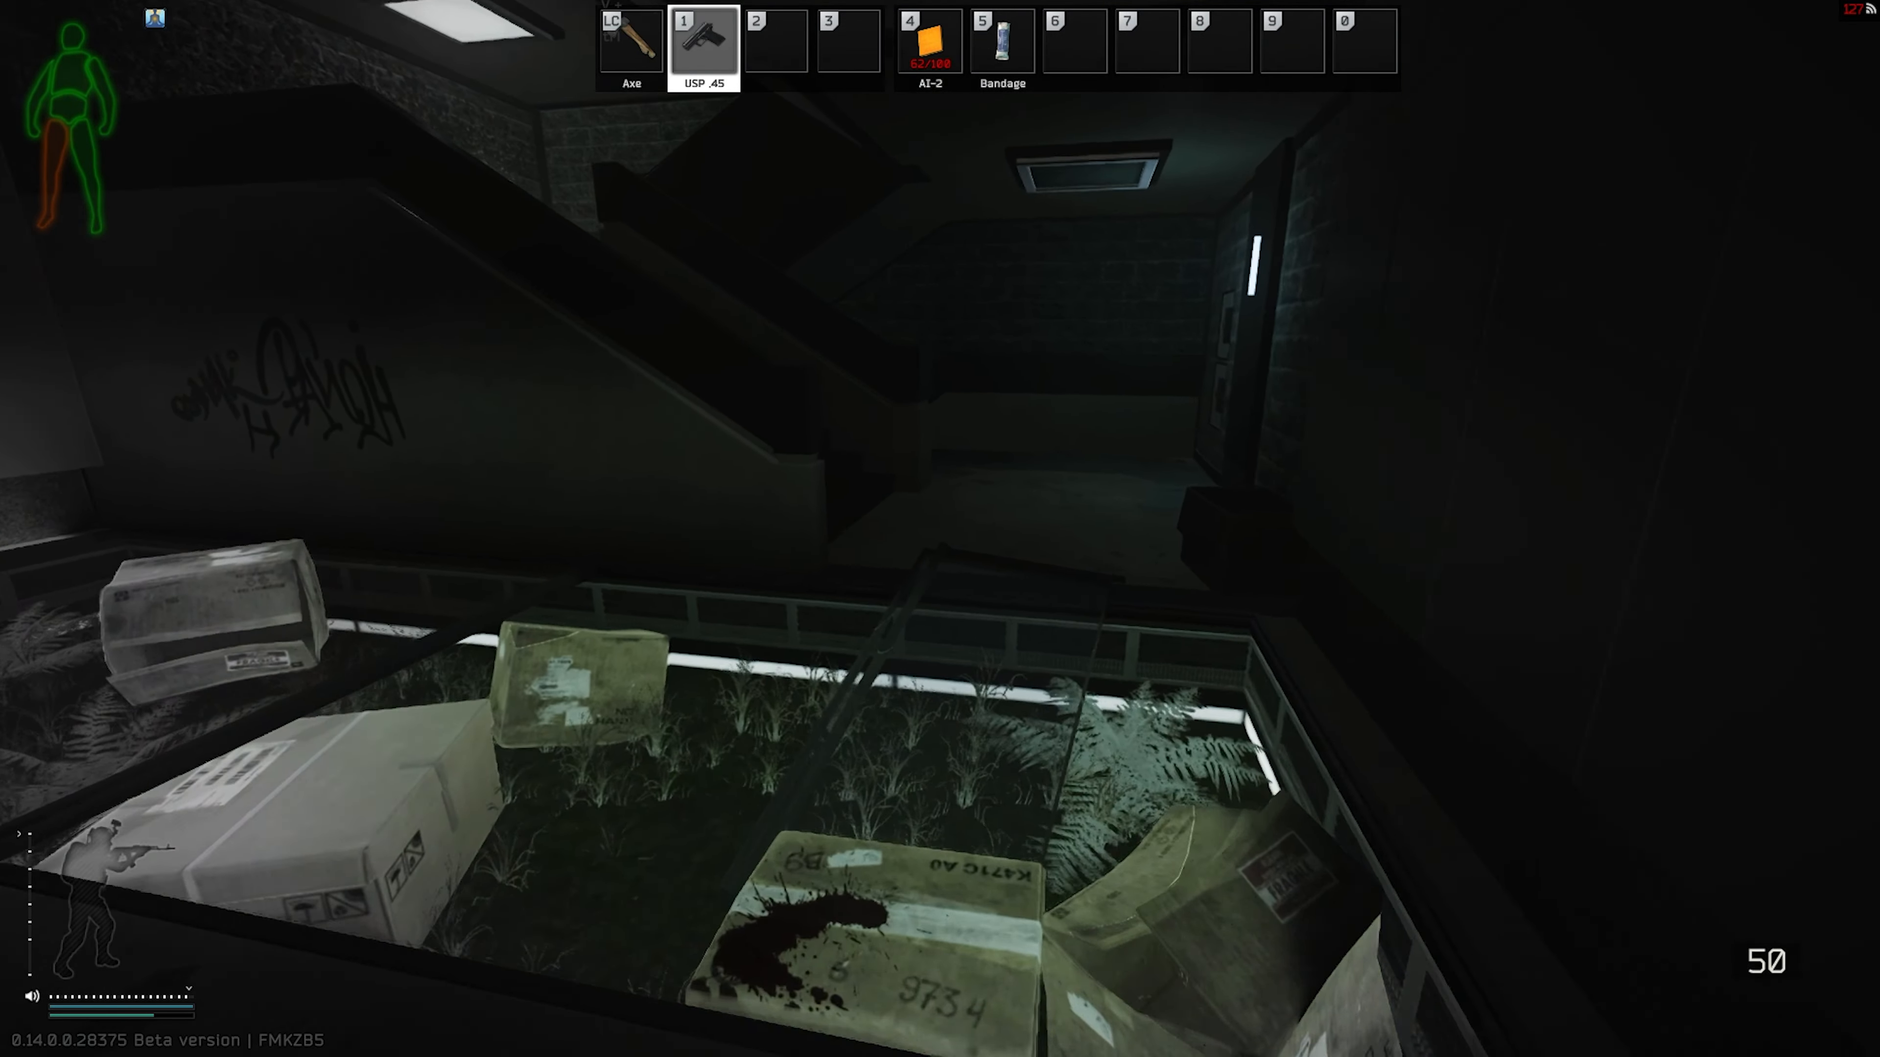
mouse_move(940, 528)
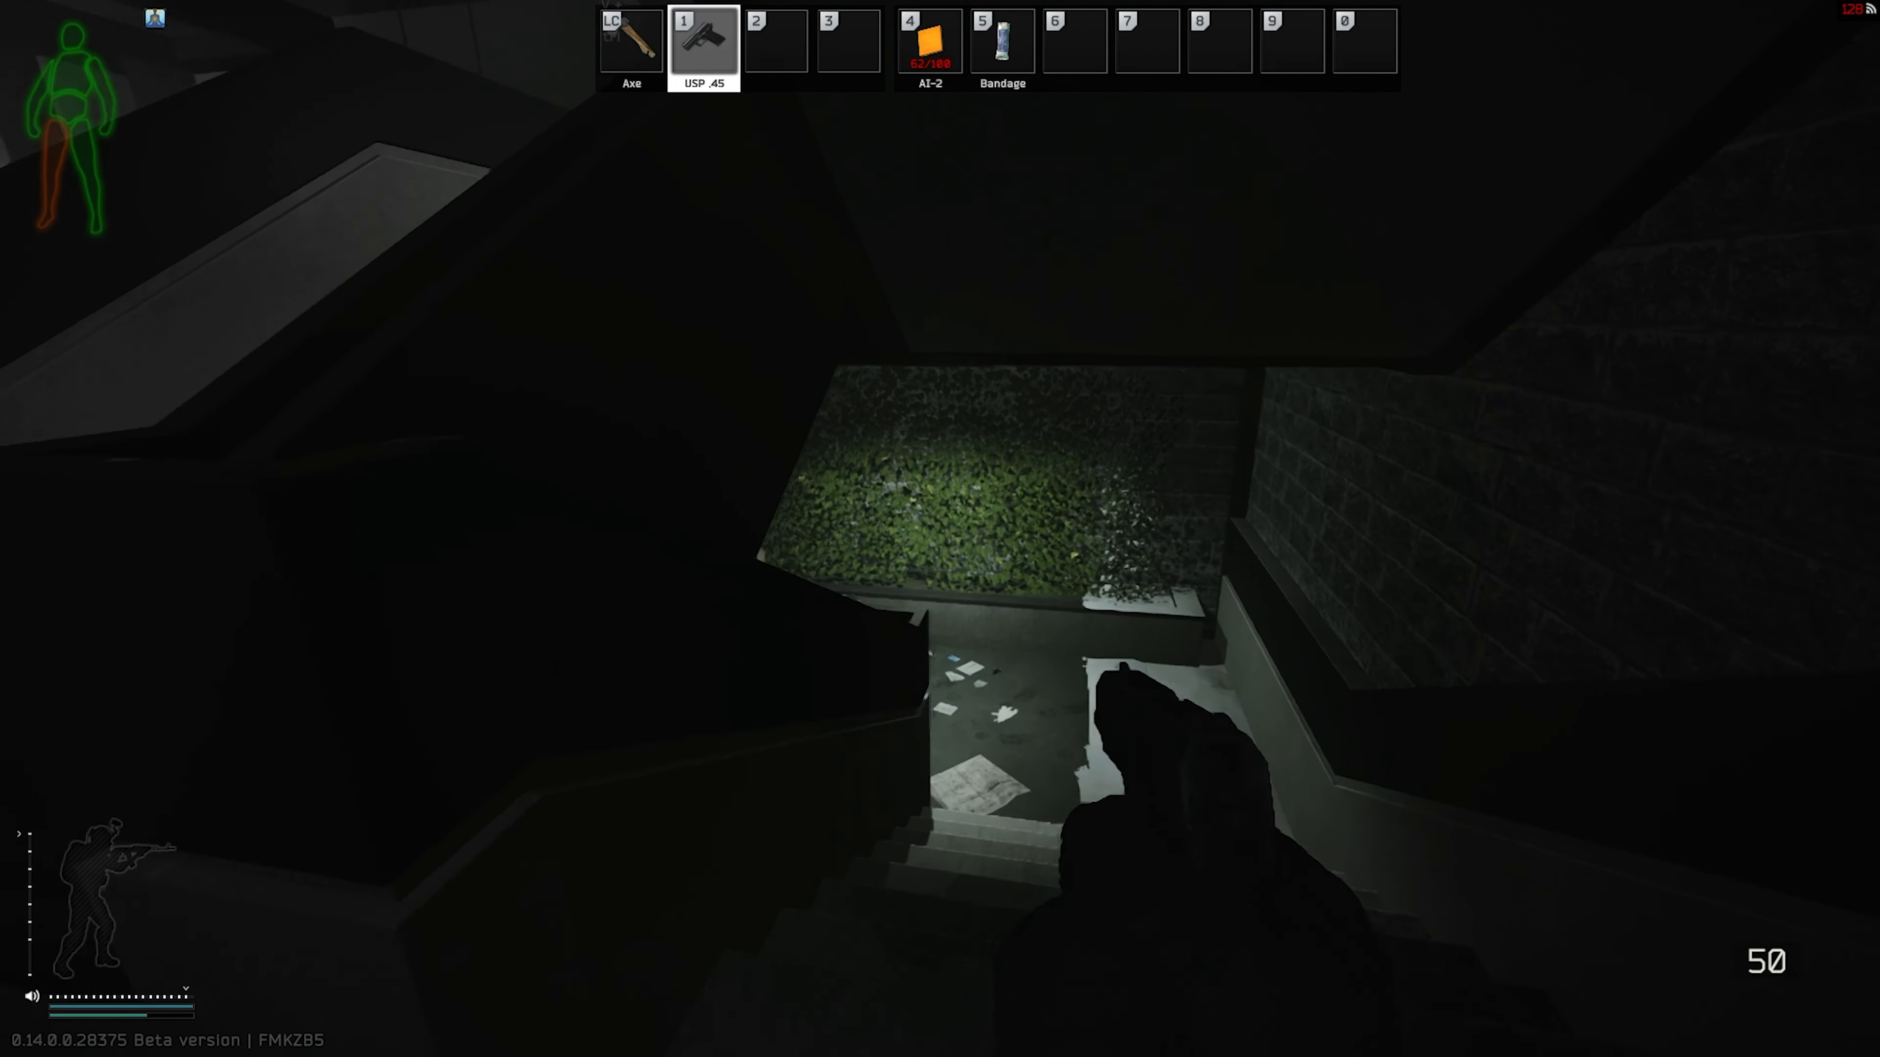
mouse_move(940, 528)
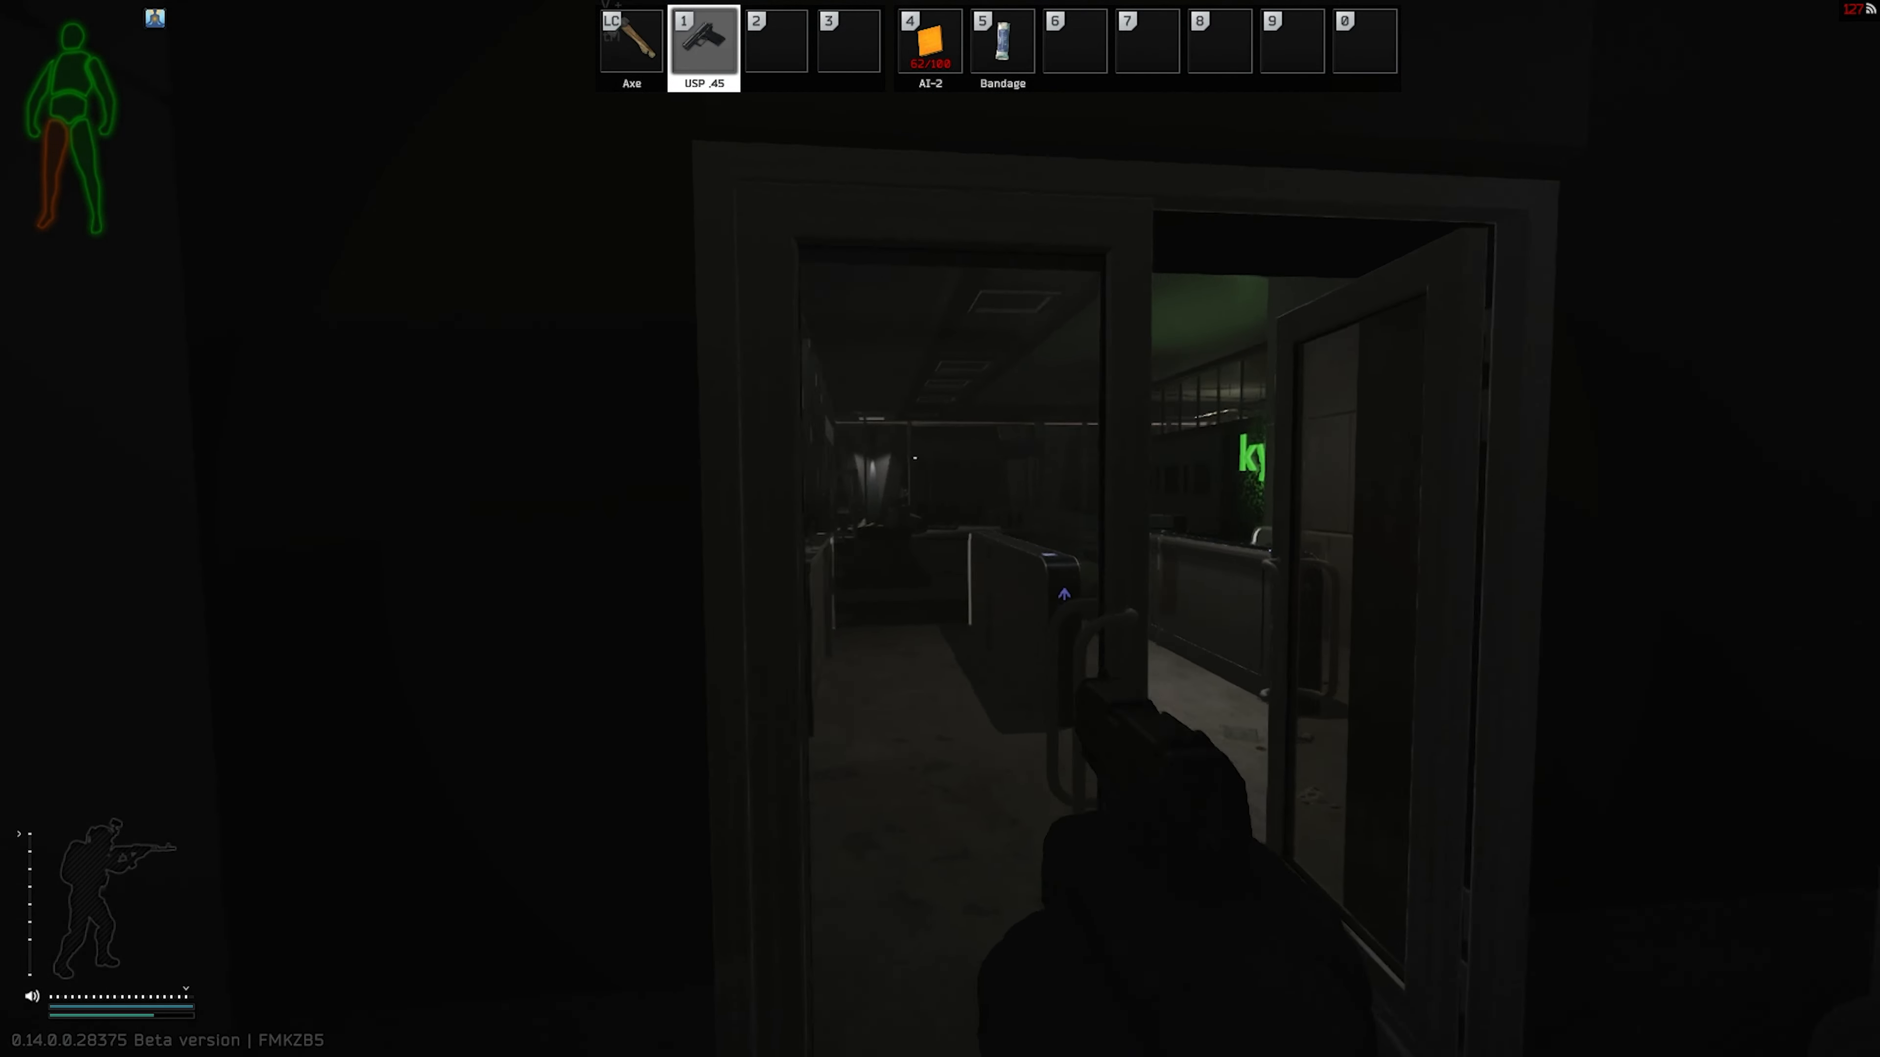
mouse_move(940, 529)
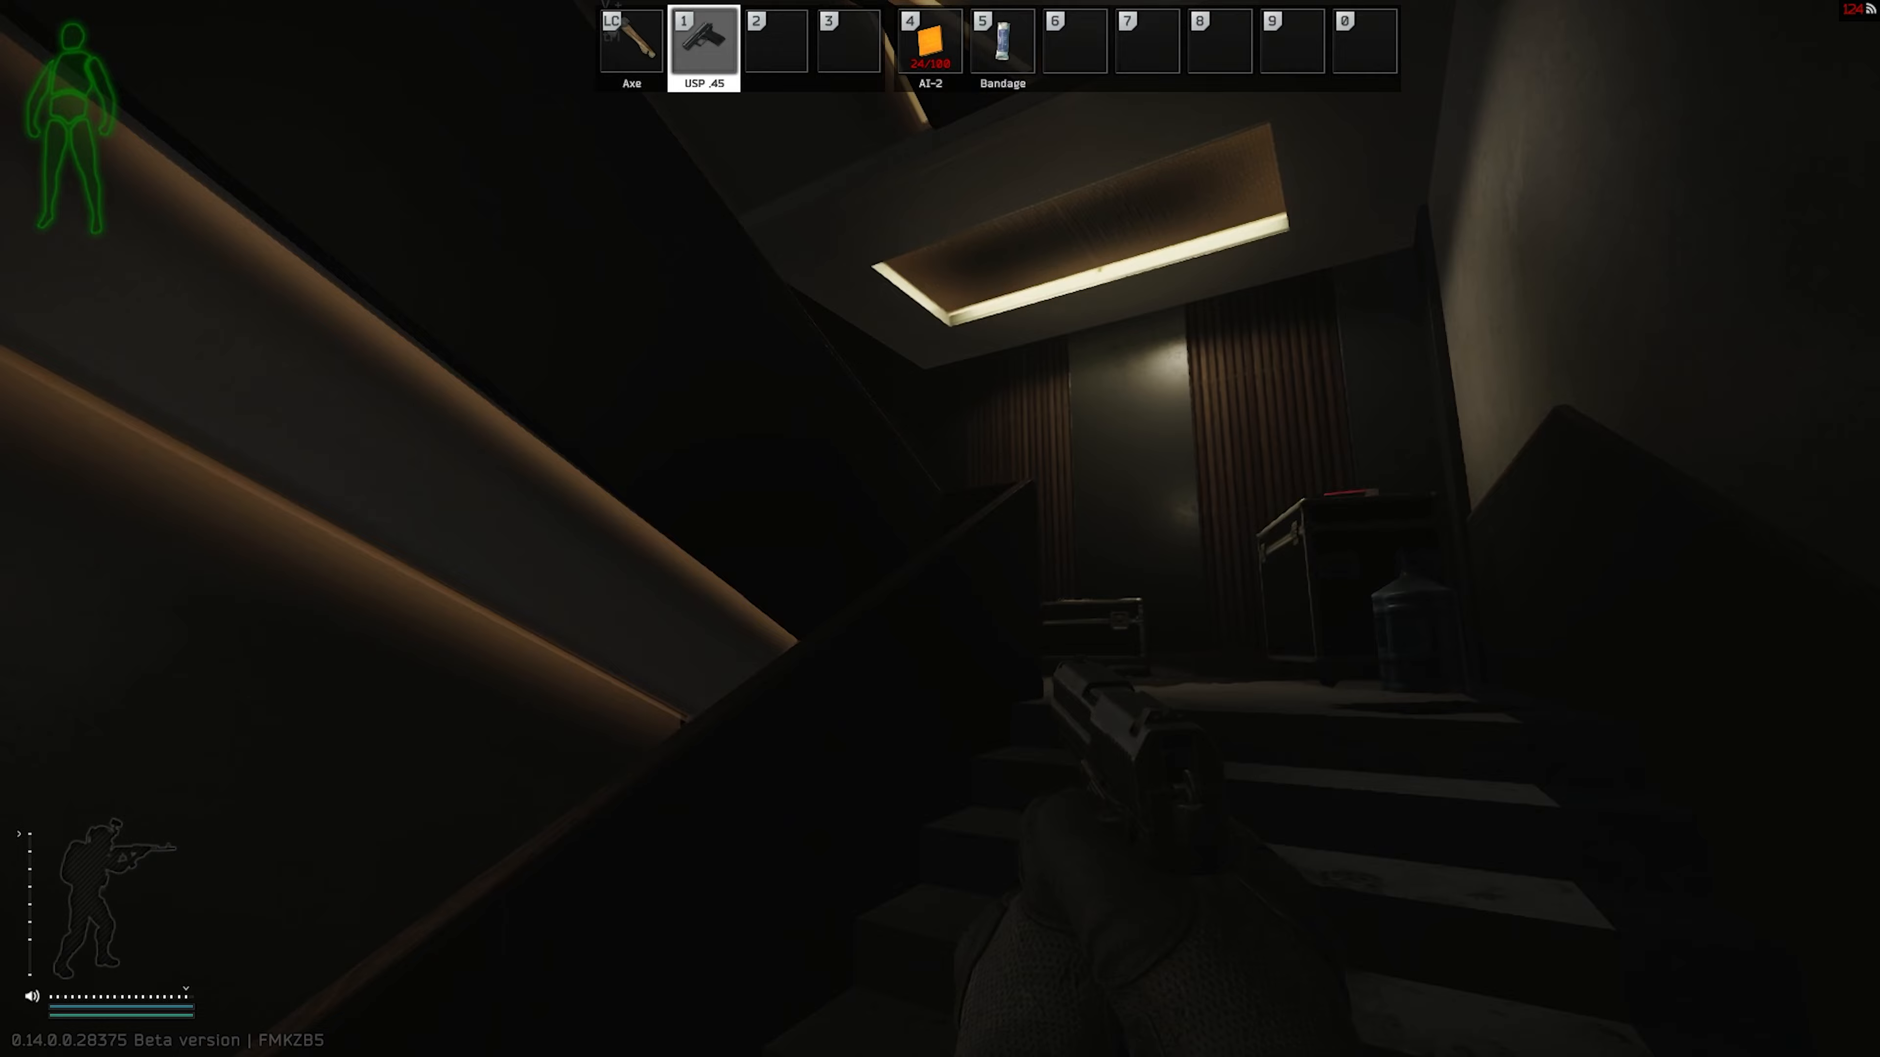
mouse_move(940, 528)
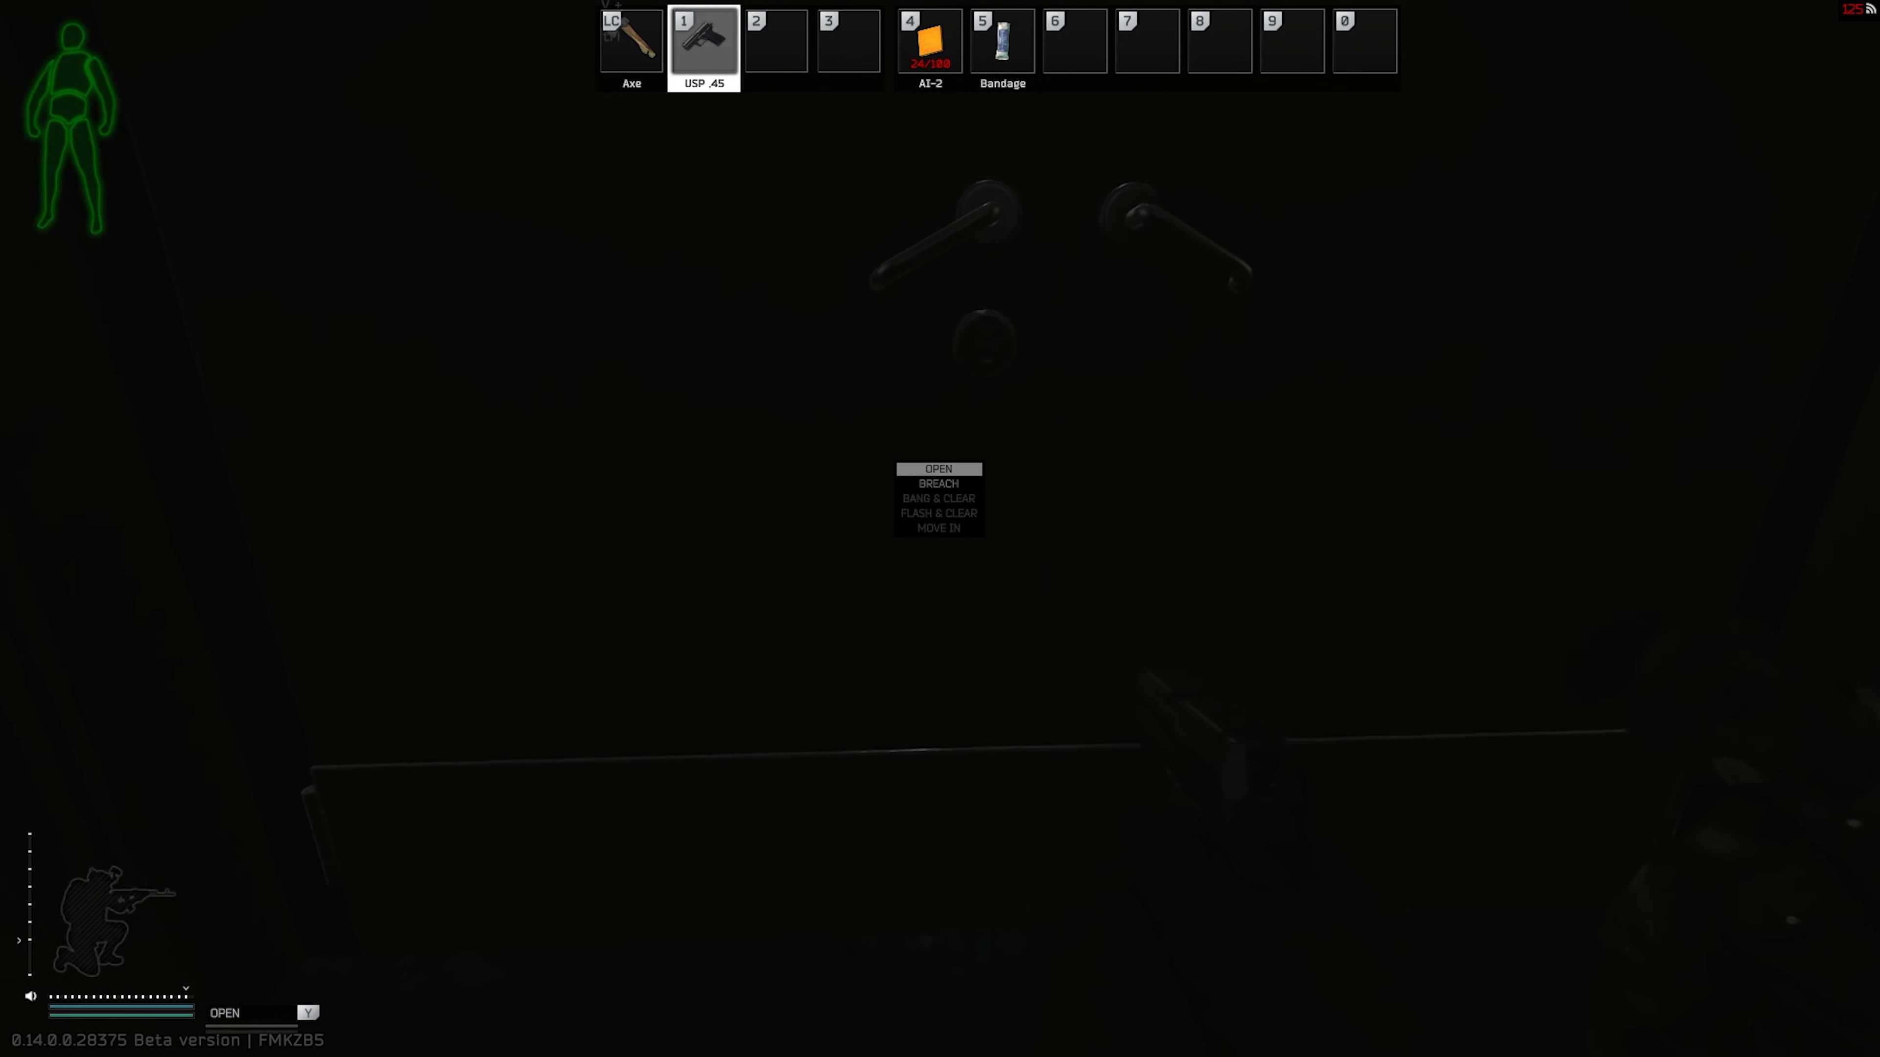
Step: Choose Open on the closed door and enter the storeroom with the empty SHAKE fridges
left_click(939, 469)
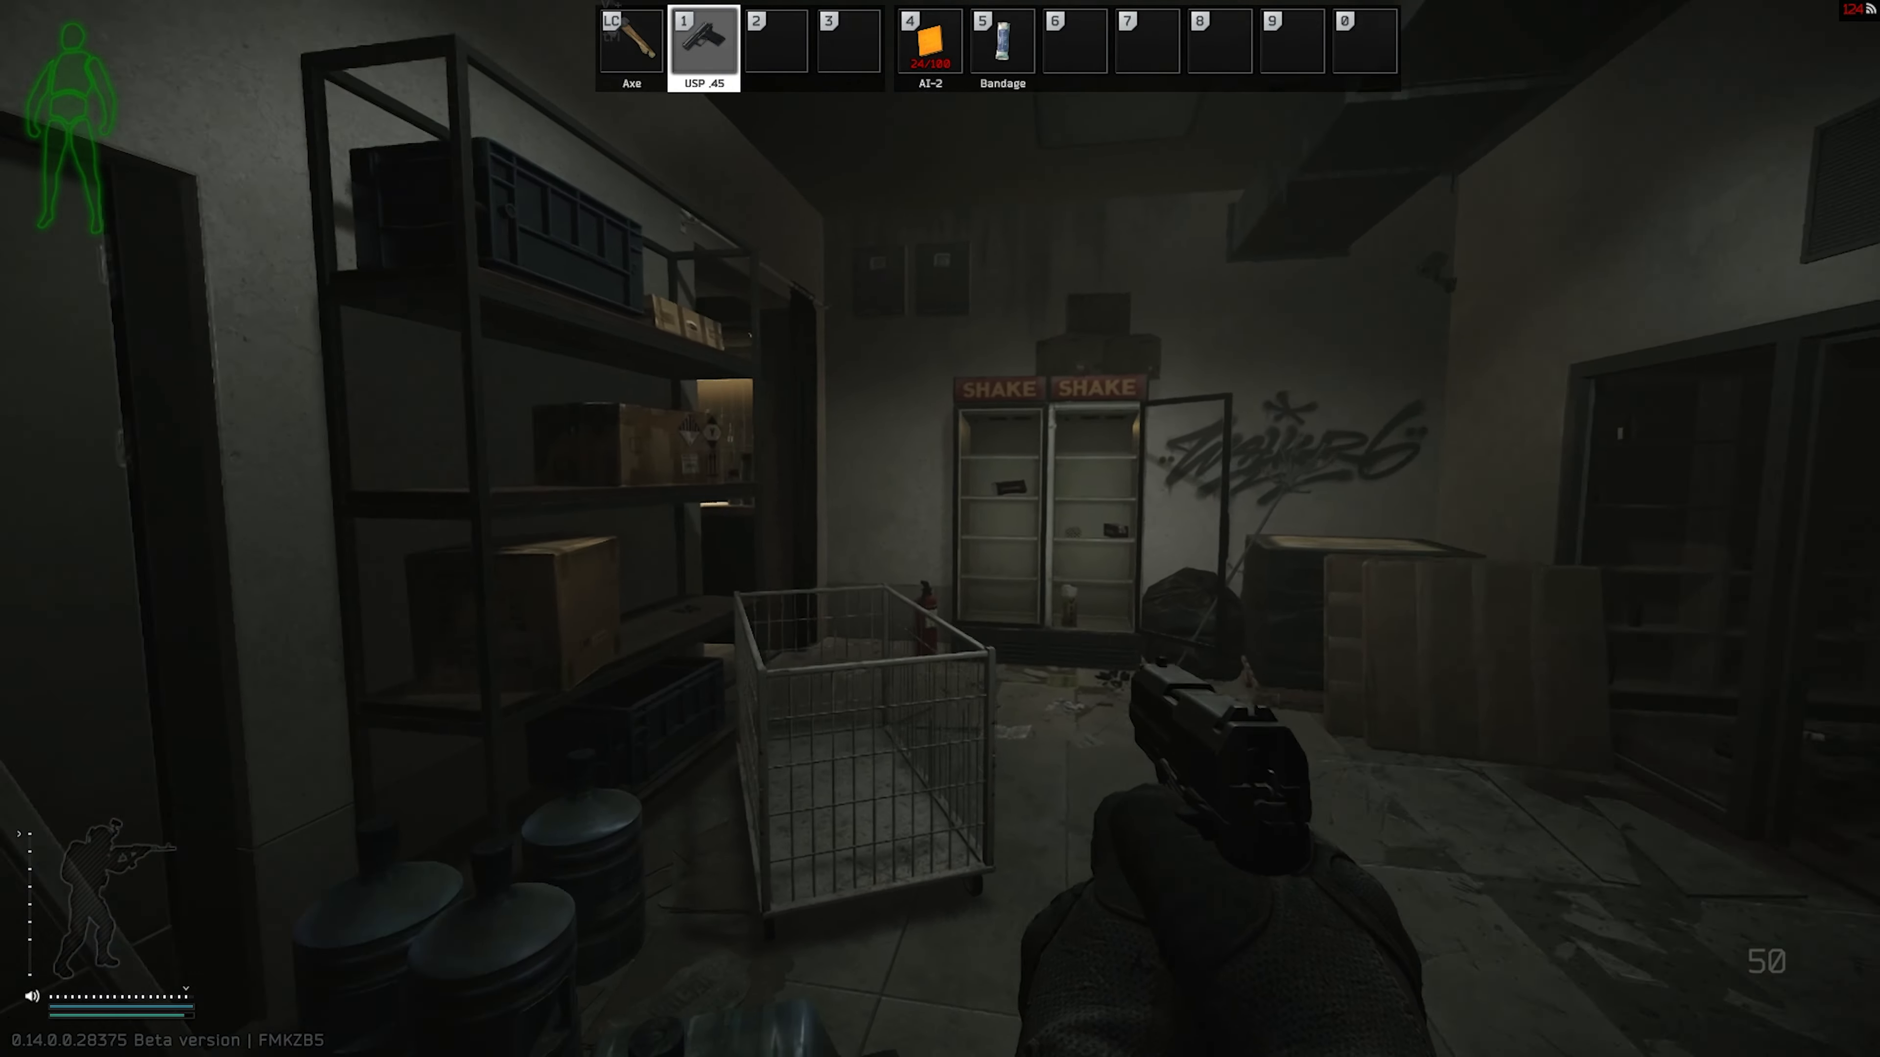
mouse_move(940, 529)
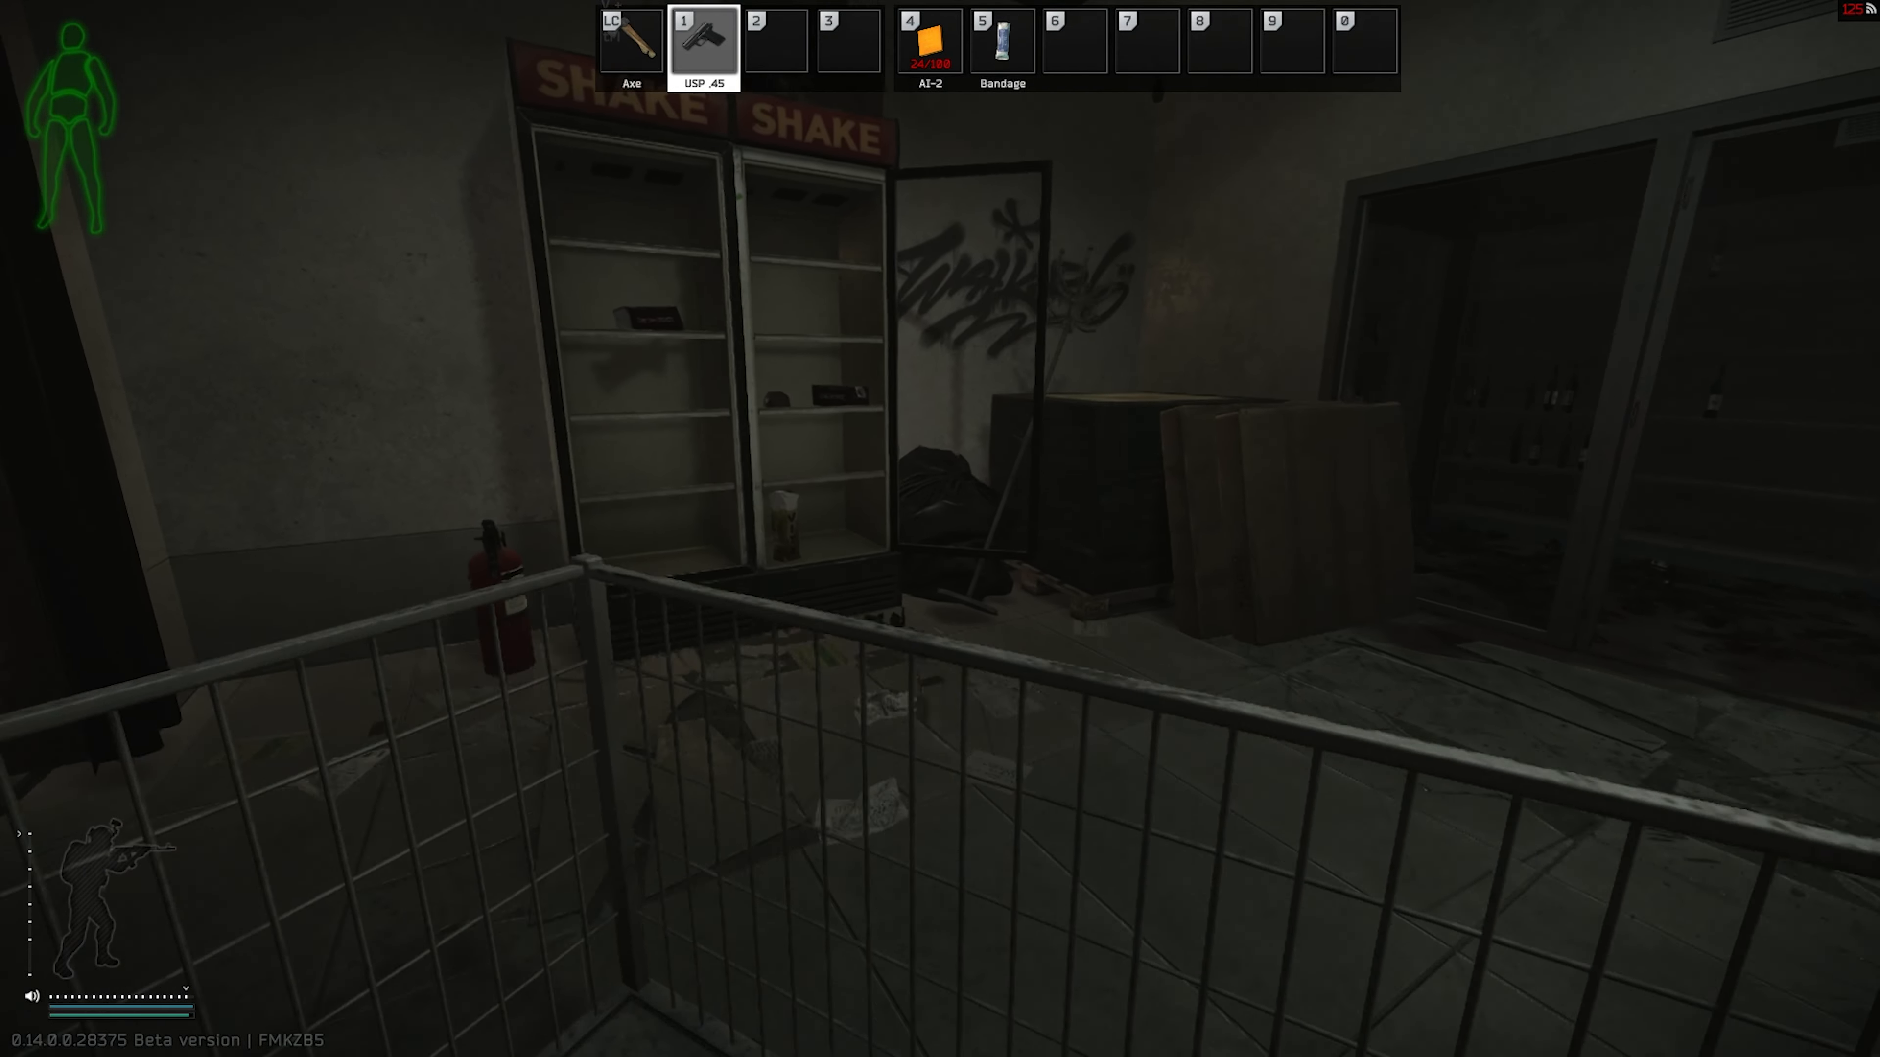
mouse_move(940, 528)
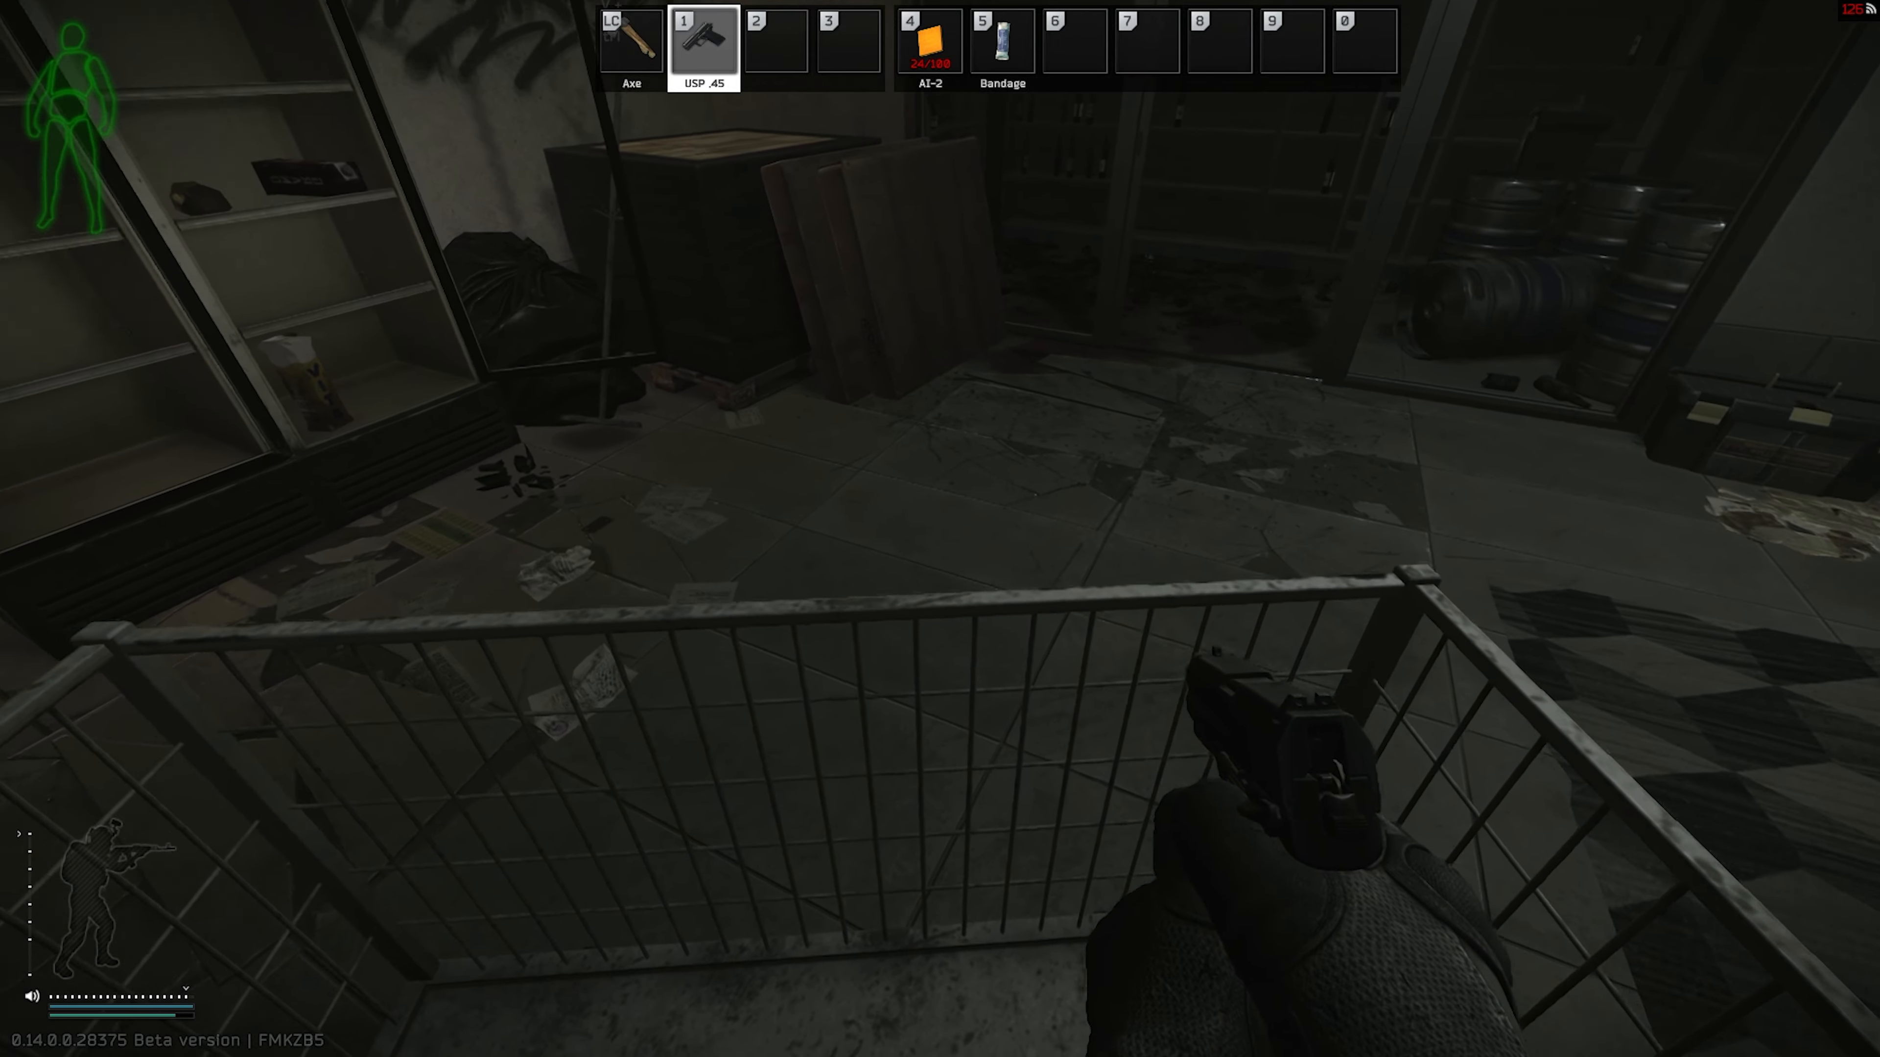
mouse_move(940, 529)
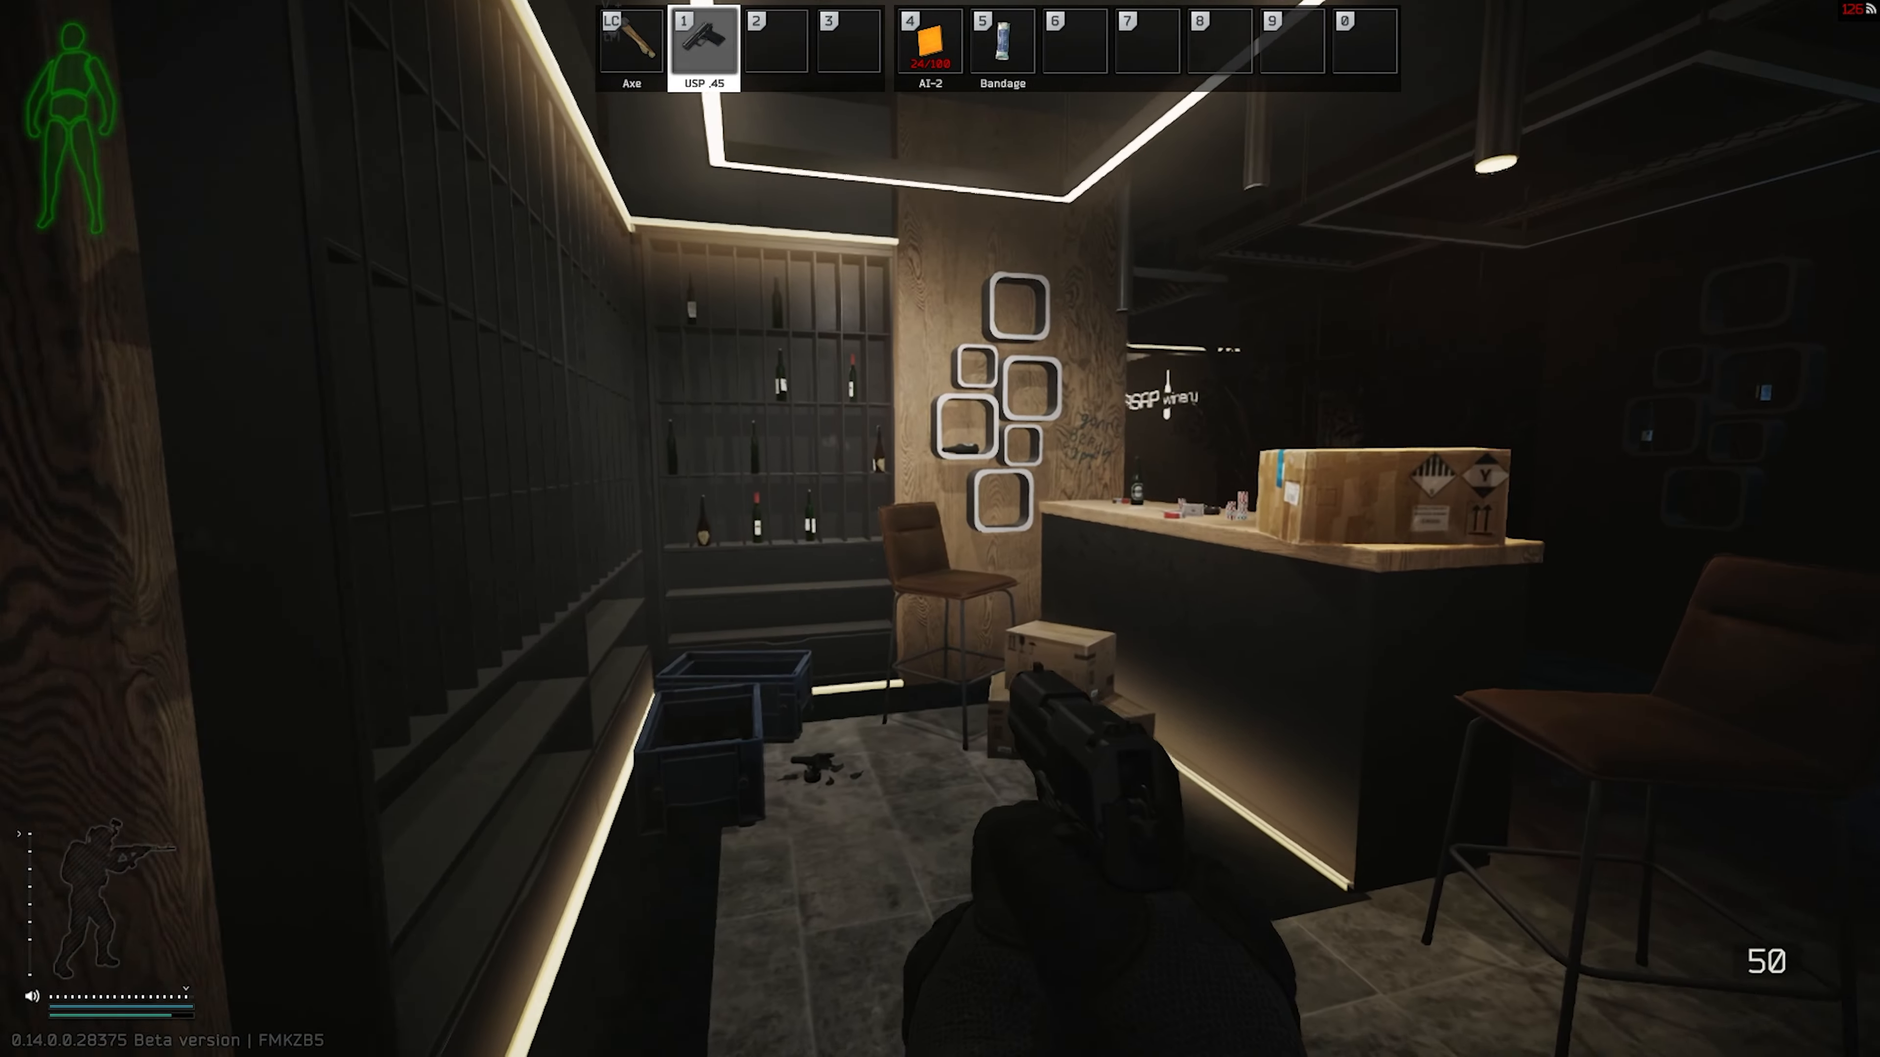
mouse_move(940, 528)
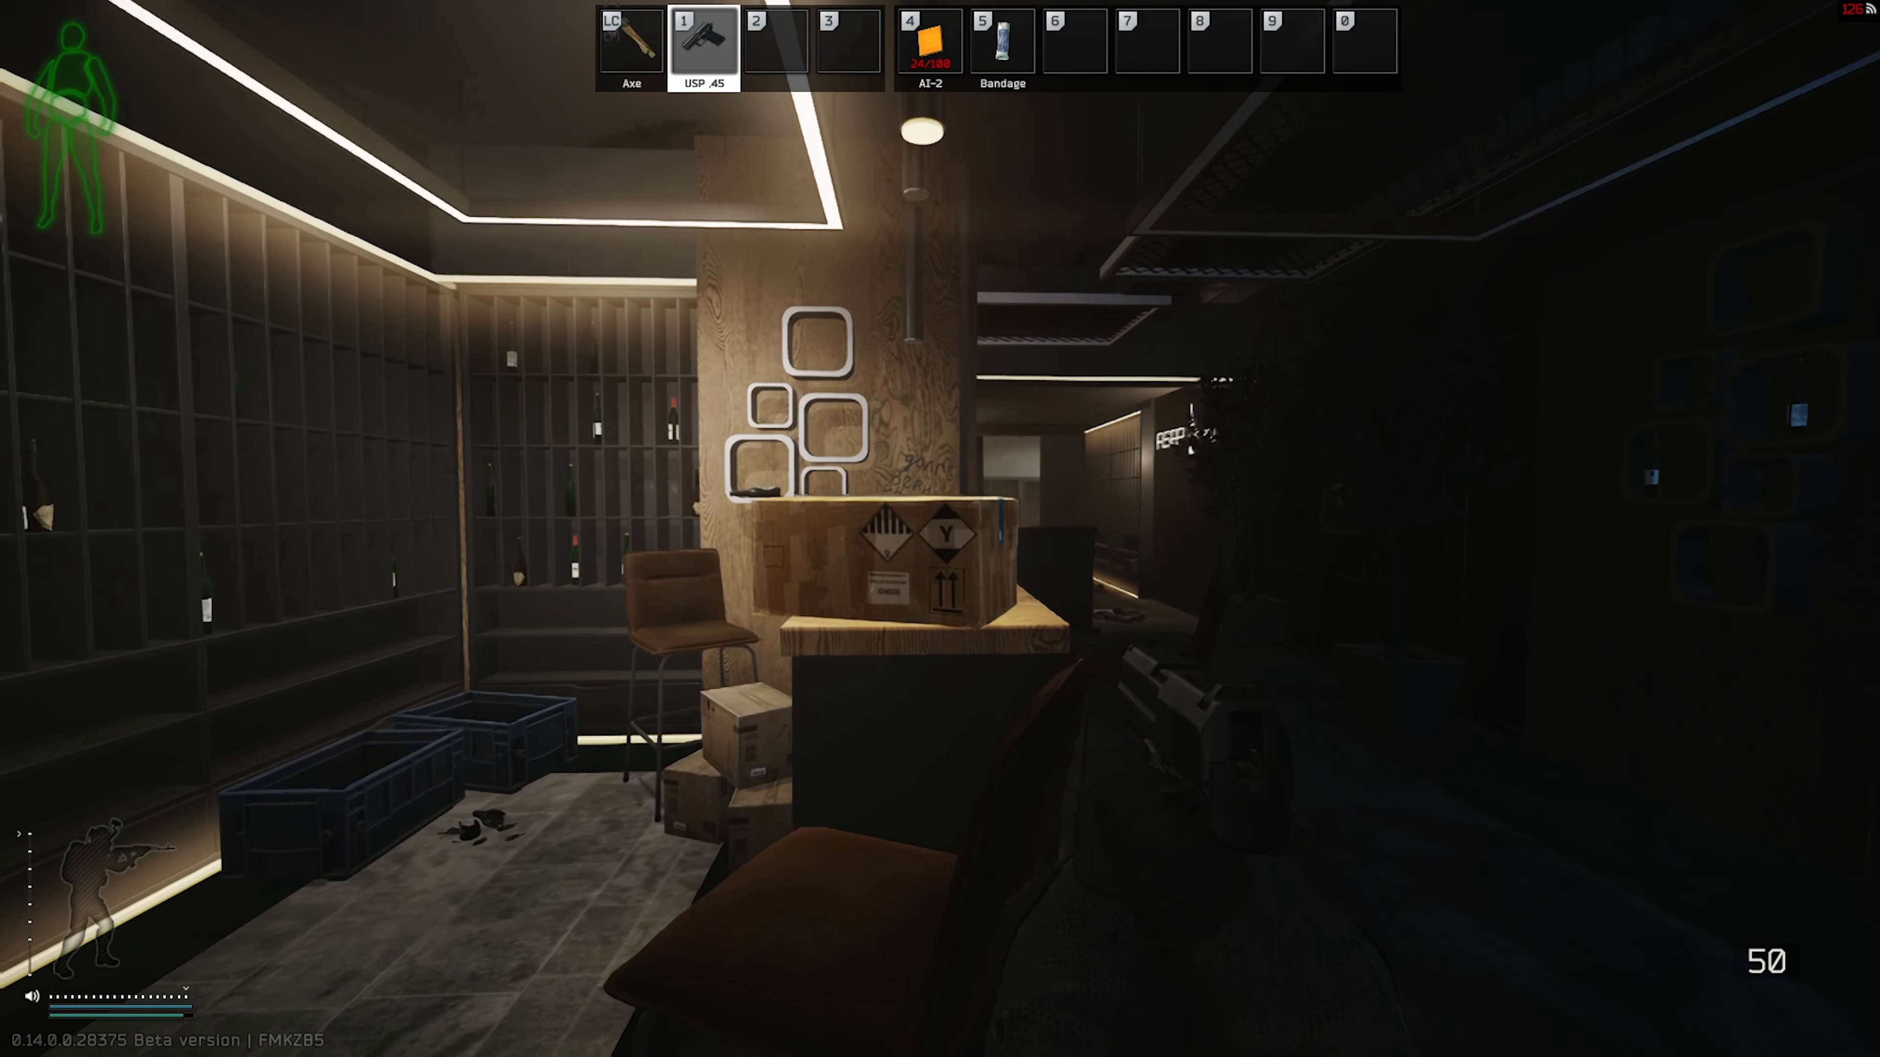
mouse_move(940, 528)
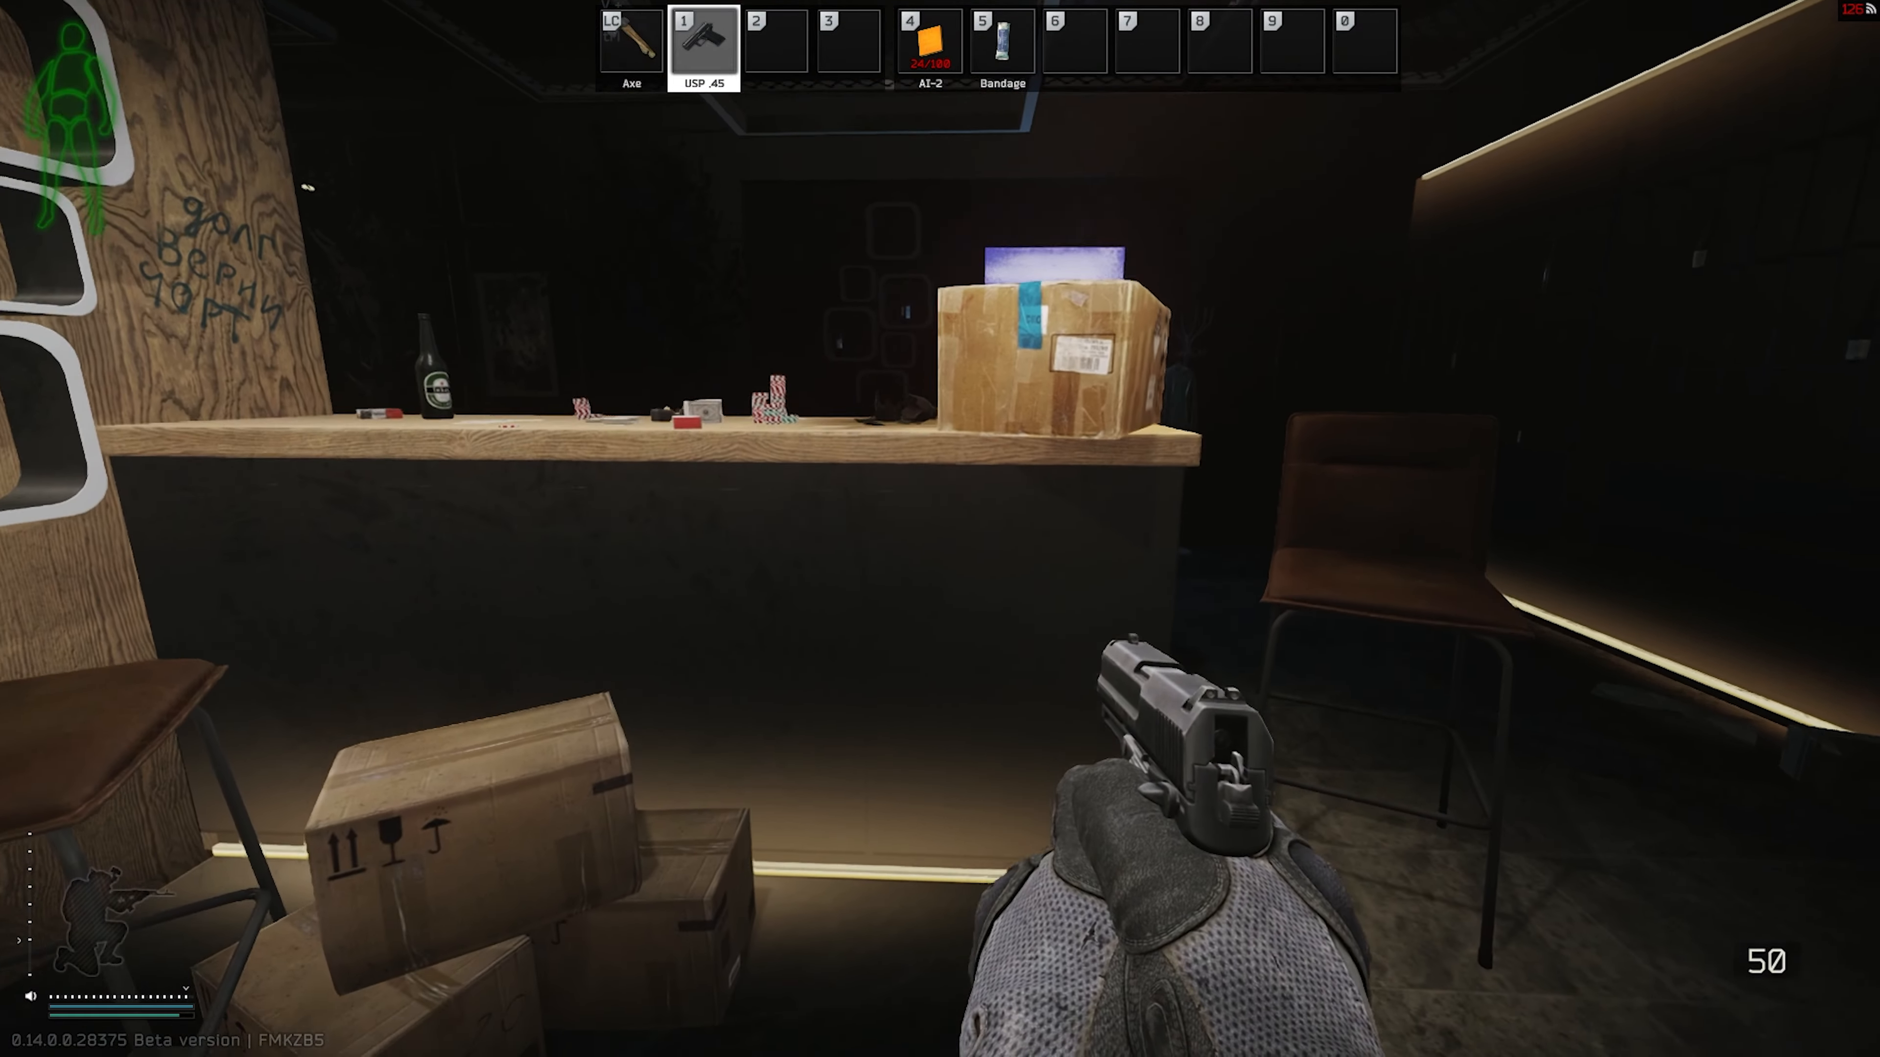
mouse_move(940, 528)
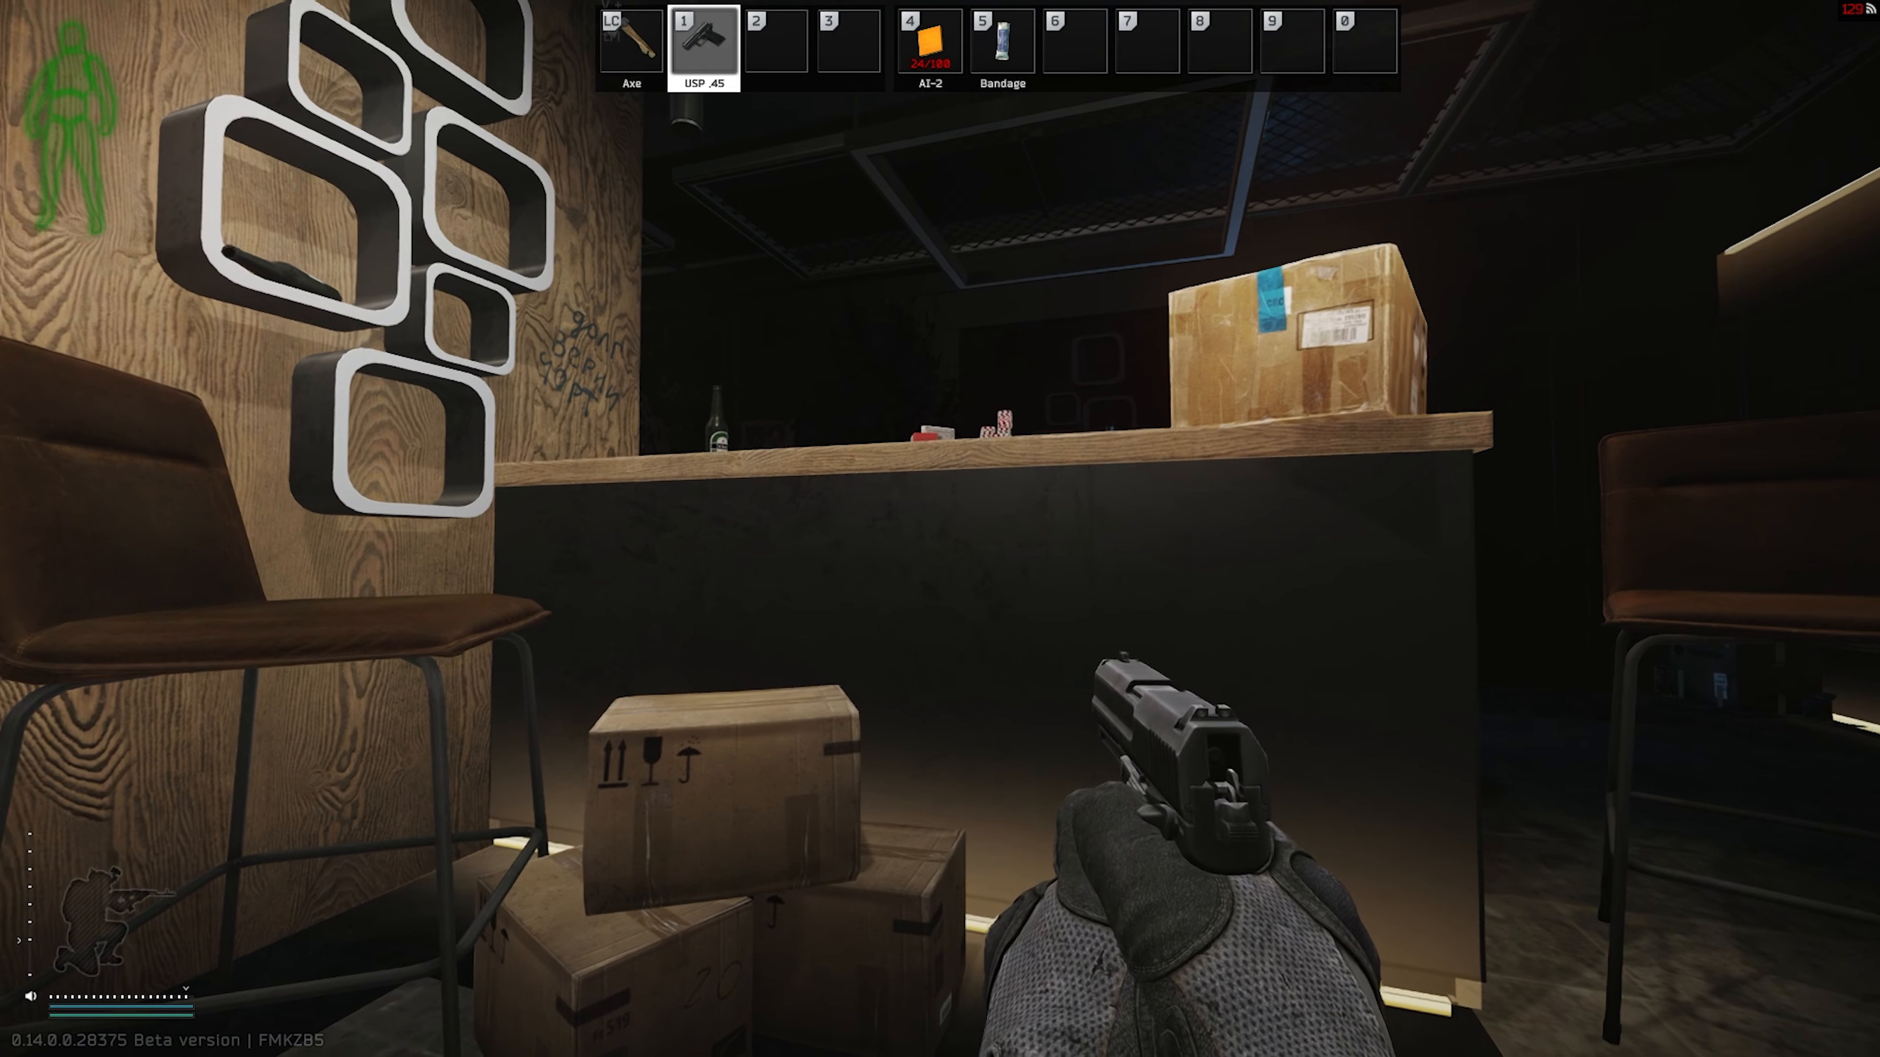
mouse_move(939, 529)
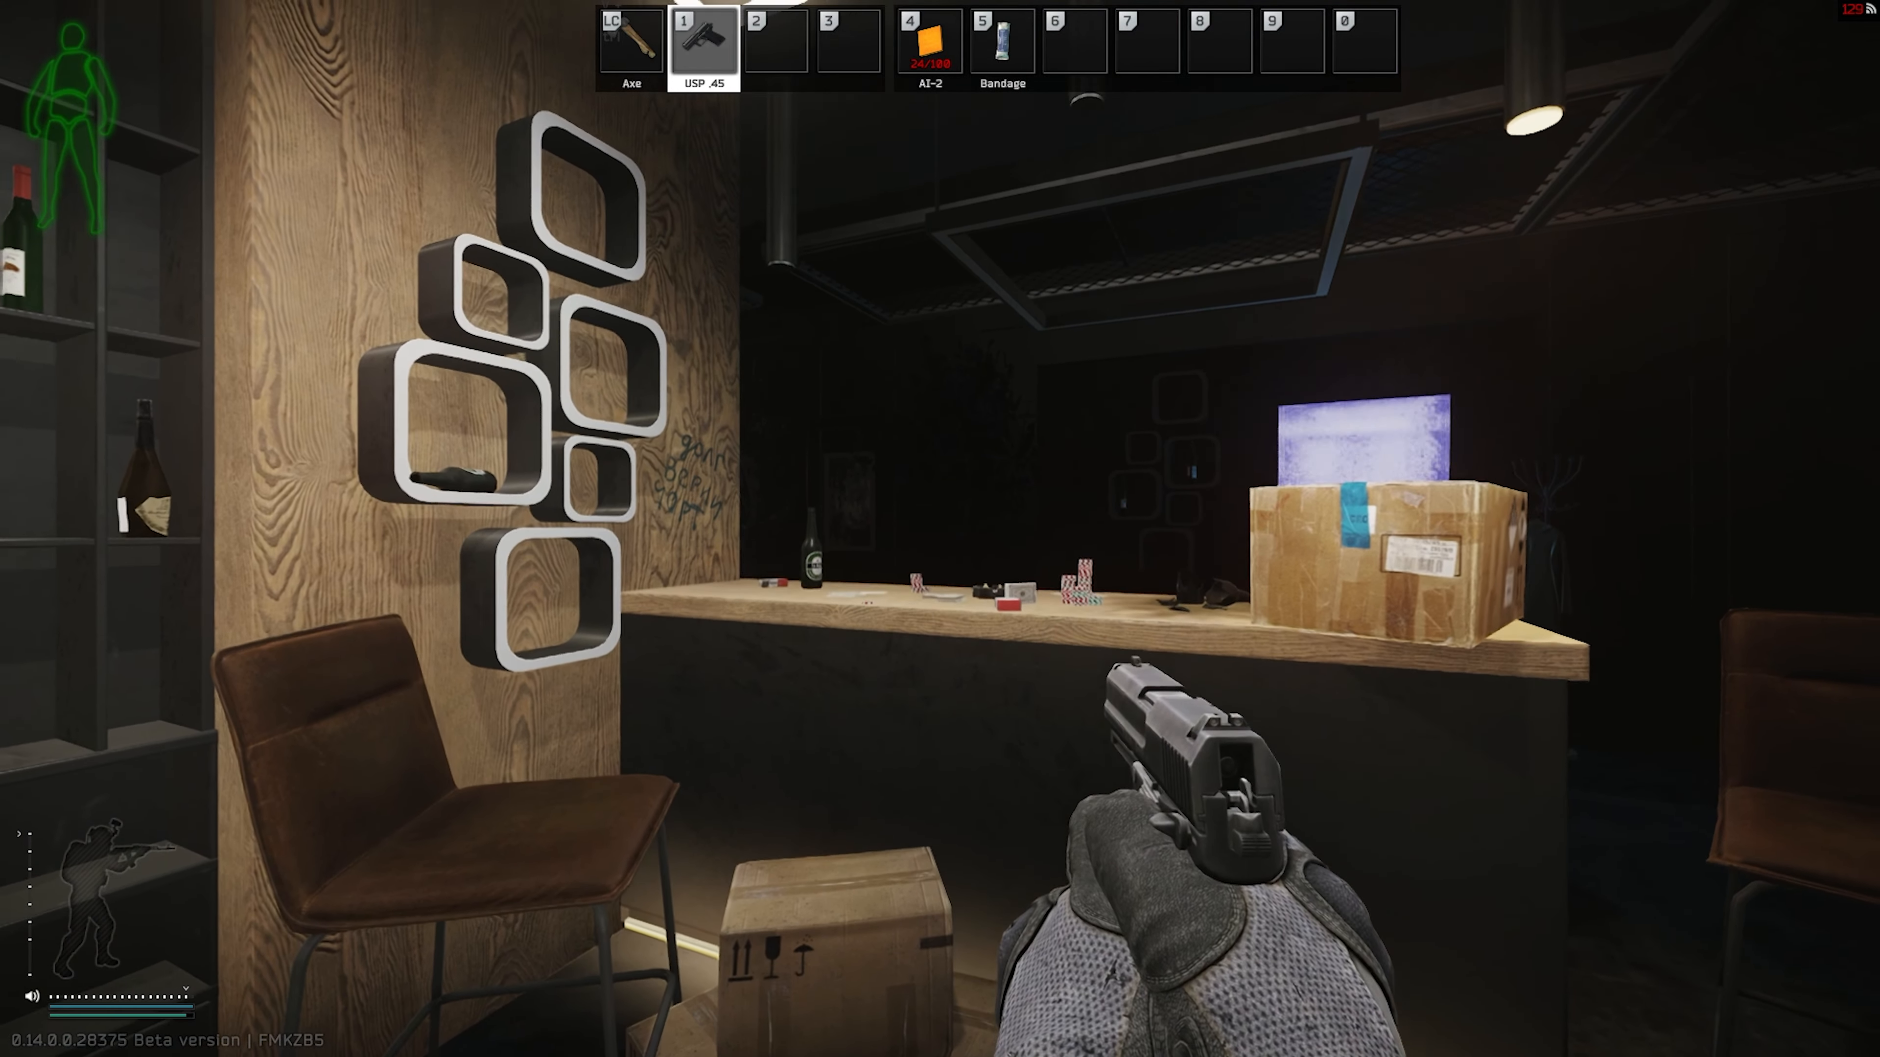
Step: Check the inventory while crossing the ASAP winery bar toward the SKYSIDE doorway
key("Tab")
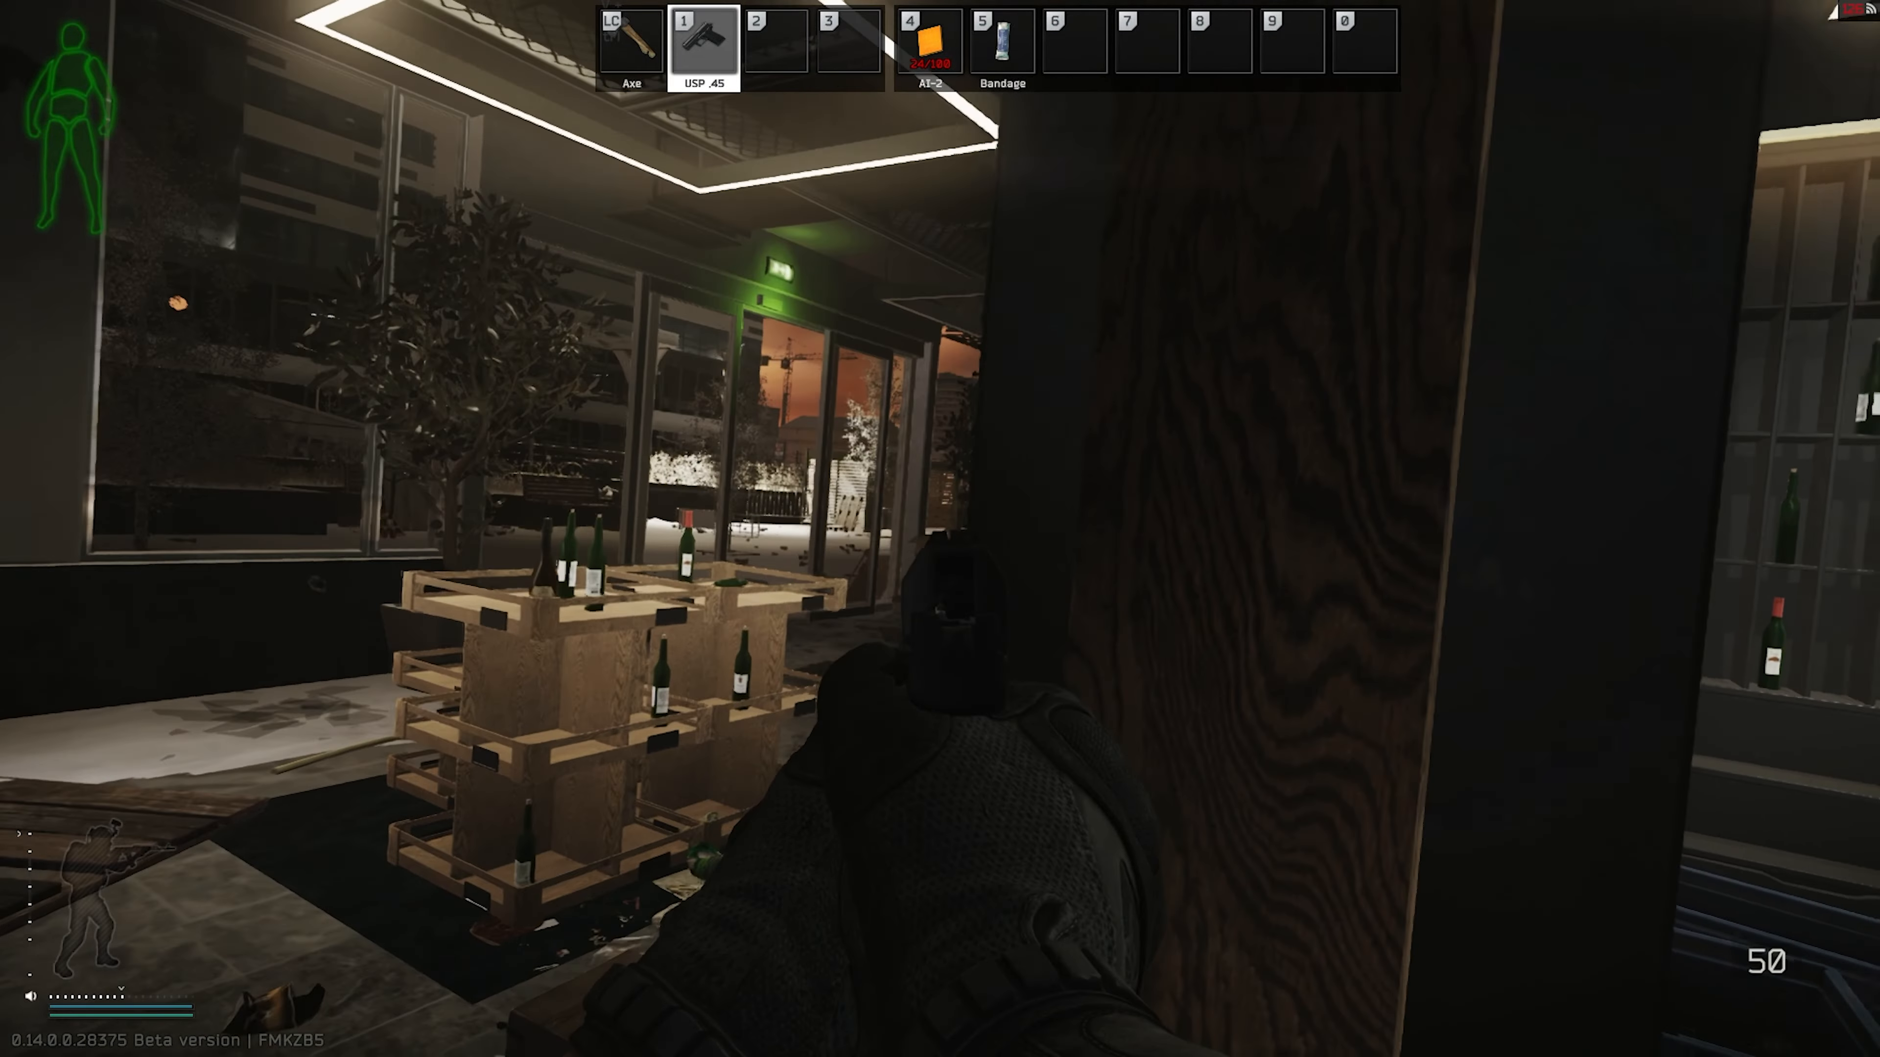
mouse_move(940, 528)
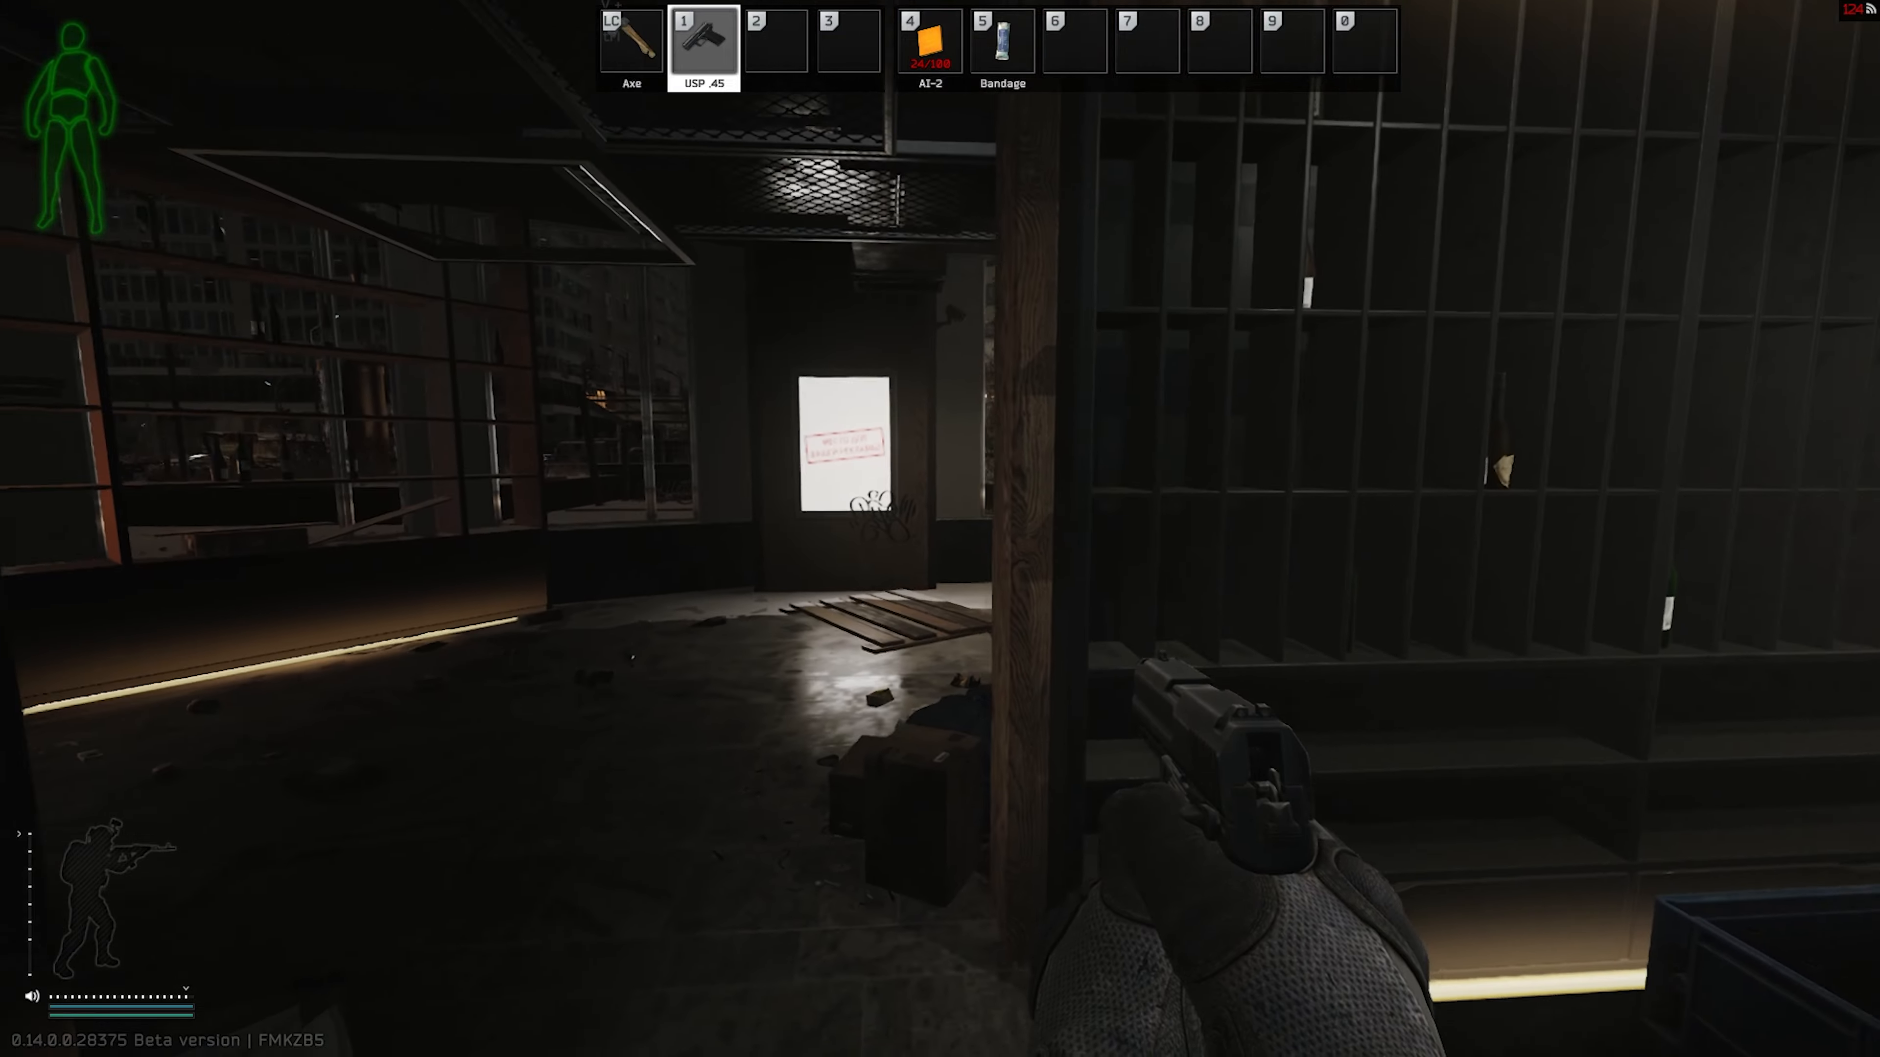
mouse_move(940, 528)
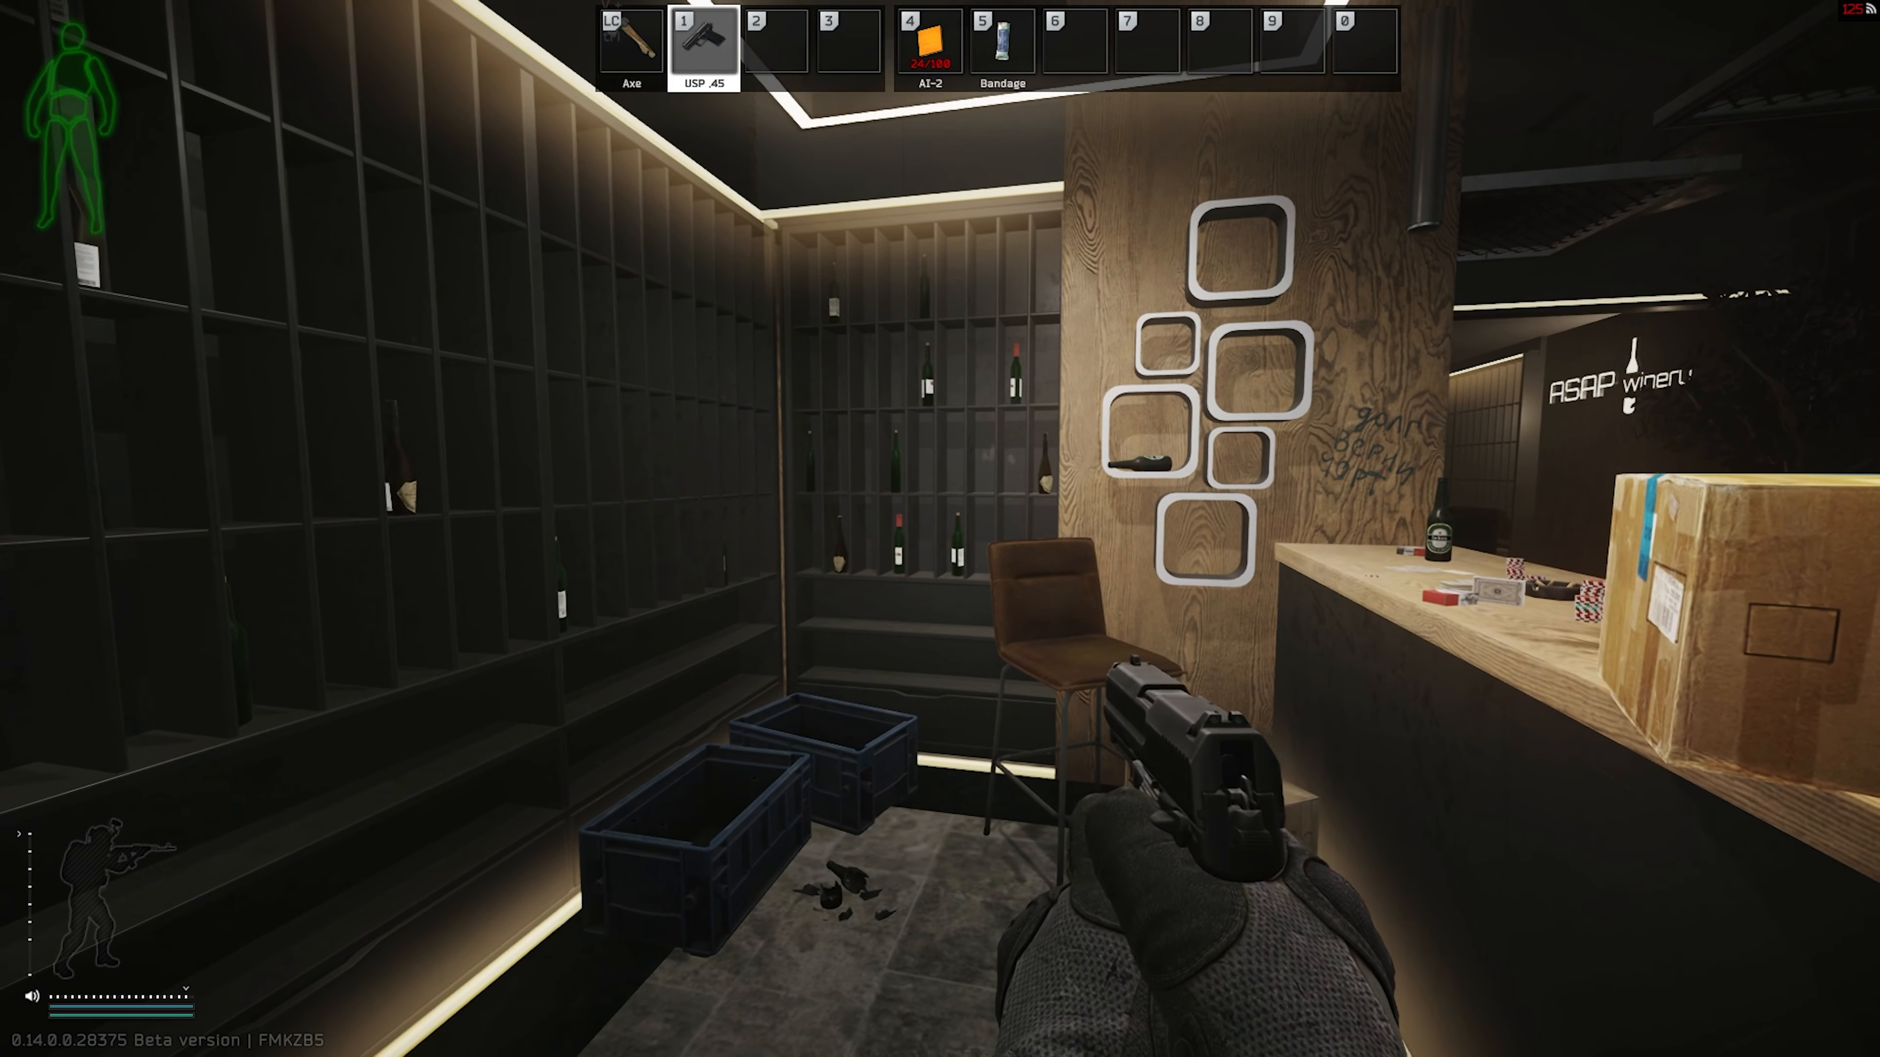
mouse_move(940, 529)
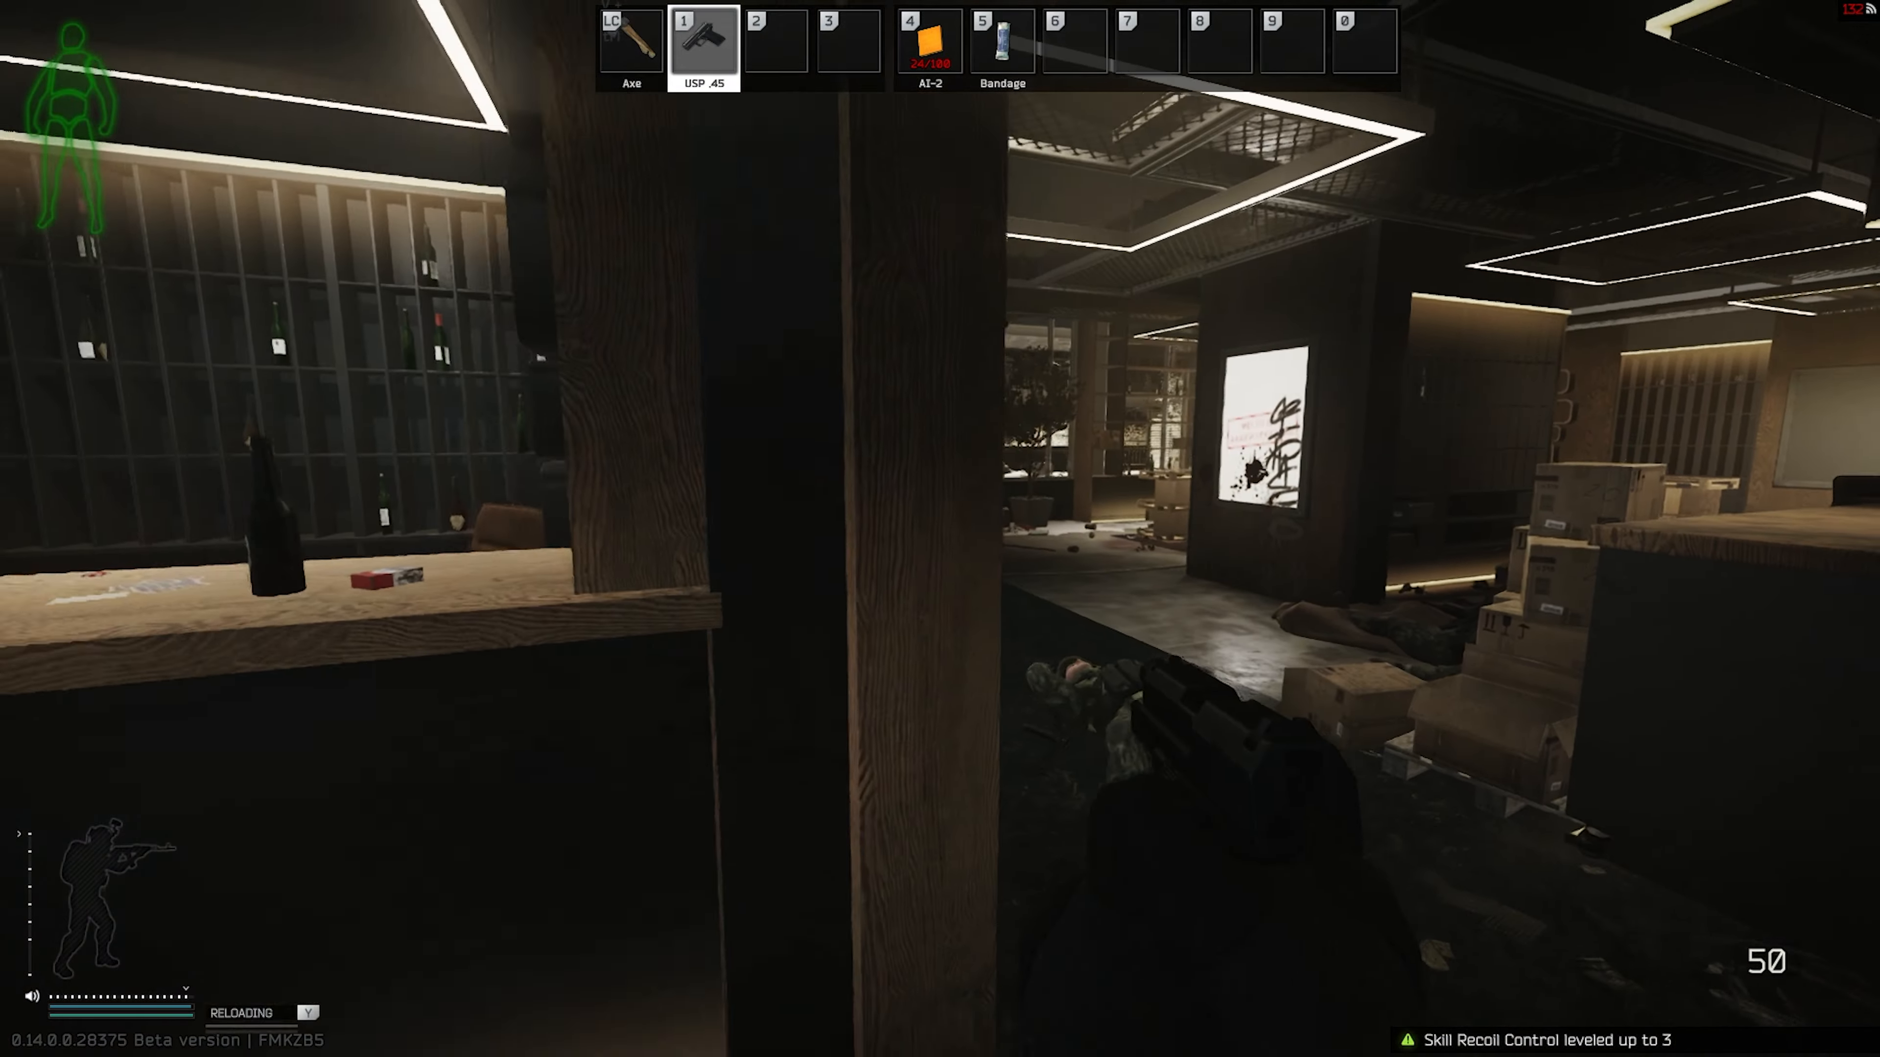
mouse_move(940, 529)
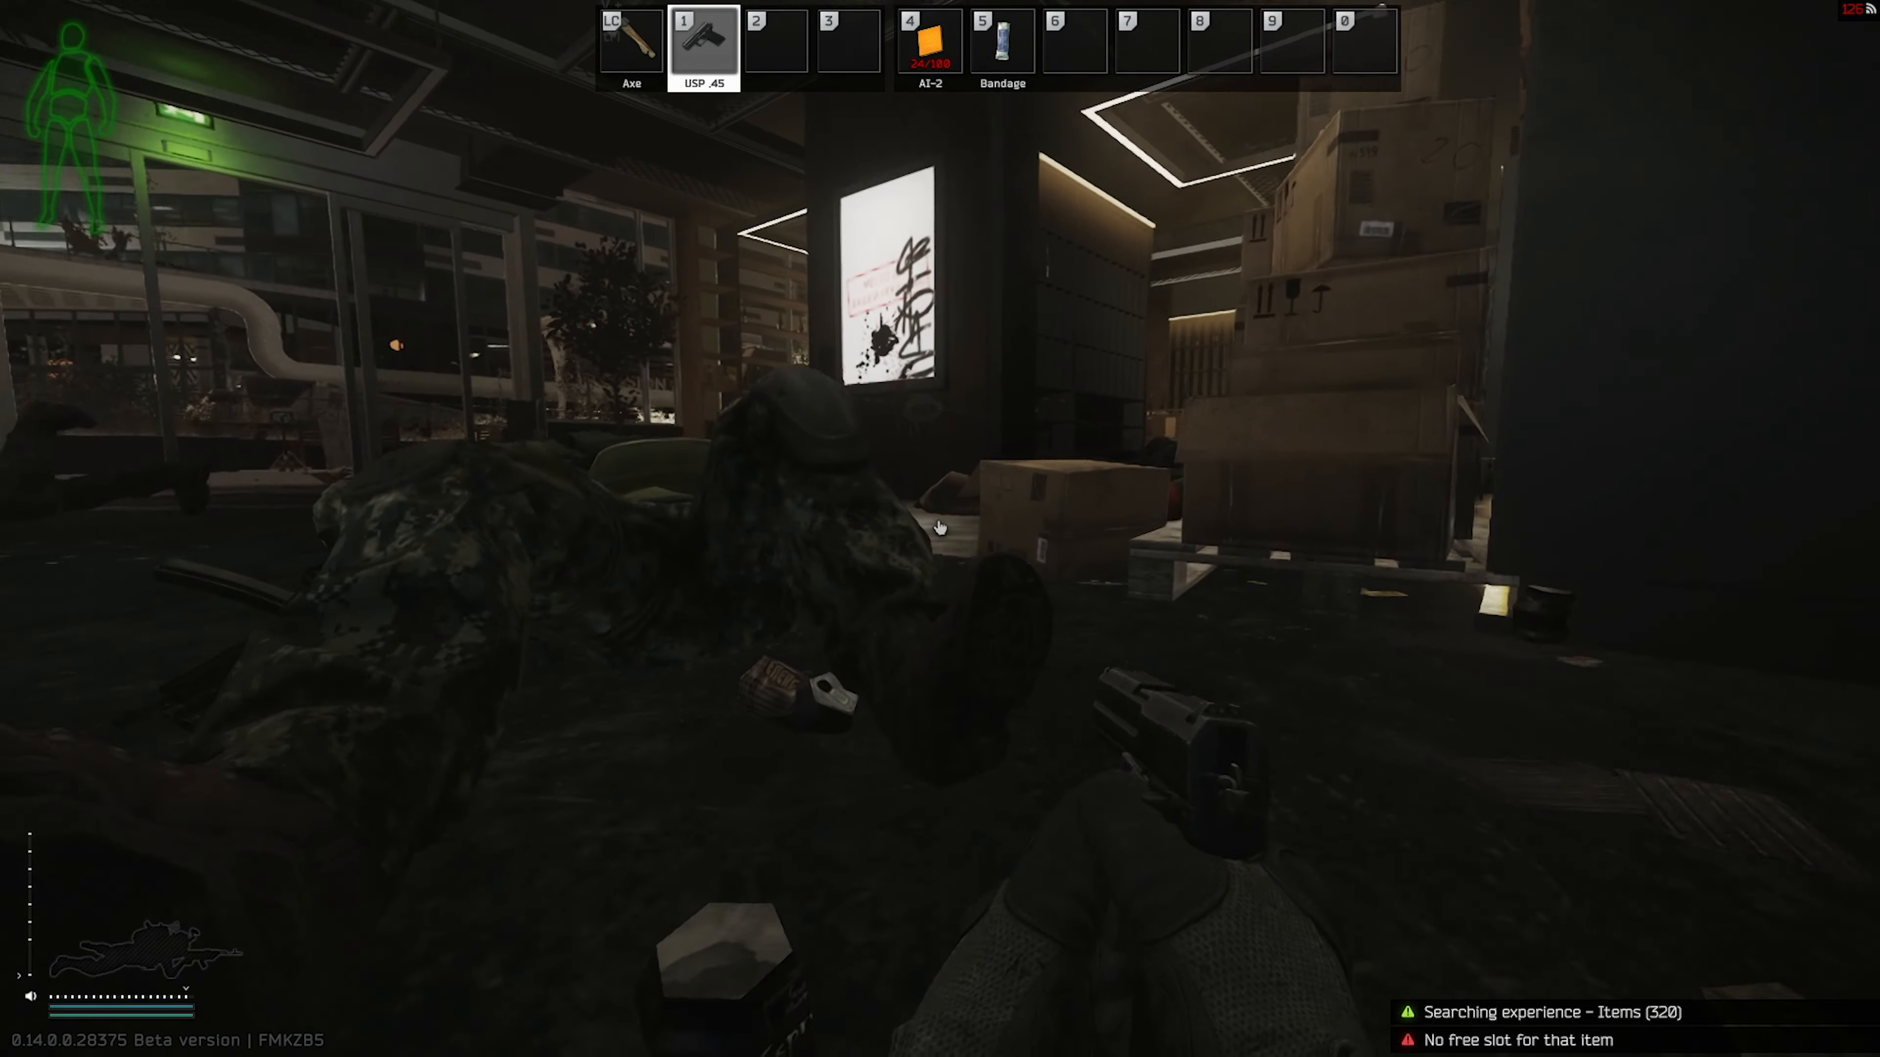
mouse_move(939, 529)
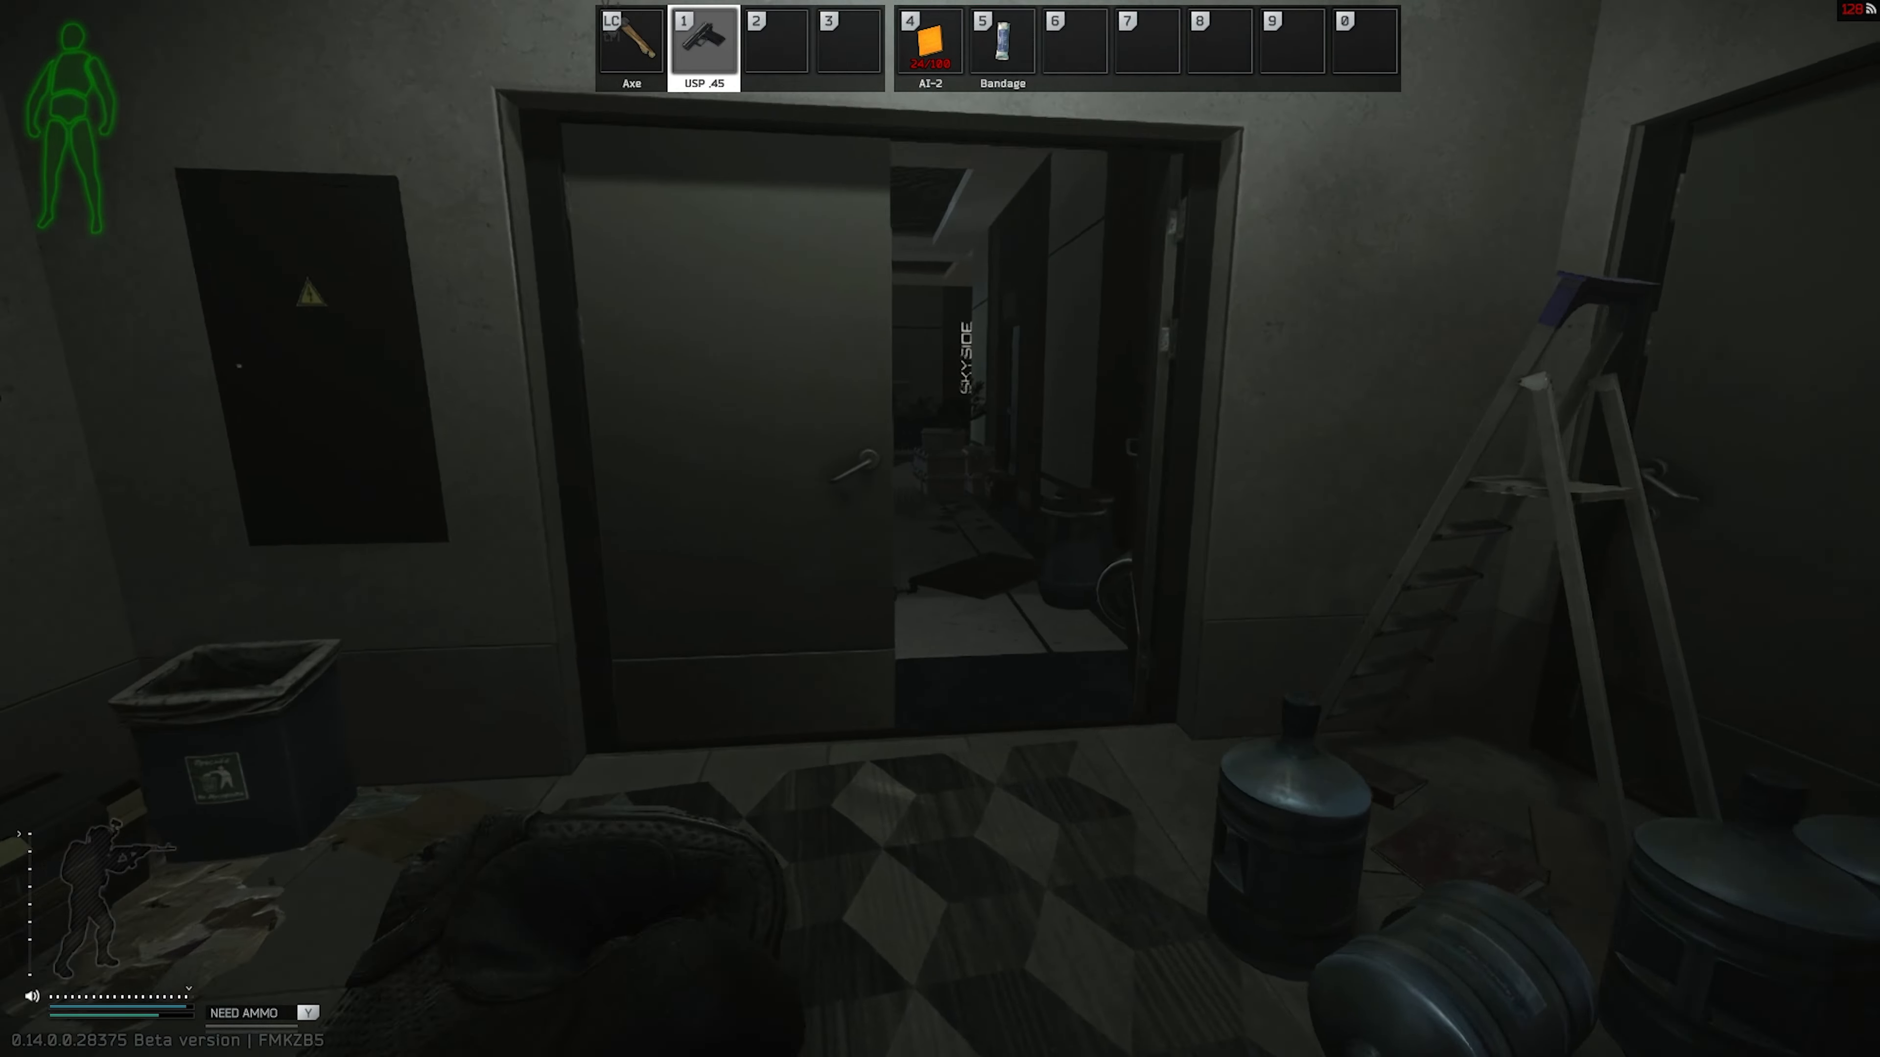
key("tab")
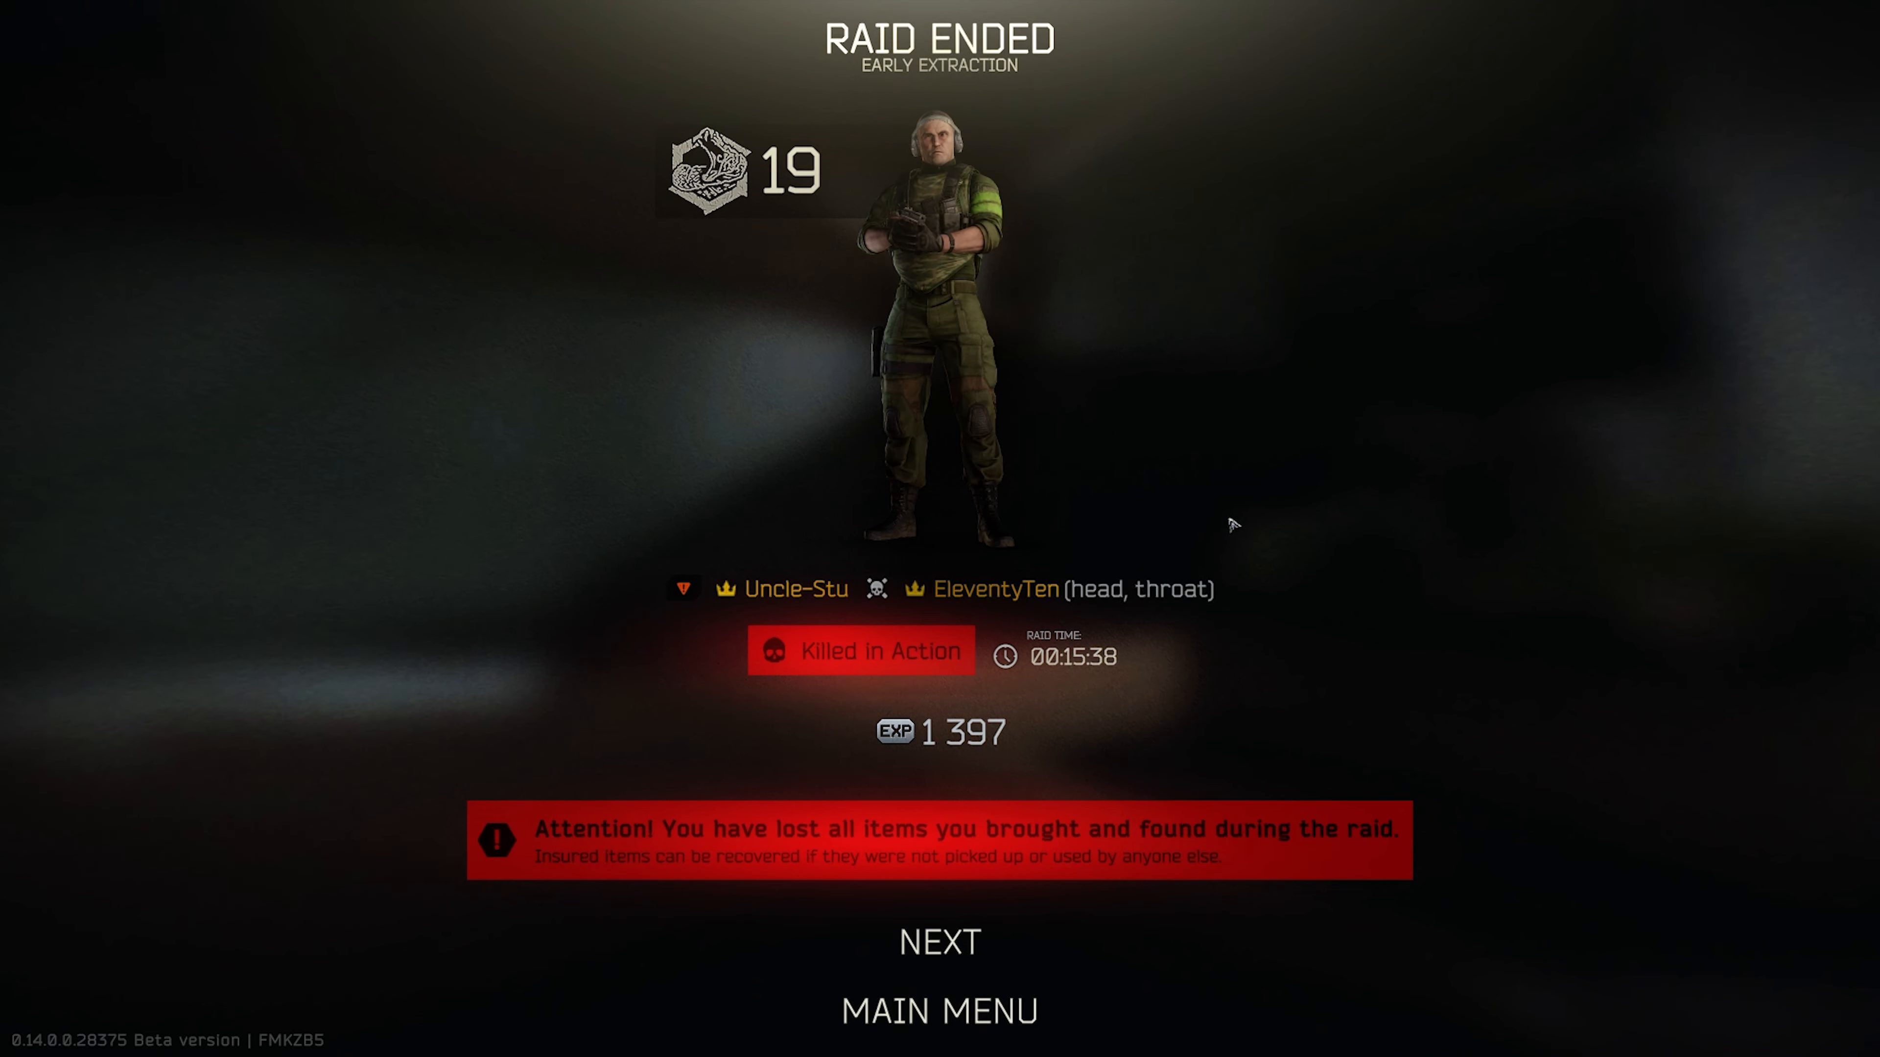
mouse_move(1221, 543)
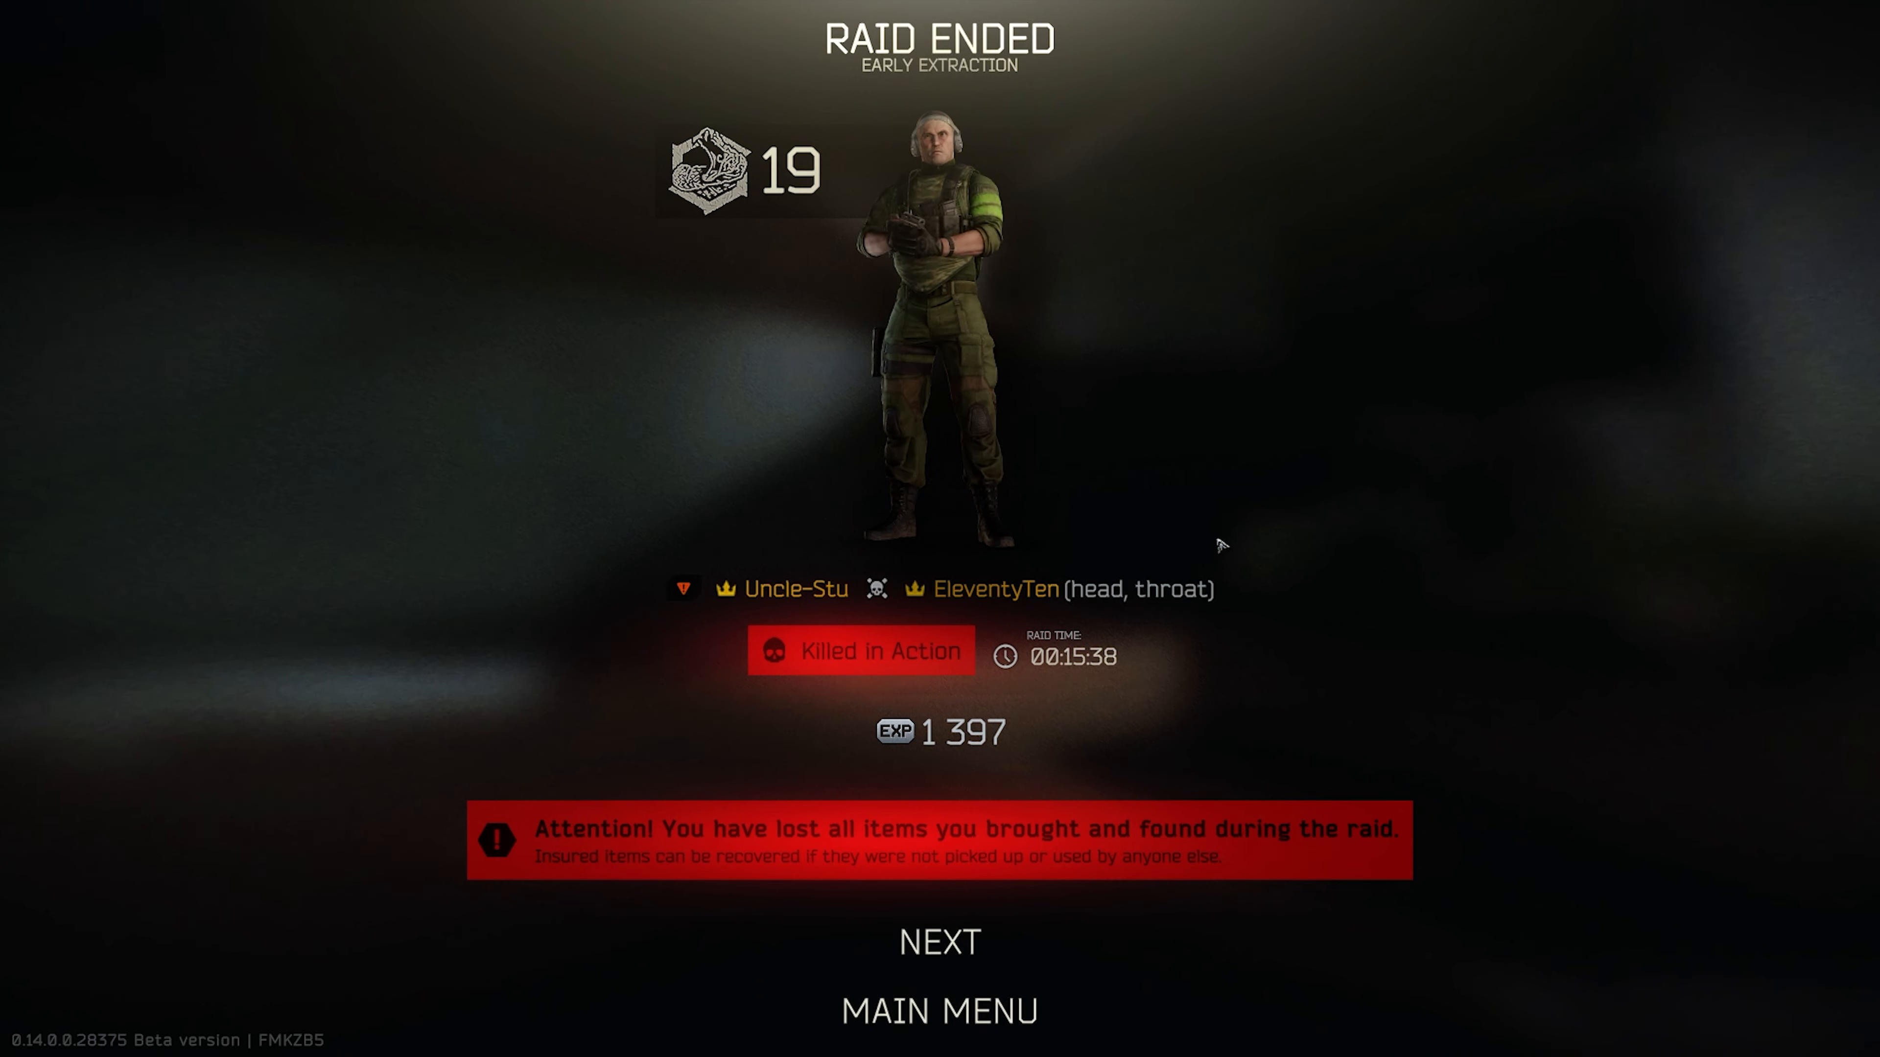
Step: Glance at the killer's report options, dismiss them, and continue to Your Kill List
right_click(795, 588)
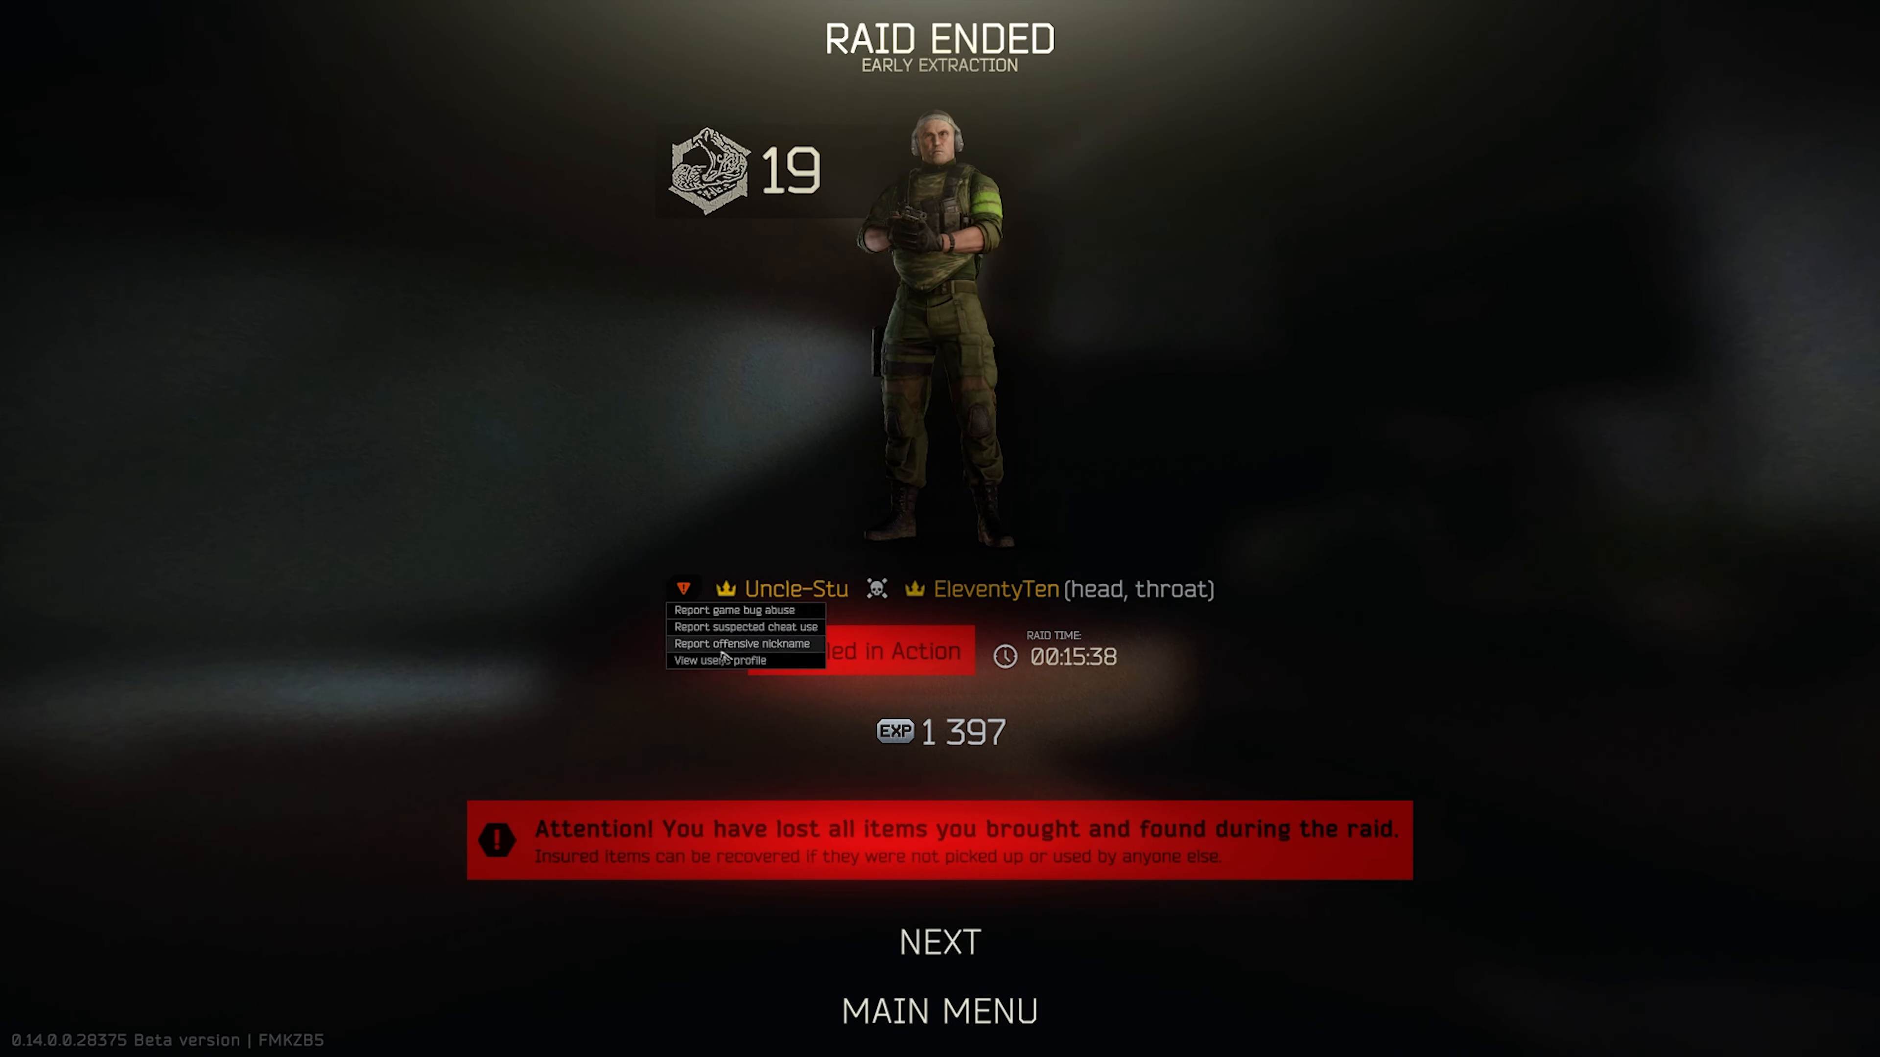
left_click(724, 661)
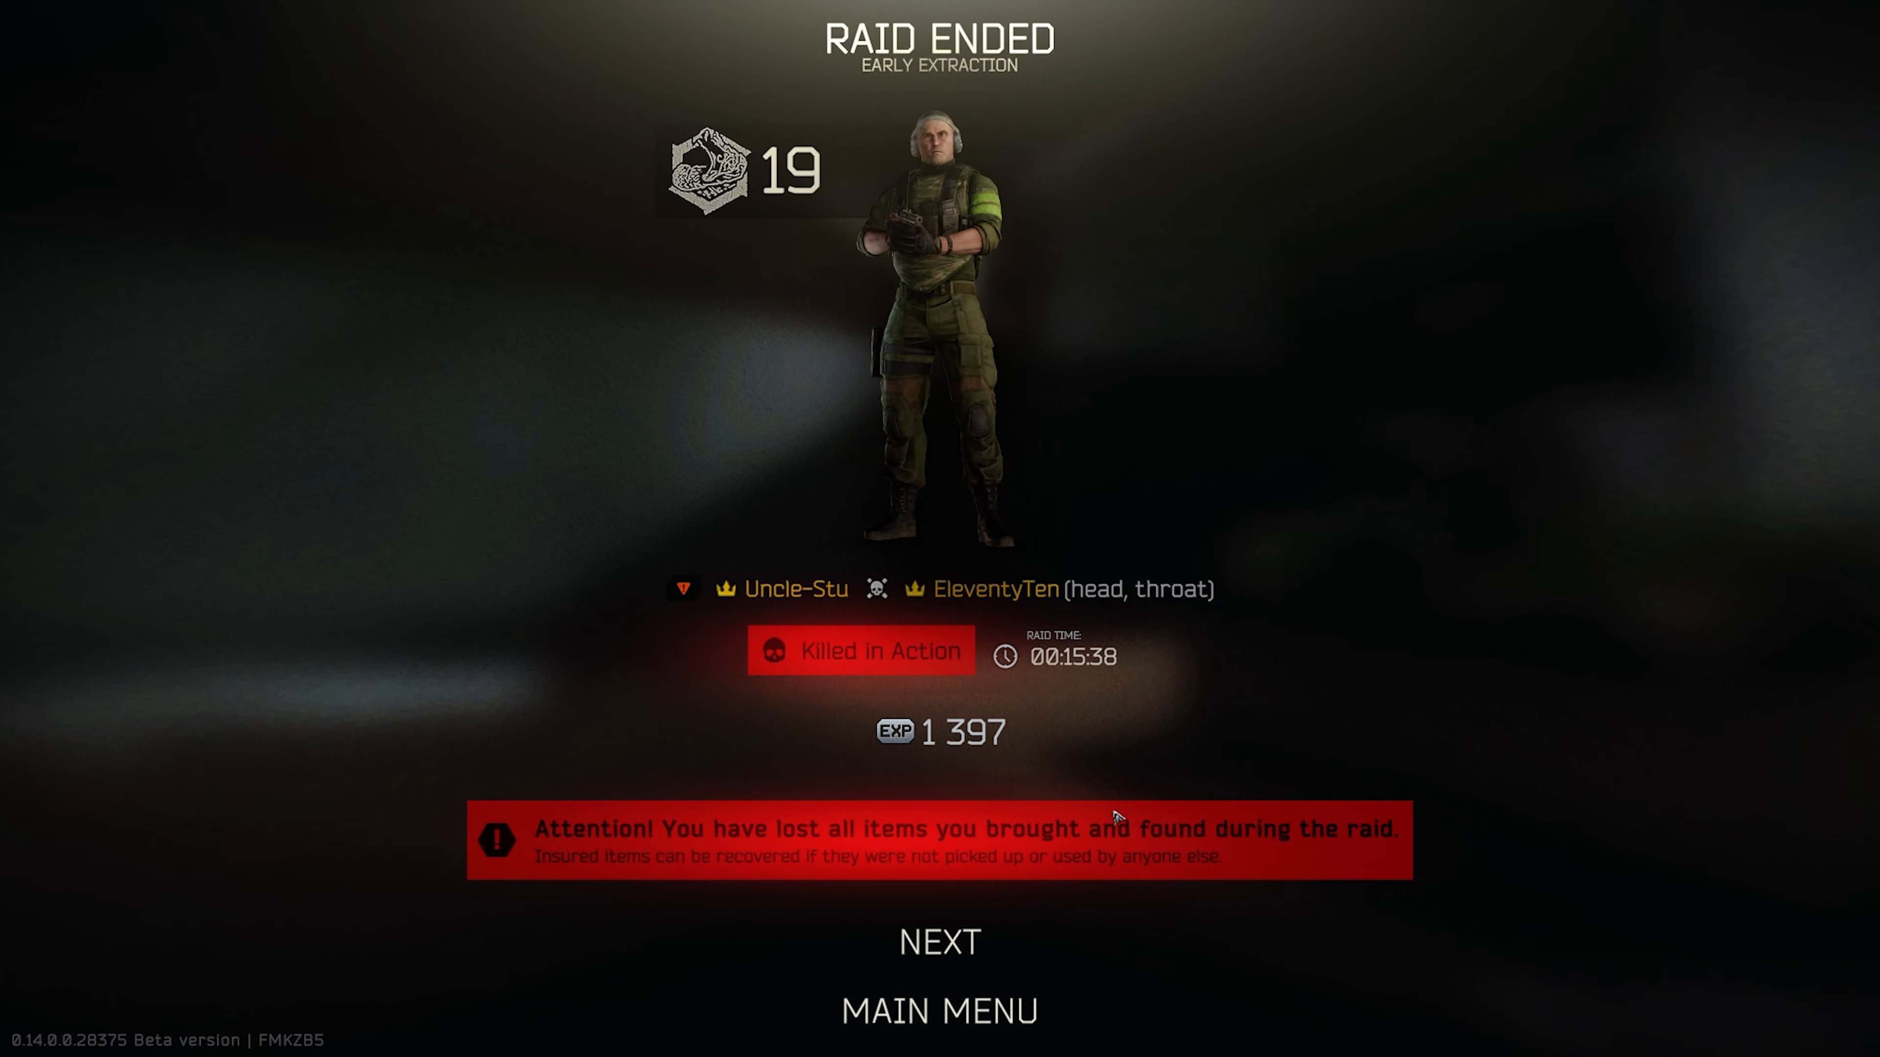
mouse_move(1083, 809)
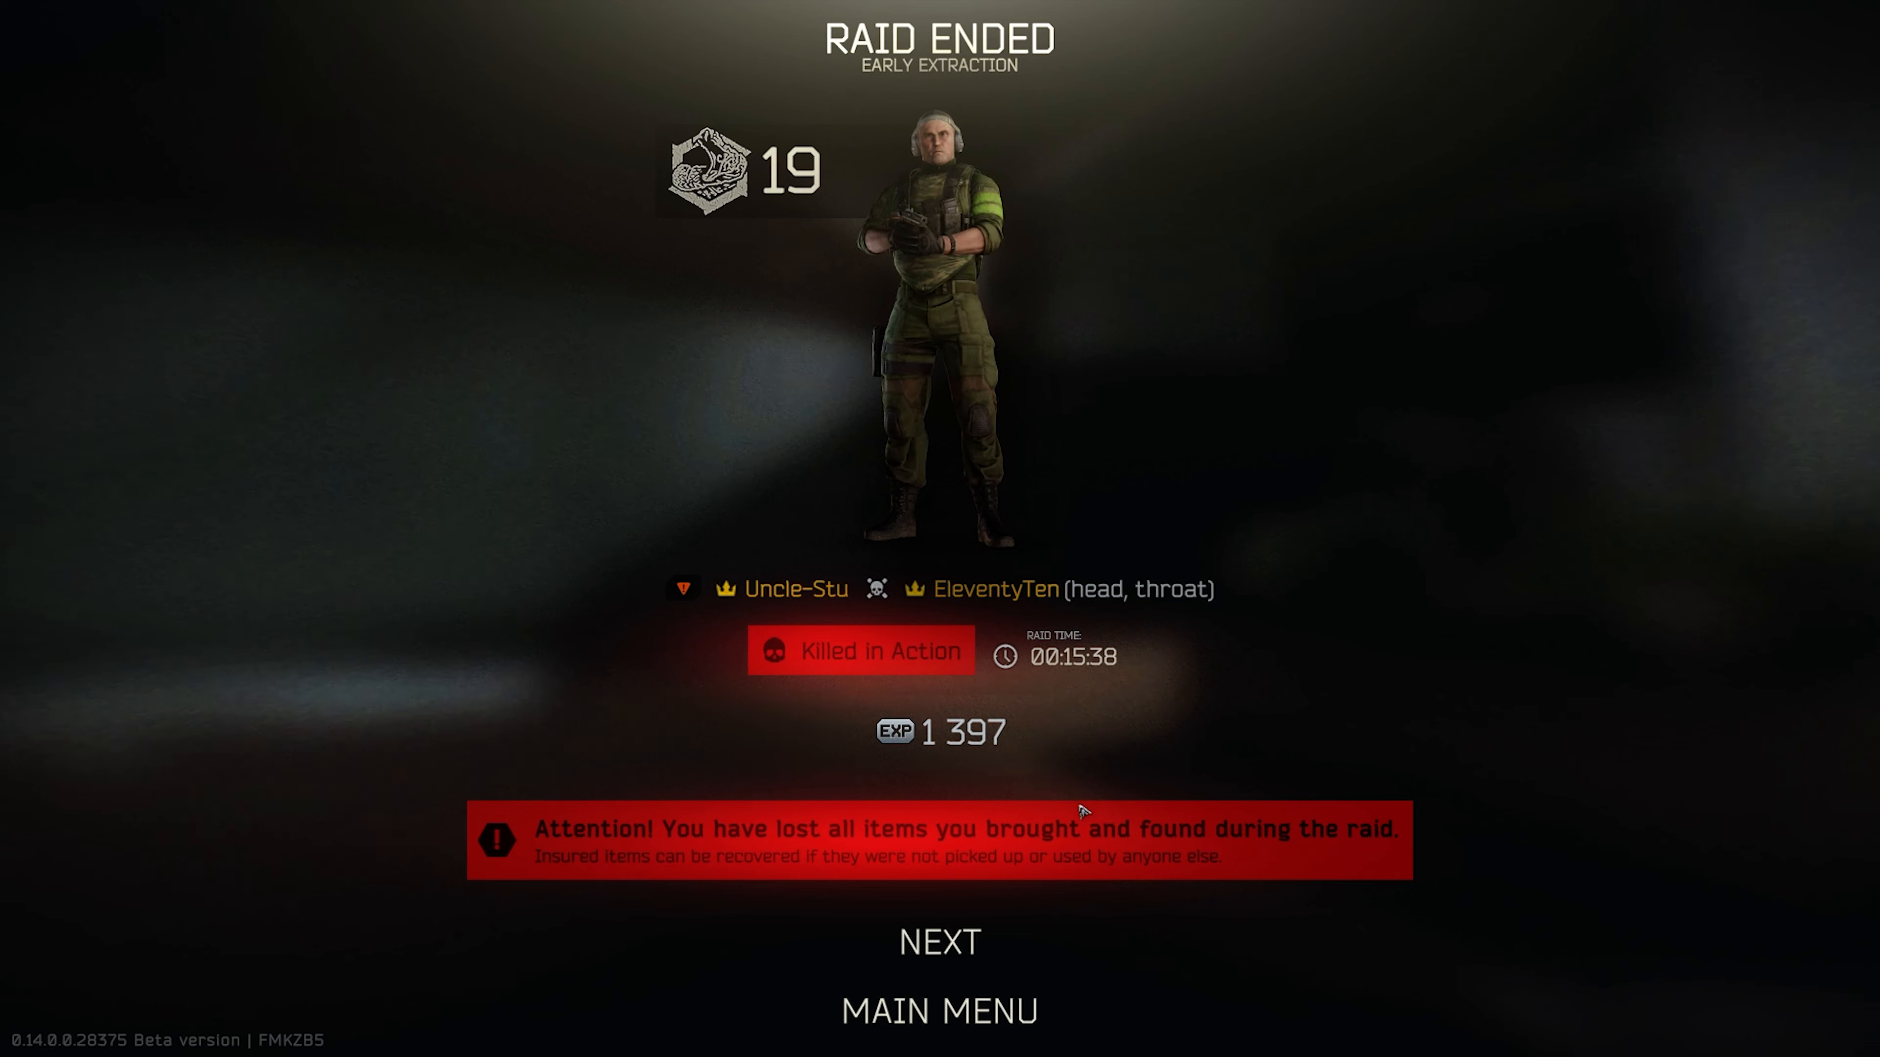
left_click(939, 941)
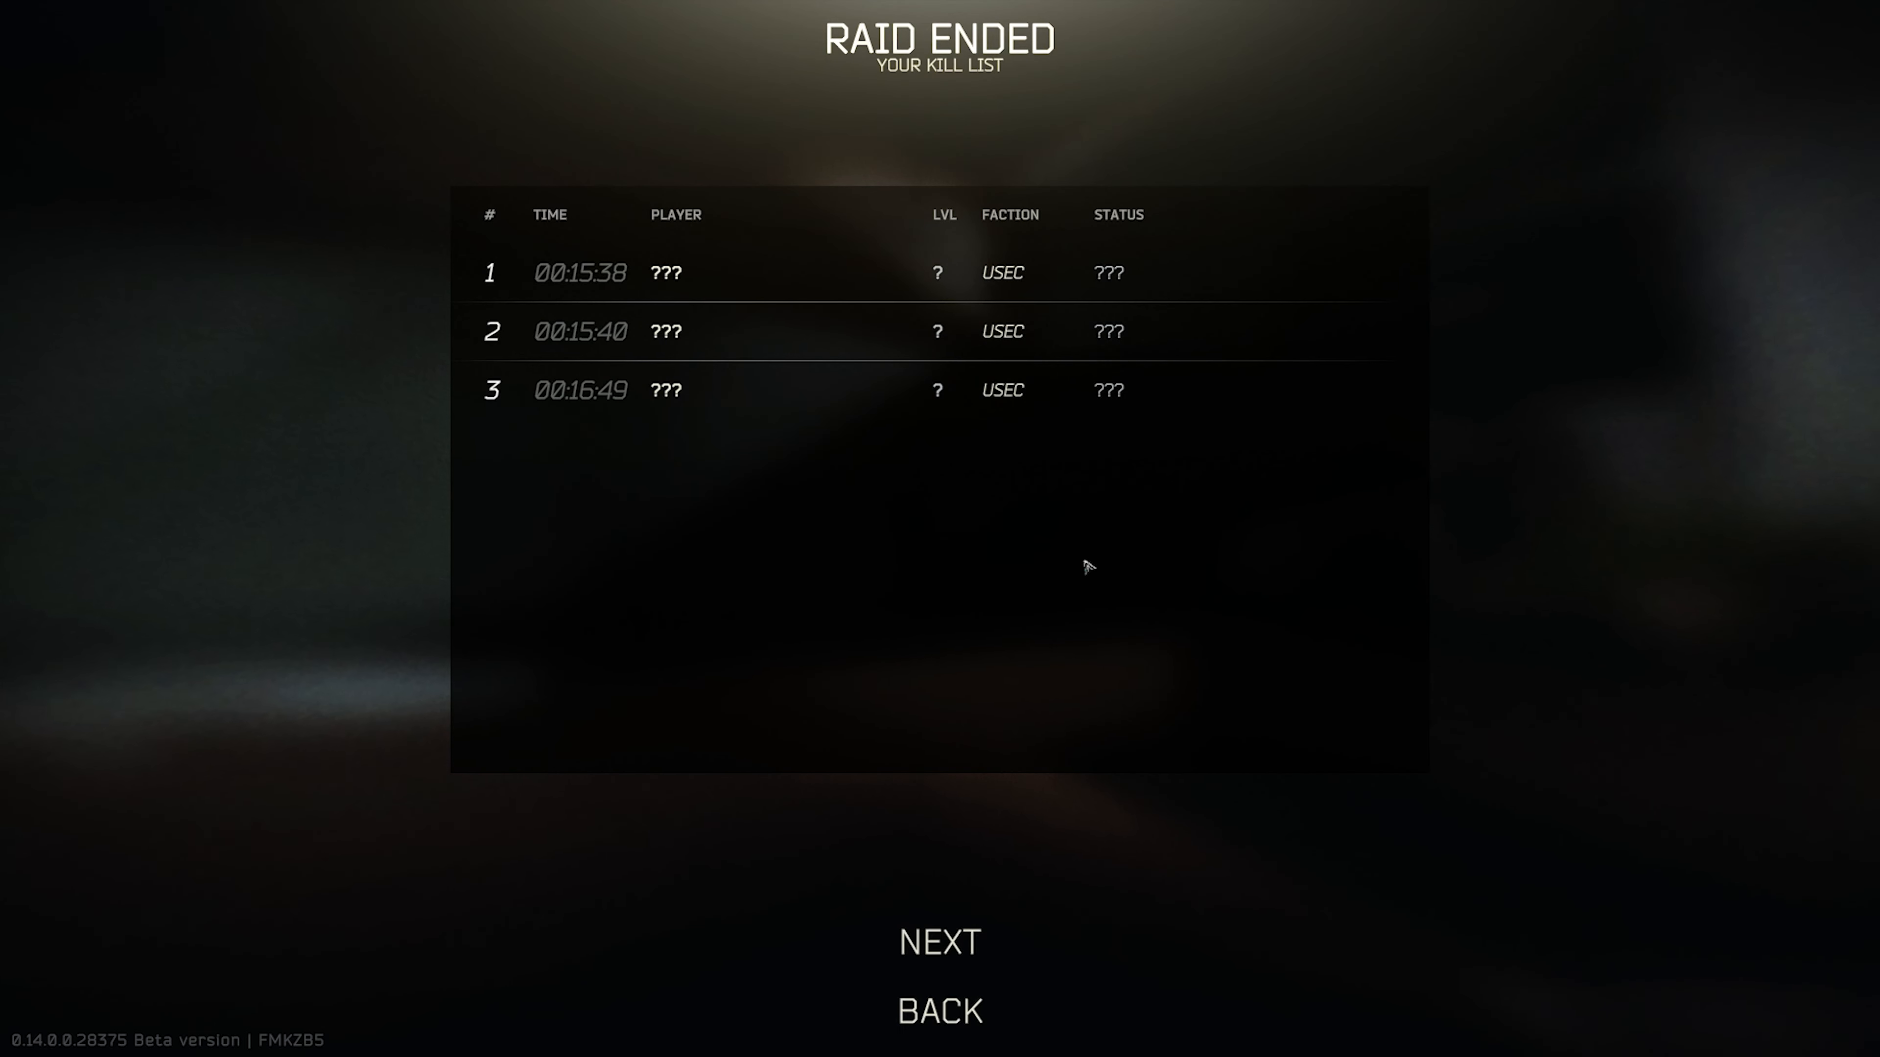
mouse_move(1059, 584)
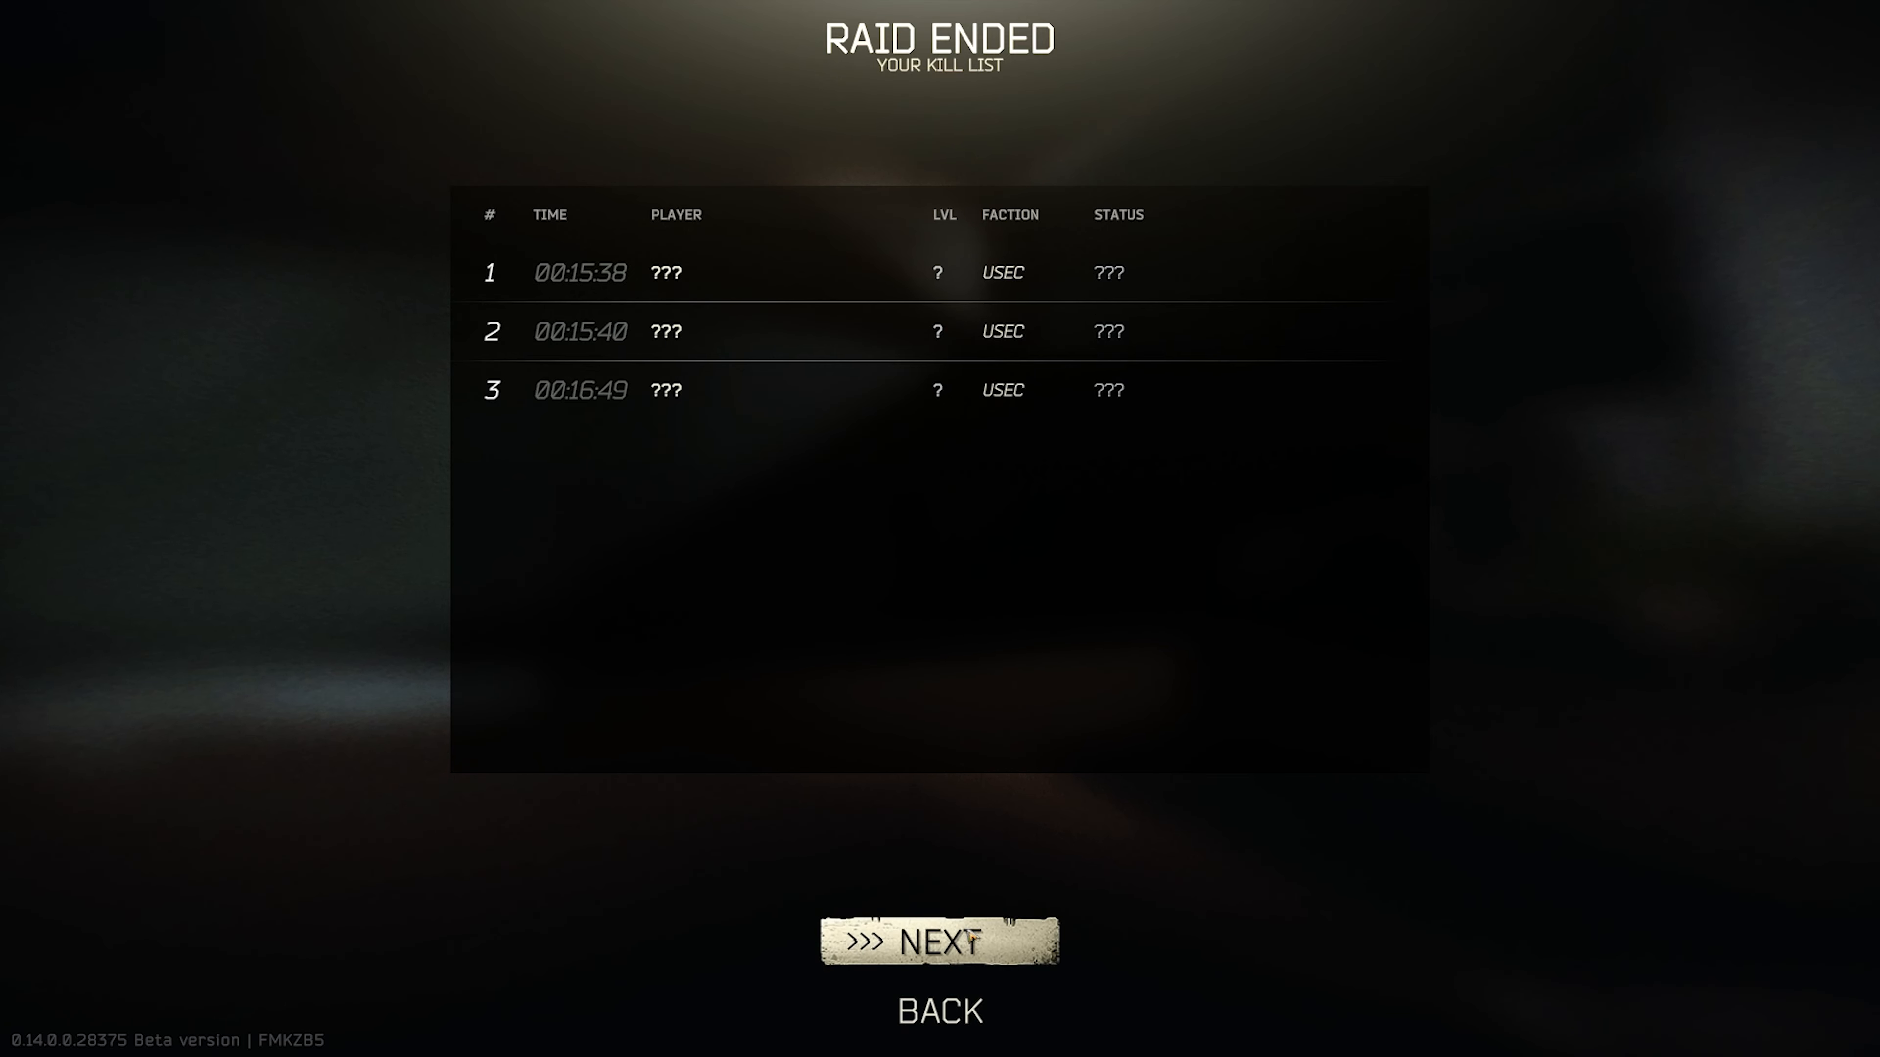
mouse_move(989, 887)
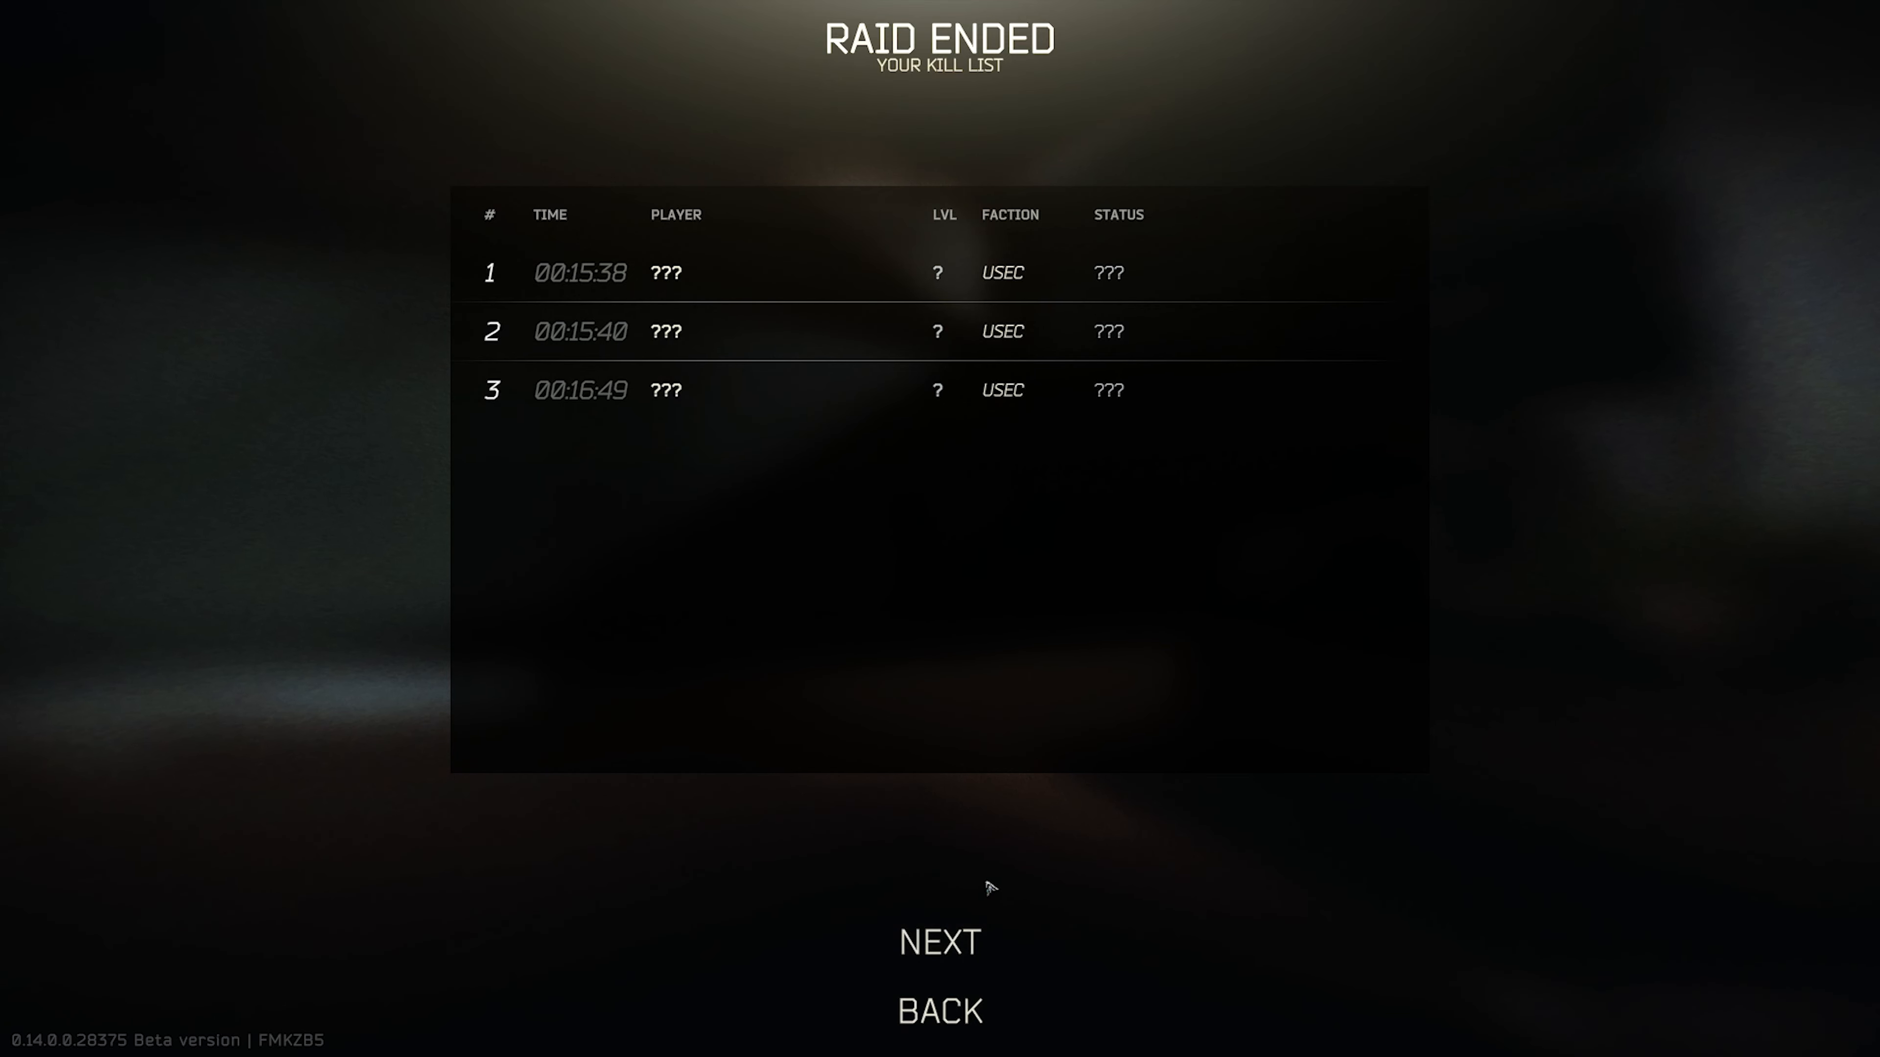
mouse_move(988, 897)
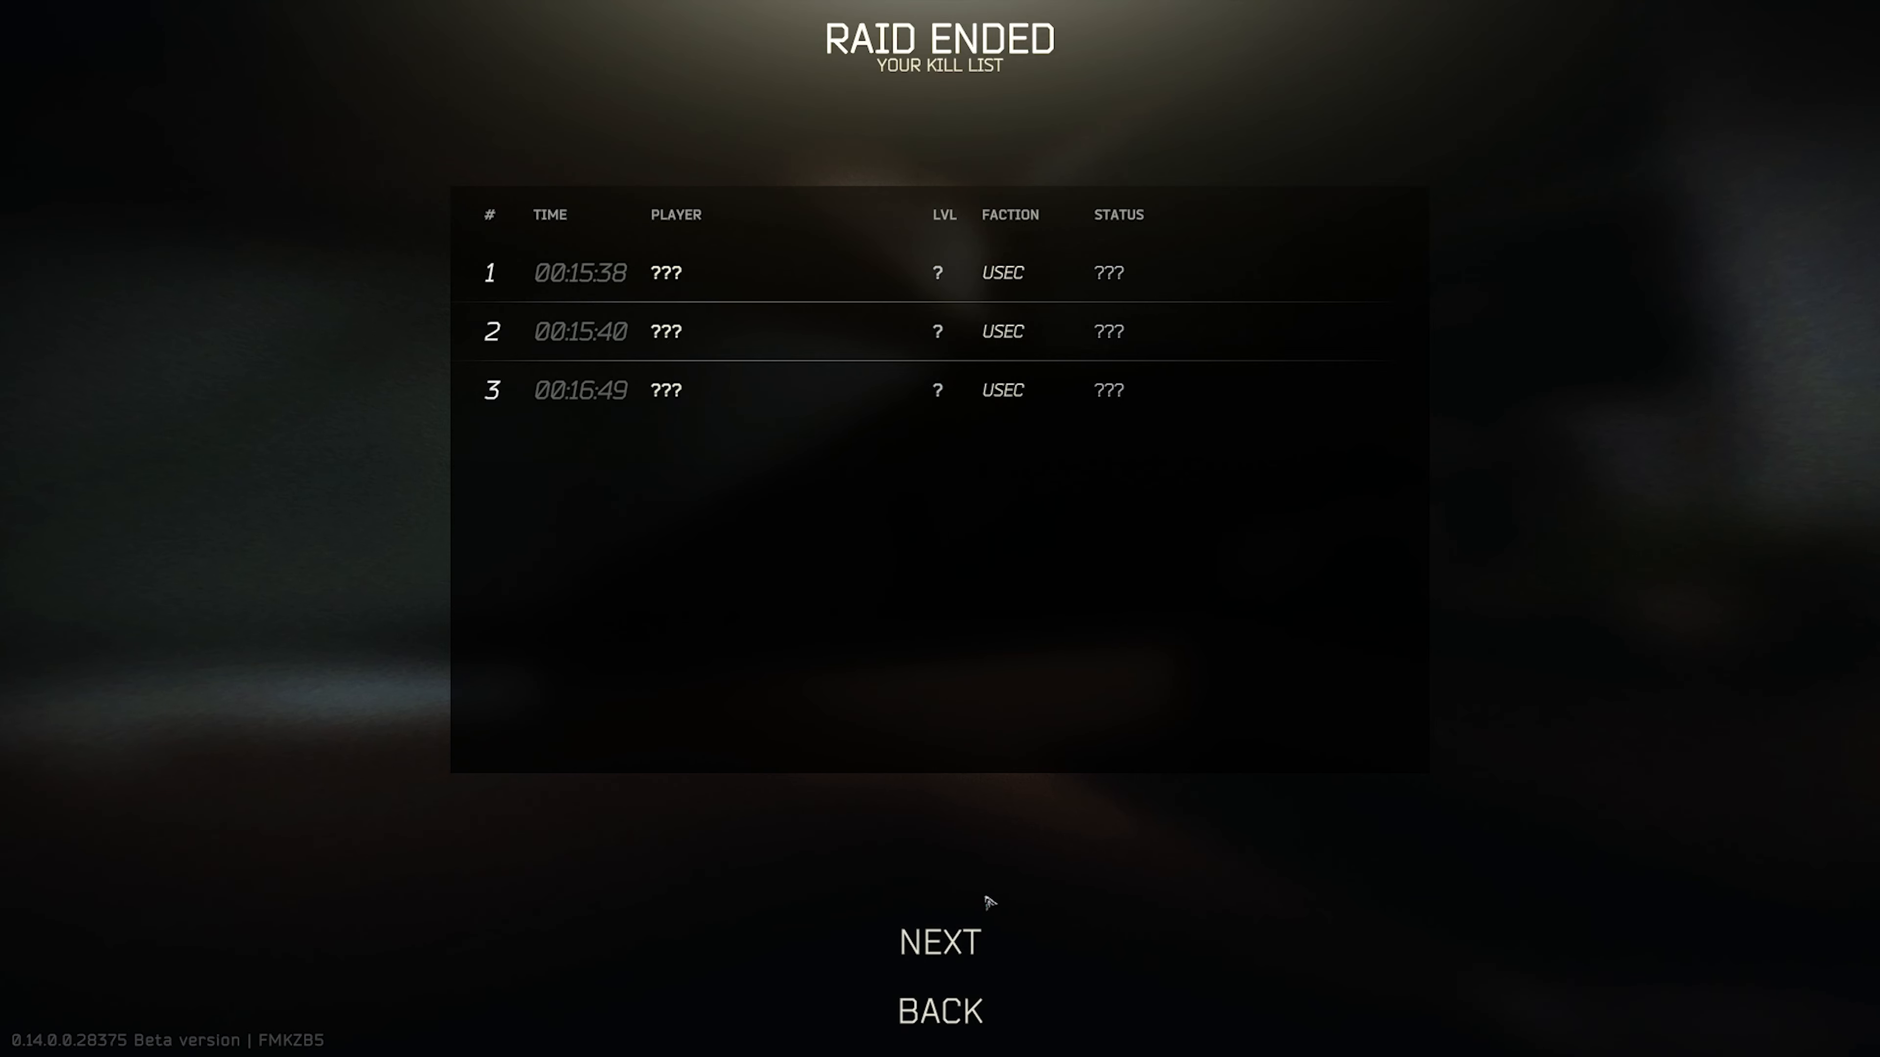
Step: Continue past the three USEC kills to the Ground Zero raid statistics
left_click(939, 942)
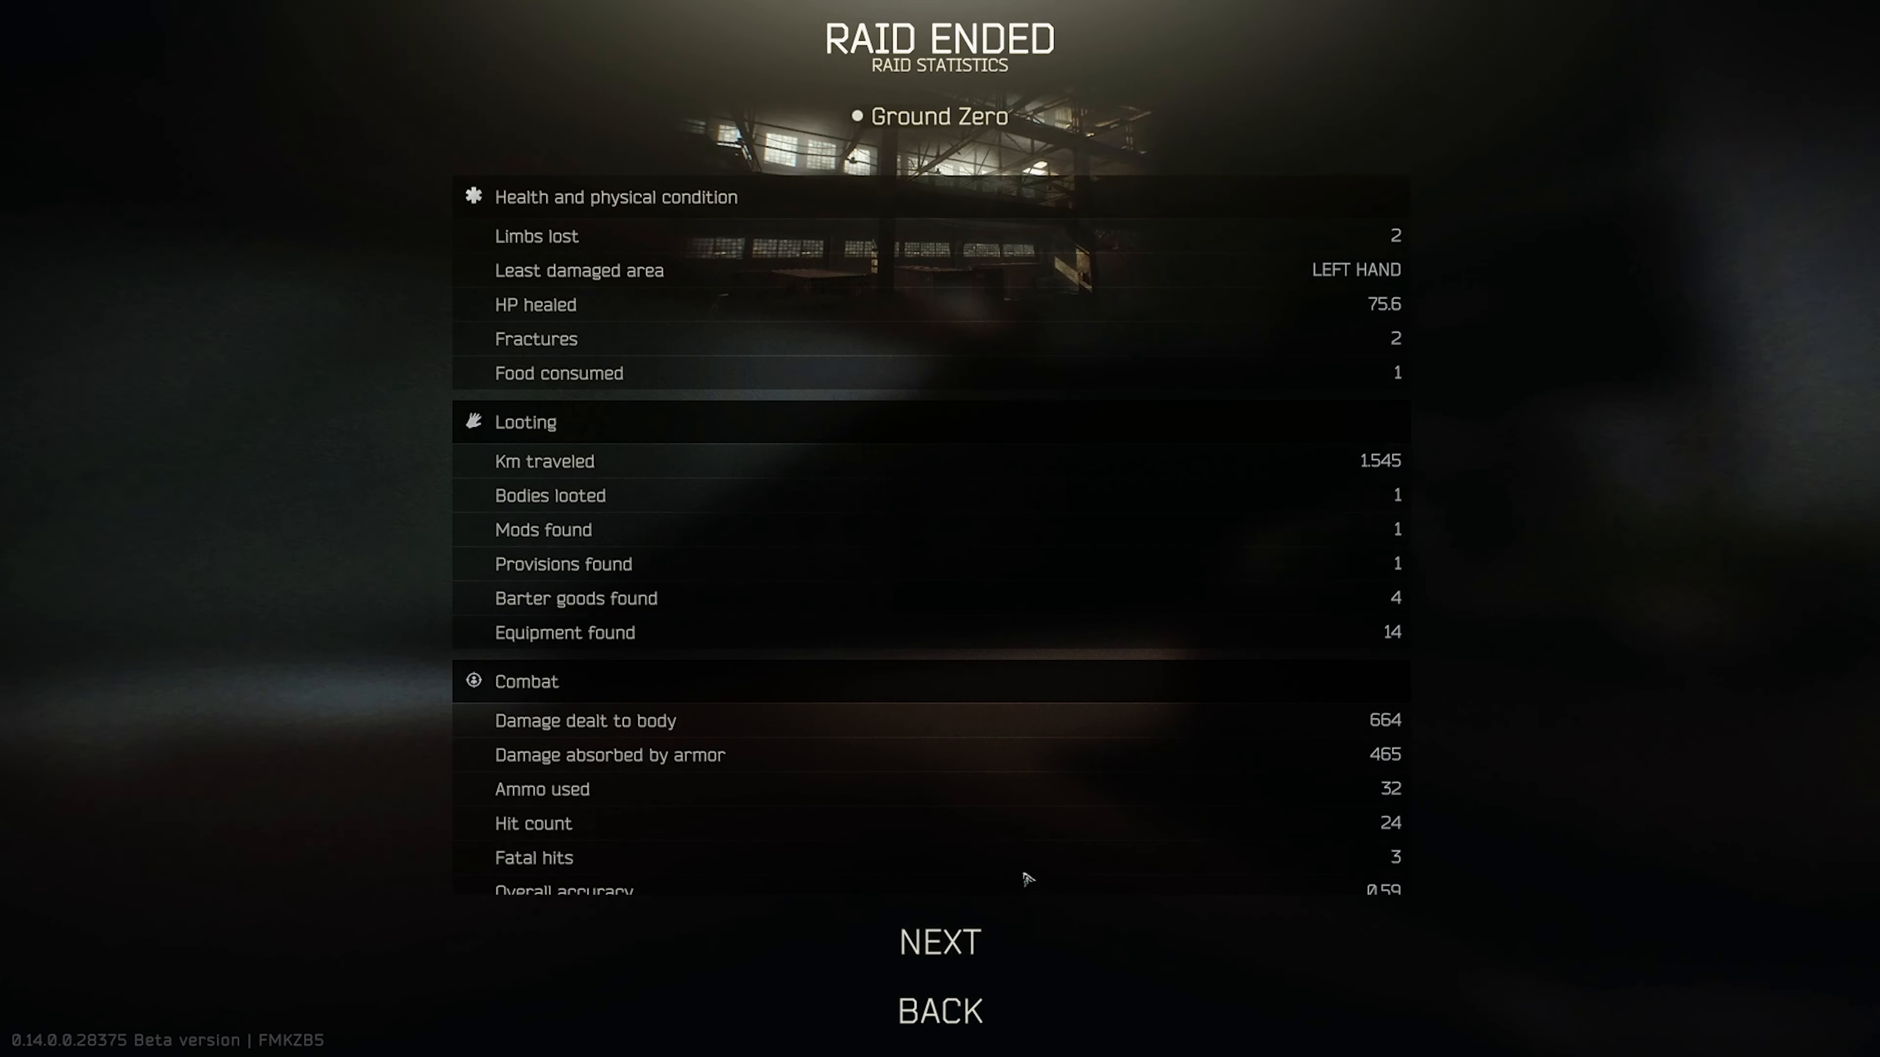